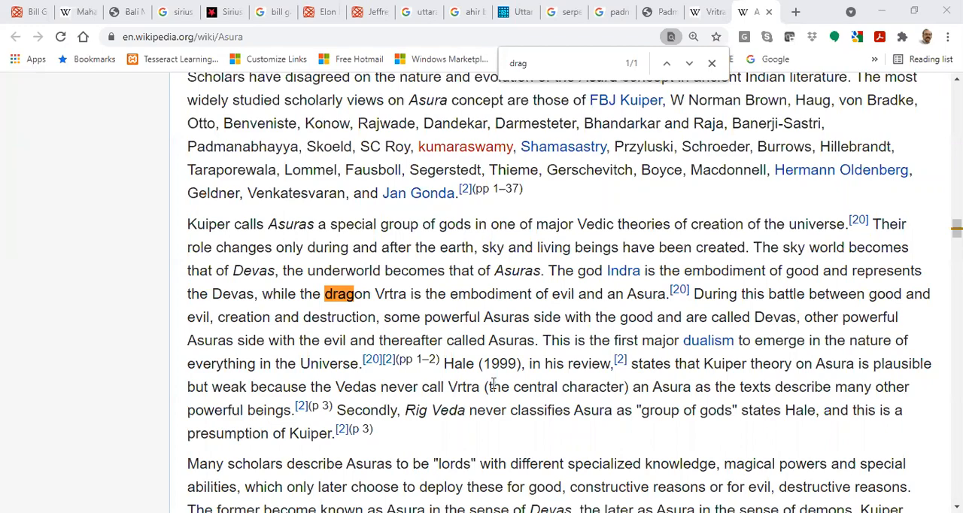
Read the Asura article's introduction, marking a passage in the lead.
{"action": "scroll", "scroll_direction": "up", "scroll_amount": 3}
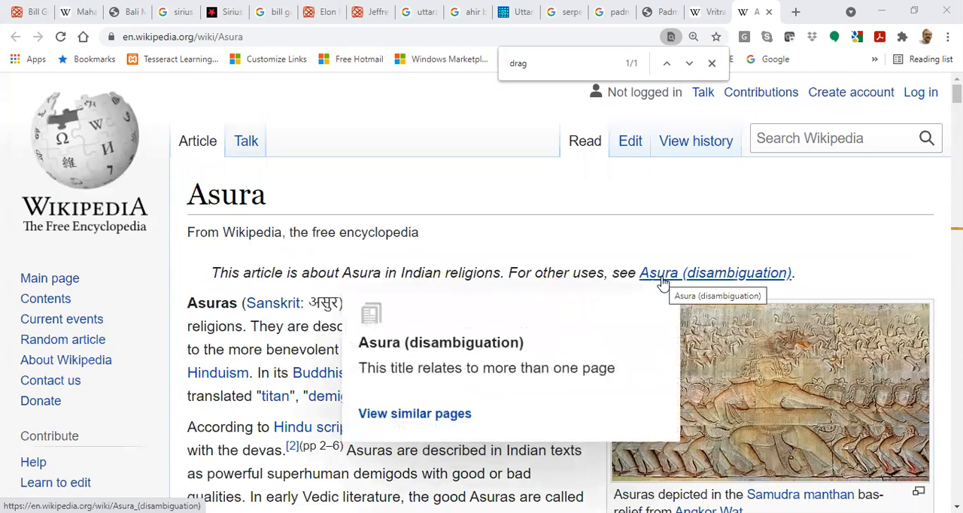
{"action": "mouse_move", "coordinate": [435, 174]}
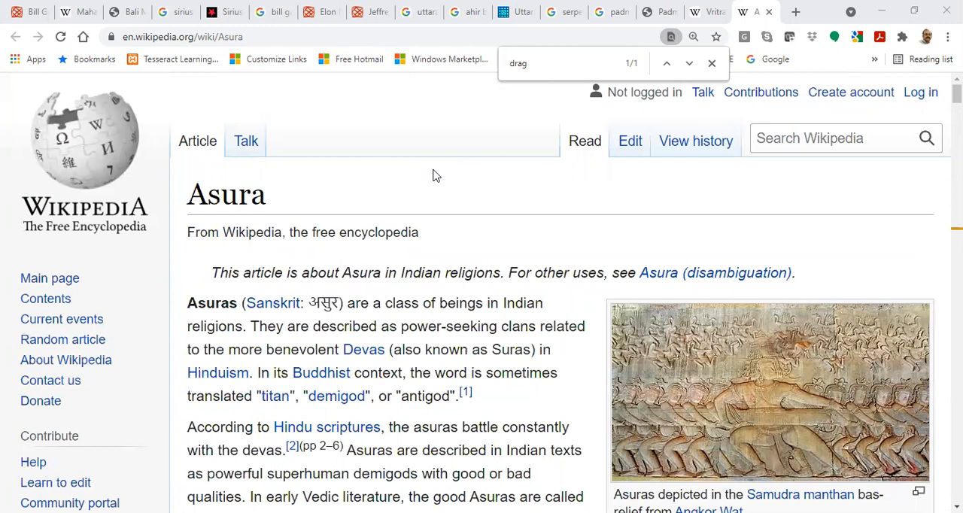
{"action": "scroll", "scroll_direction": "down", "scroll_amount": 3}
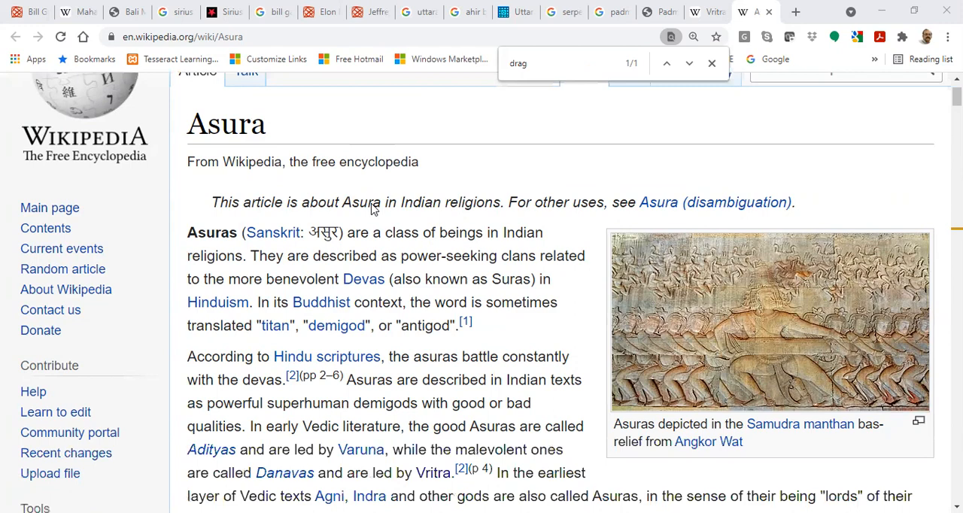
{"action": "scroll", "scroll_direction": "down", "scroll_amount": 3}
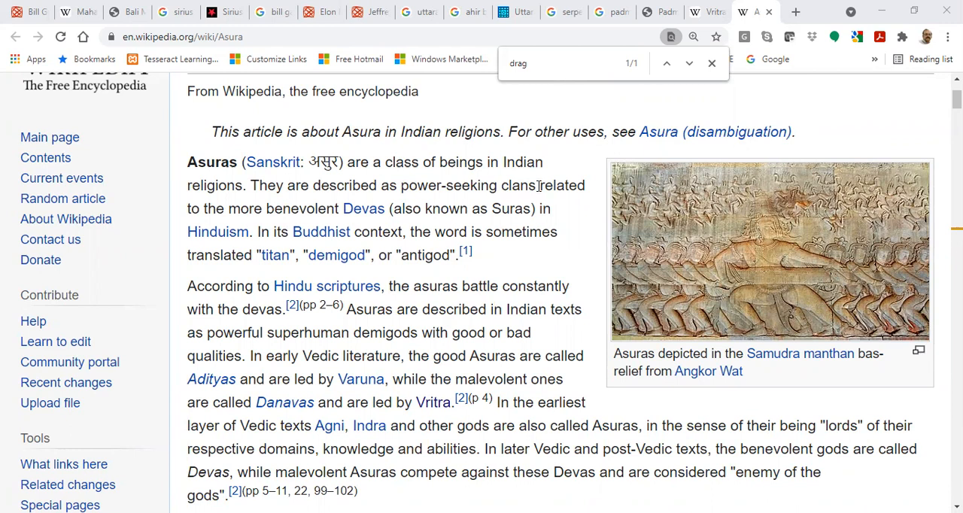
{"action": "left_click_drag", "start_coordinate": [400, 185], "coordinate": [551, 185]}
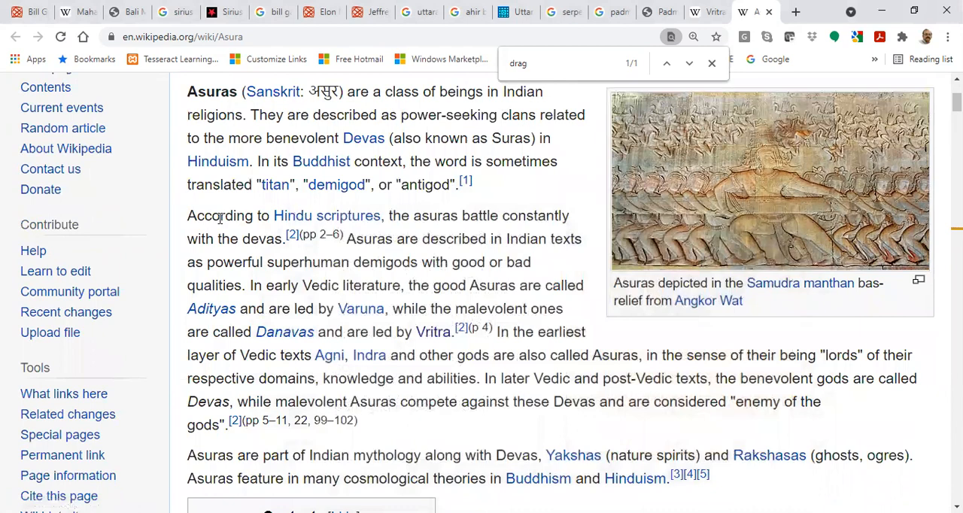
Continue through the early Vedic and etymology sections, then bring up the Vritra article.
{"action": "scroll", "scroll_direction": "down", "scroll_amount": 3}
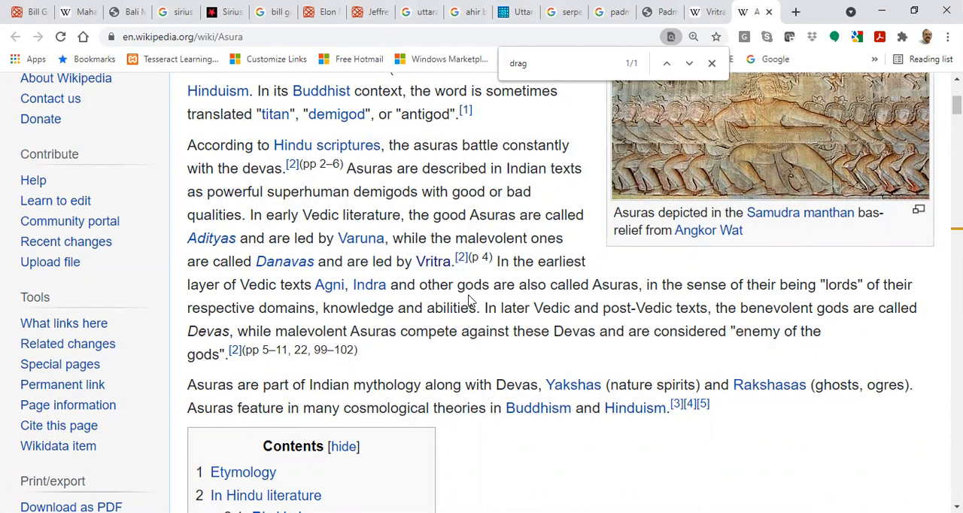
{"action": "scroll", "scroll_direction": "down", "scroll_amount": 3}
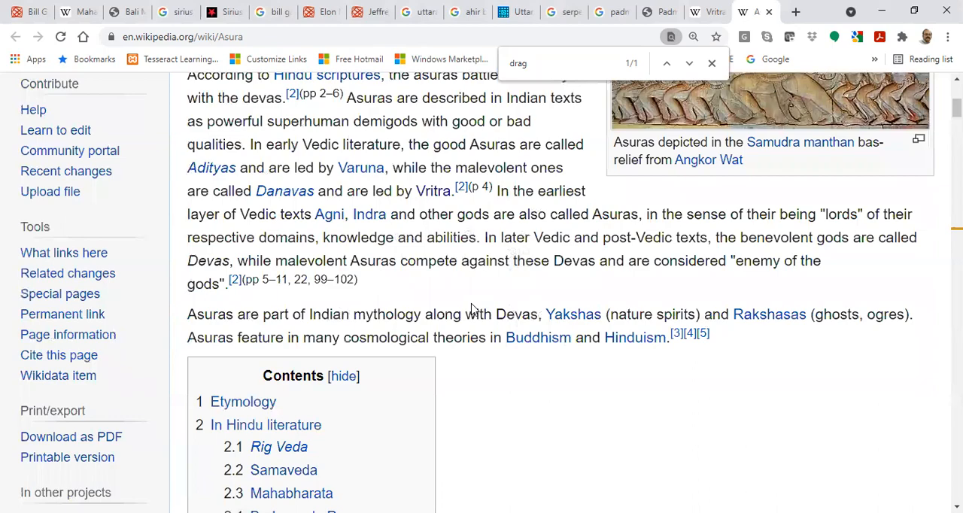
{"action": "scroll", "scroll_direction": "down", "scroll_amount": 3}
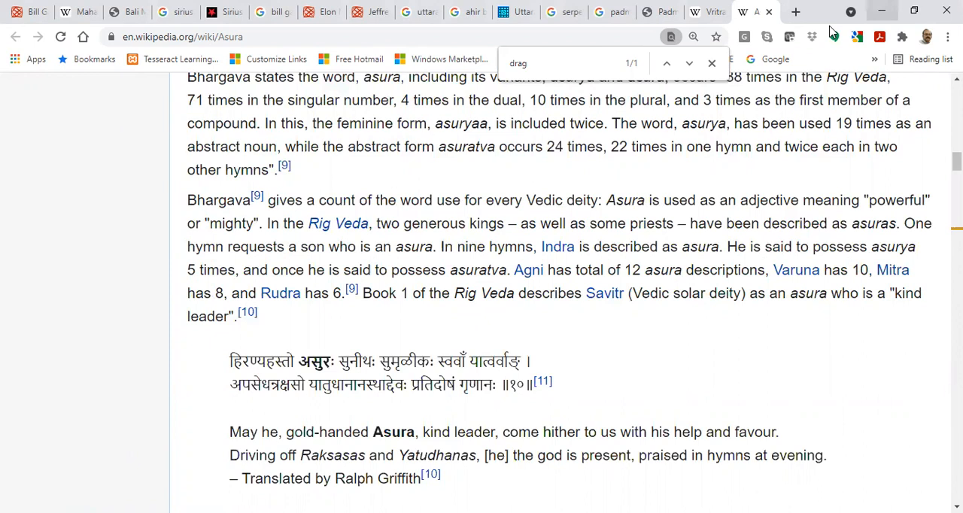
{"action": "left_click", "coordinate": [705, 12]}
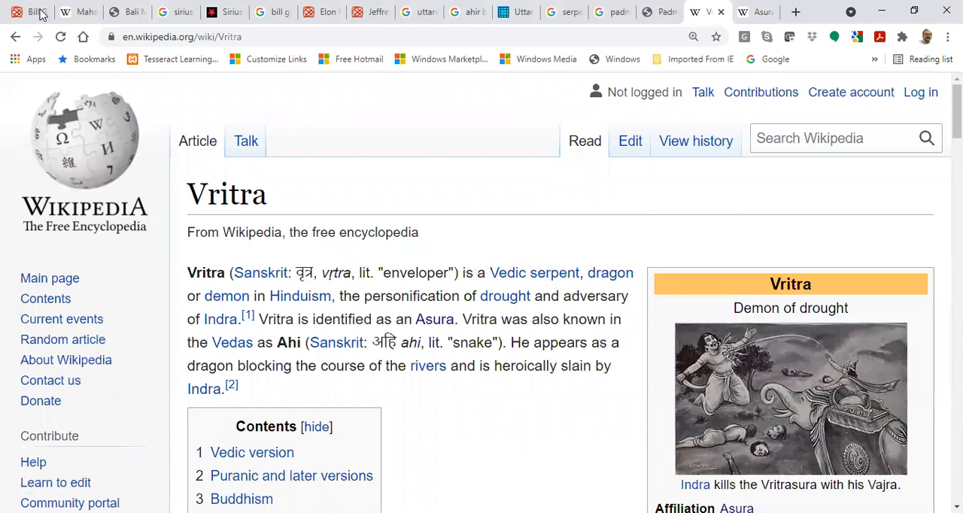
{"action": "mouse_move", "coordinate": [31, 12]}
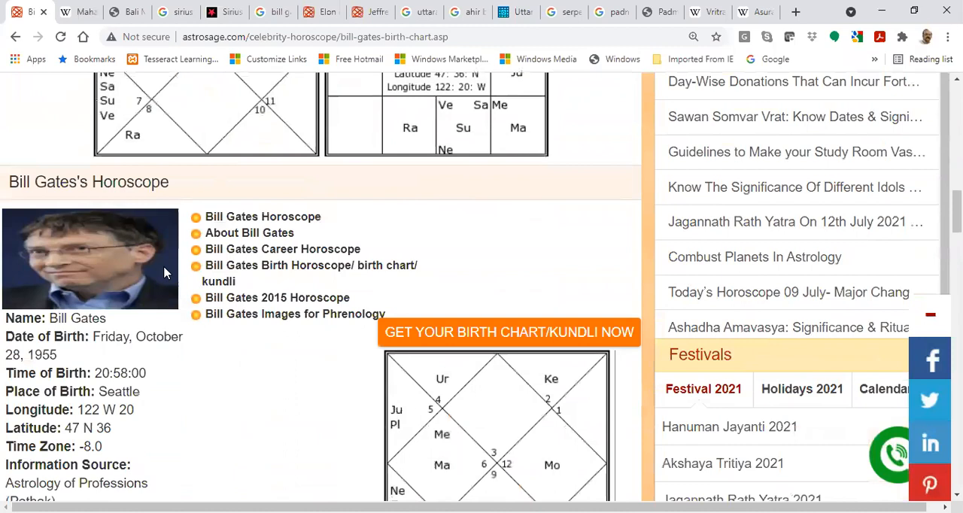
Scroll up to Bill Gates's kundali charts and planetary position table on AstroSage.
{"action": "scroll", "scroll_direction": "up", "scroll_amount": 3}
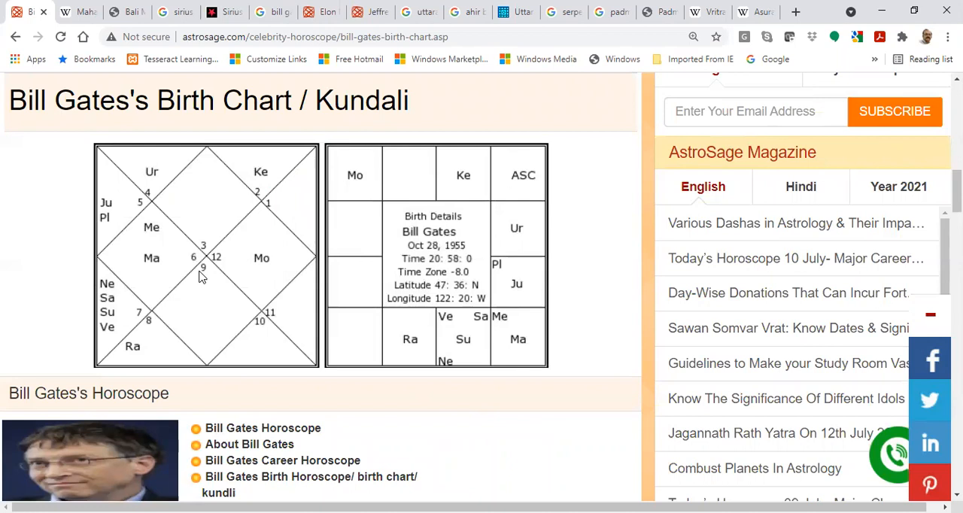
{"action": "mouse_move", "coordinate": [223, 280]}
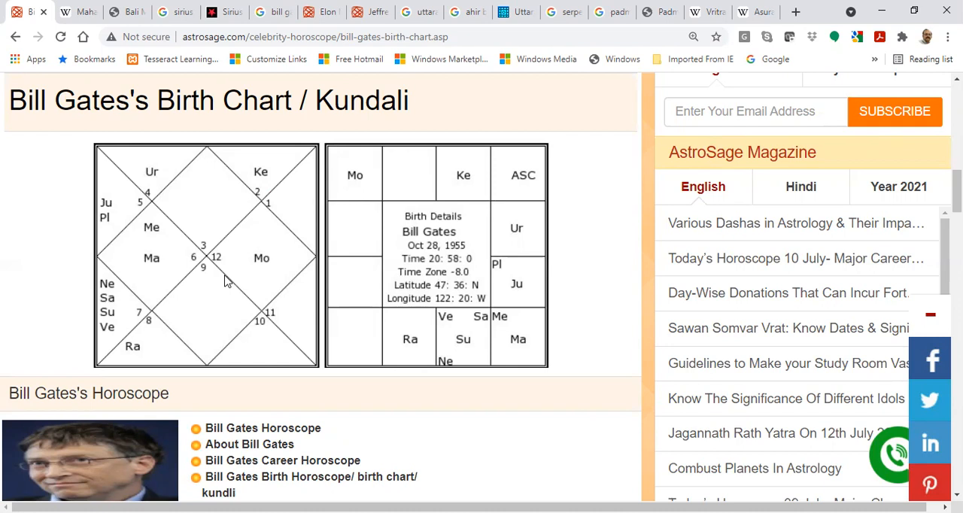
{"action": "mouse_move", "coordinate": [384, 265]}
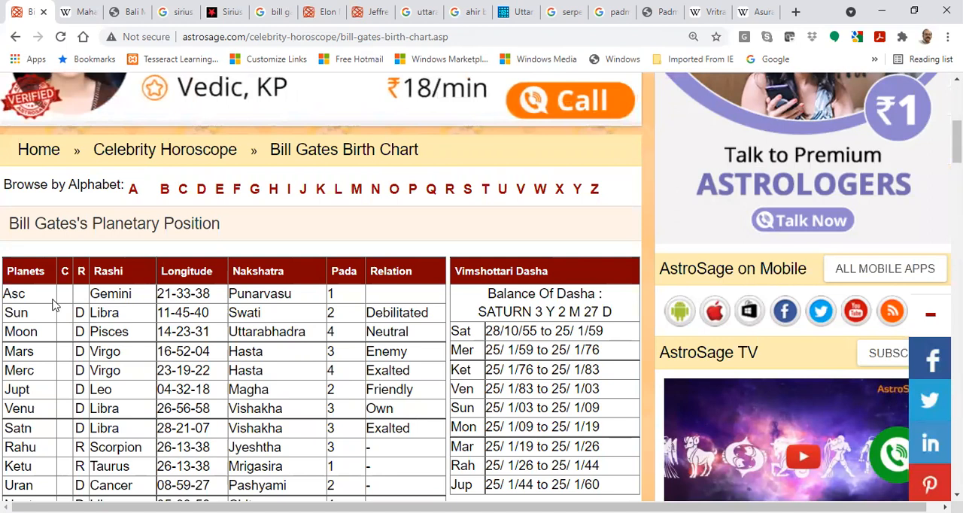
Mark the Ascendant's longitude, review the kundali charts, and return to the planetary table.
{"action": "double_click", "coordinate": [169, 293]}
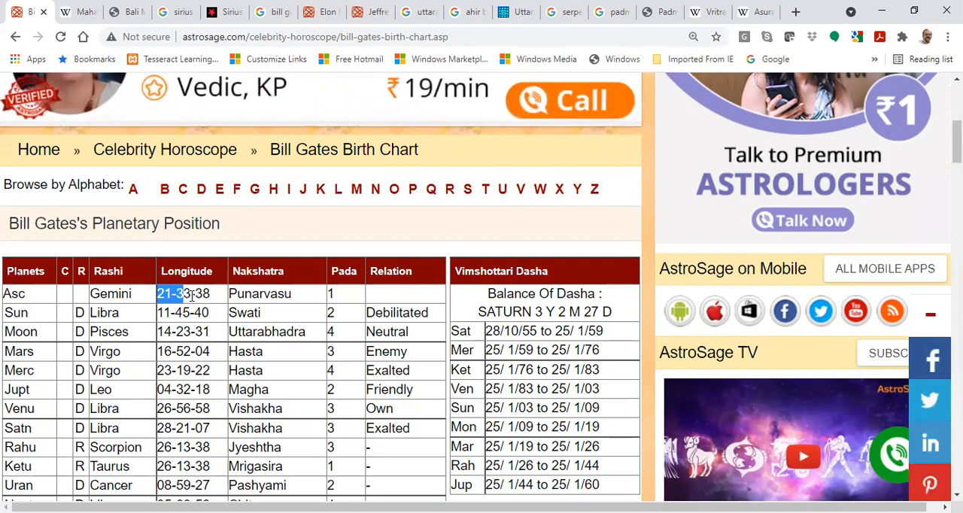
{"action": "scroll", "scroll_direction": "down", "scroll_amount": 3}
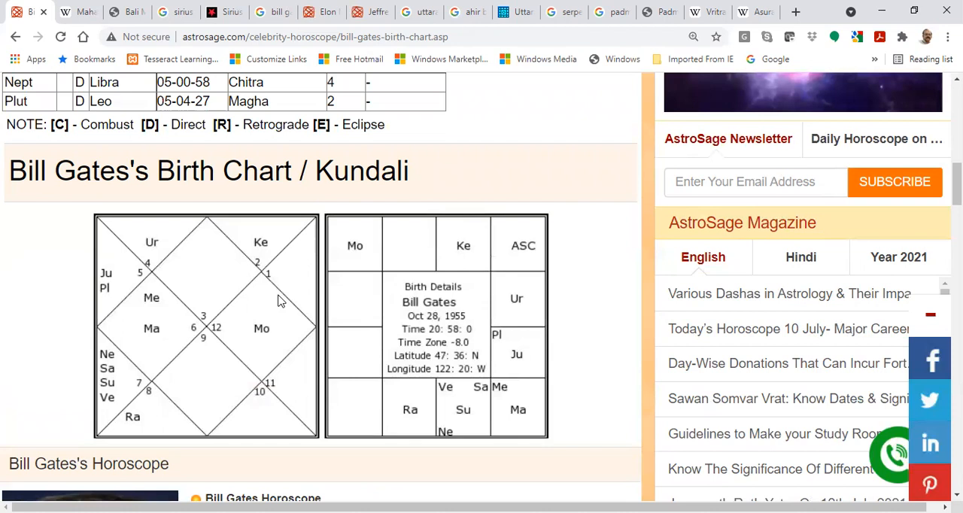
{"action": "mouse_move", "coordinate": [439, 418]}
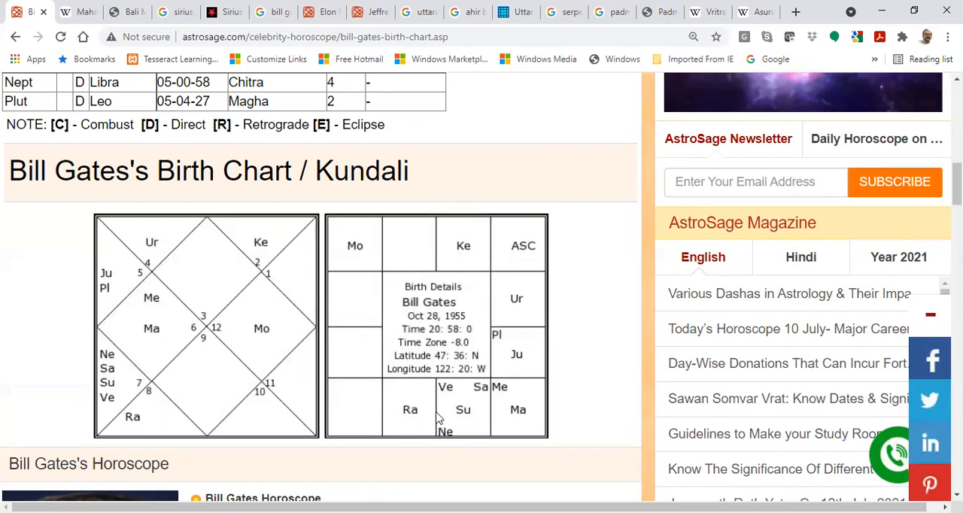
{"action": "mouse_move", "coordinate": [509, 399]}
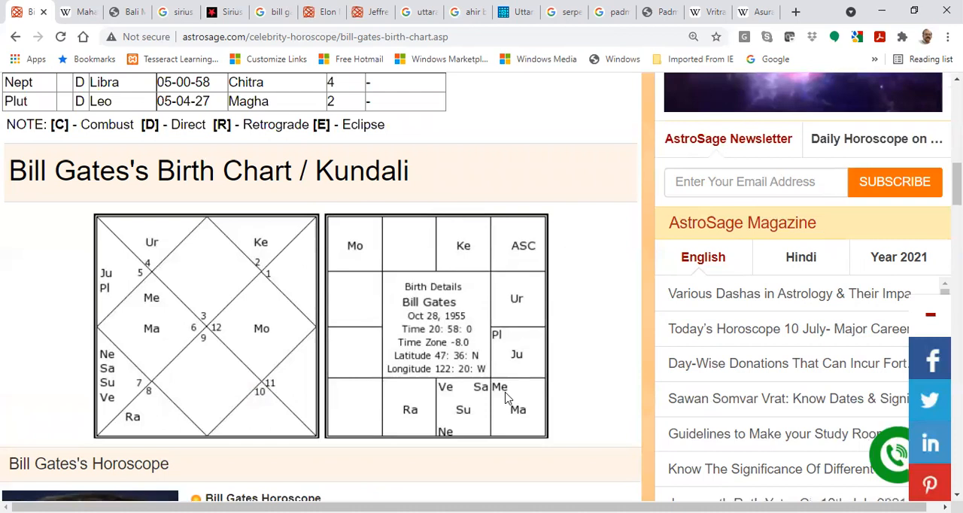
{"action": "mouse_move", "coordinate": [503, 386]}
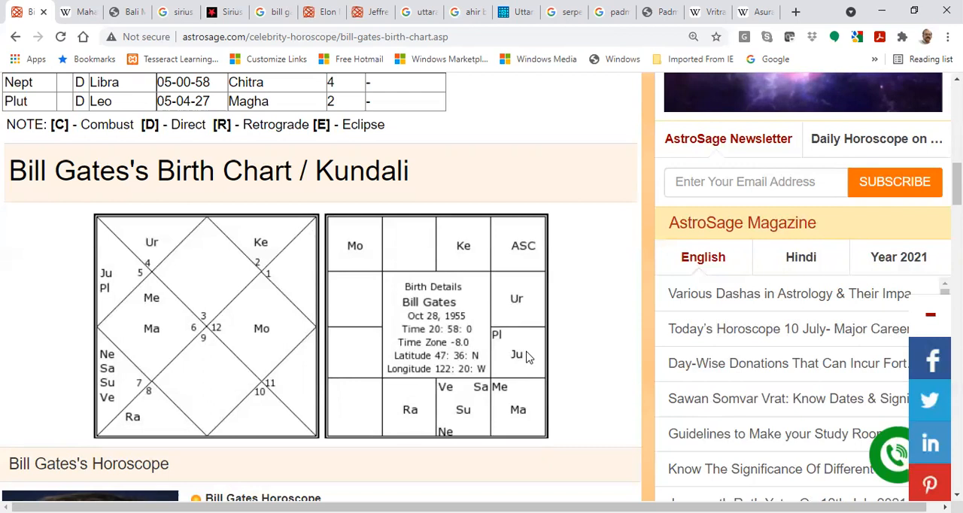
{"action": "mouse_move", "coordinate": [530, 392]}
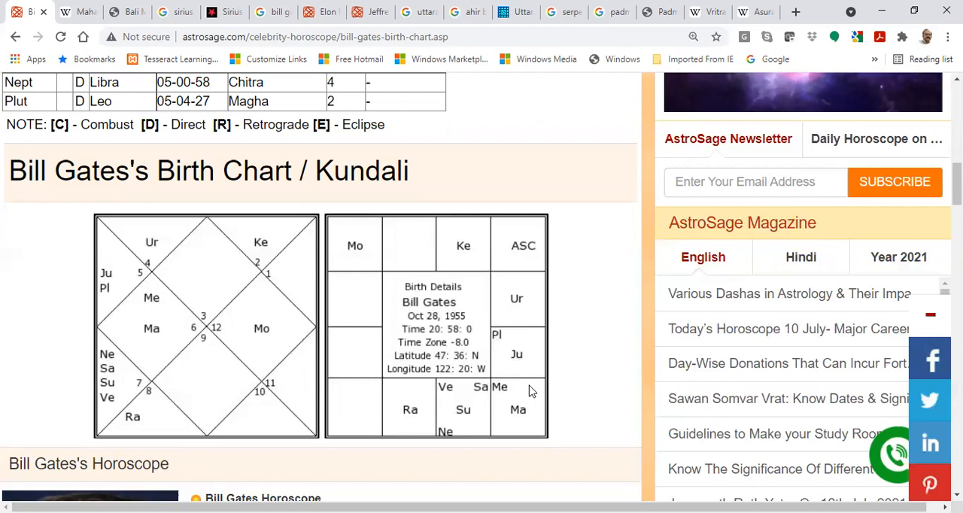
{"action": "mouse_move", "coordinate": [398, 281]}
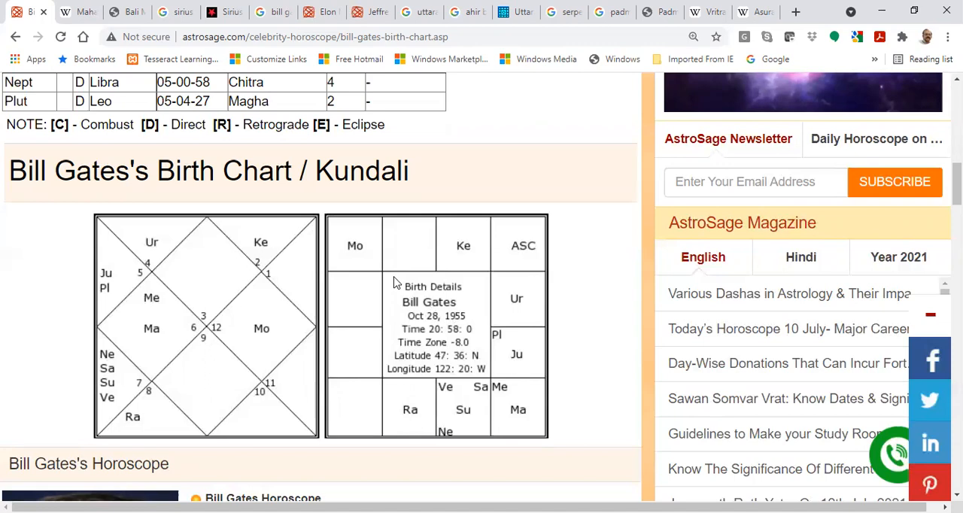
{"action": "scroll", "scroll_direction": "up", "scroll_amount": 3}
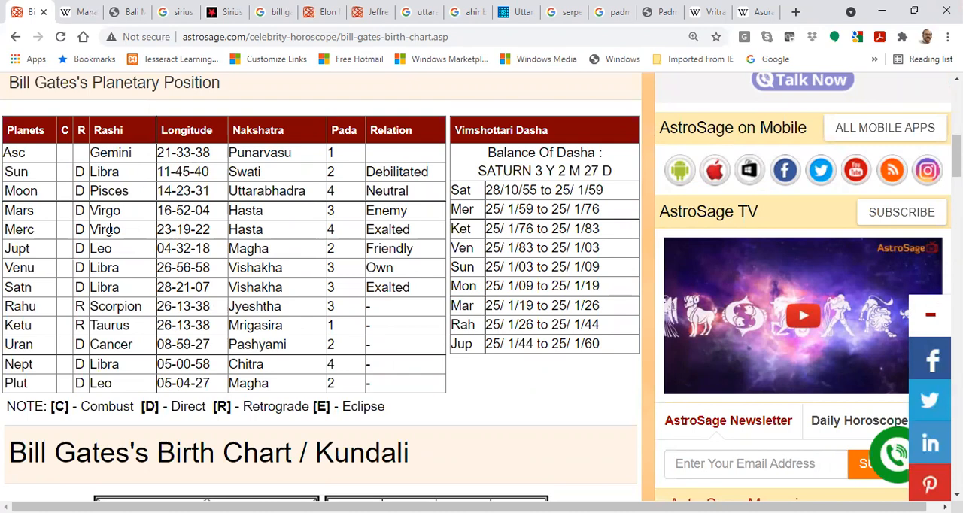
Read the Mahabali article's lead on his legend, immortality and the Onam festival.
{"action": "left_click", "coordinate": [79, 12]}
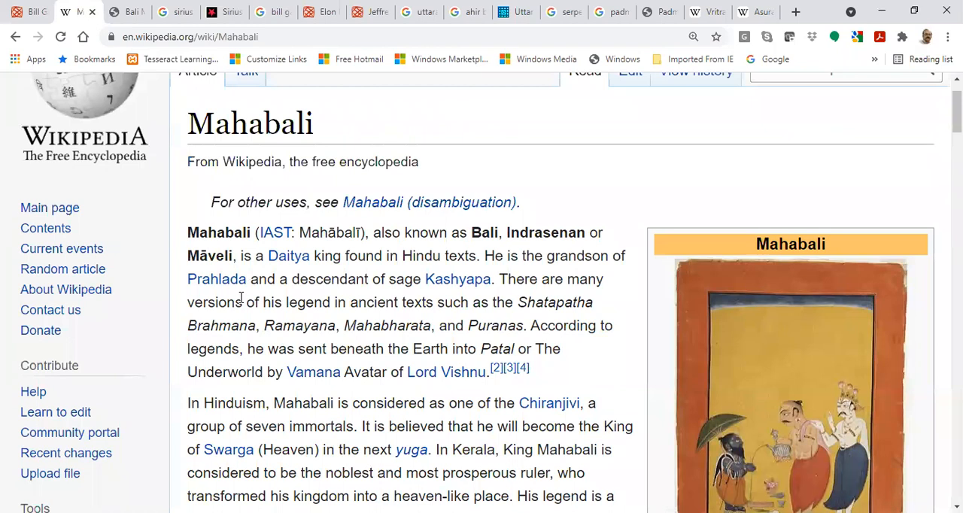
{"action": "mouse_move", "coordinate": [289, 256]}
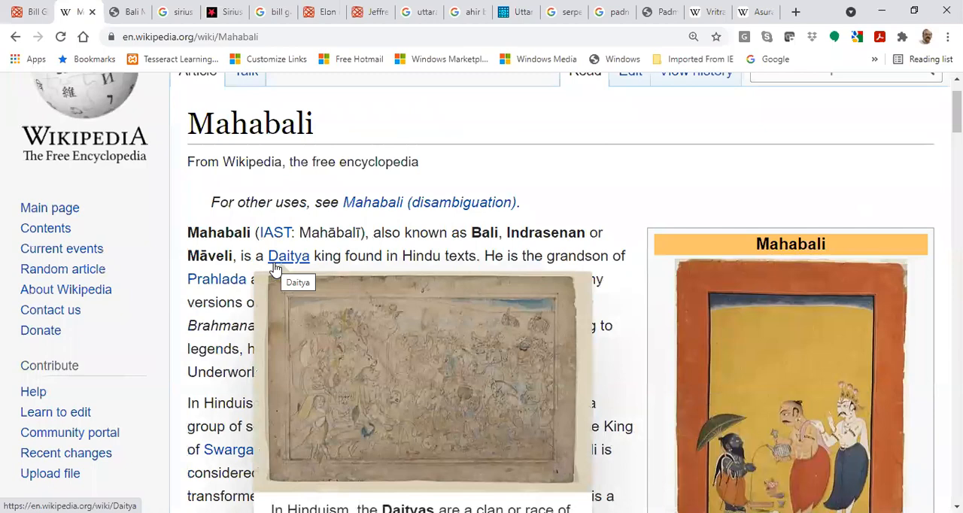
{"action": "scroll", "scroll_direction": "down", "scroll_amount": 3}
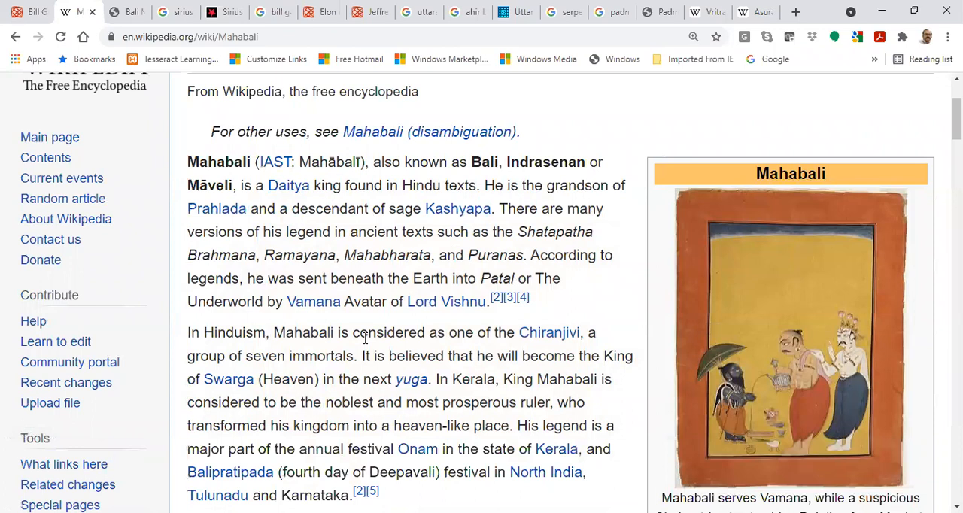
{"action": "scroll", "scroll_direction": "down", "scroll_amount": 3}
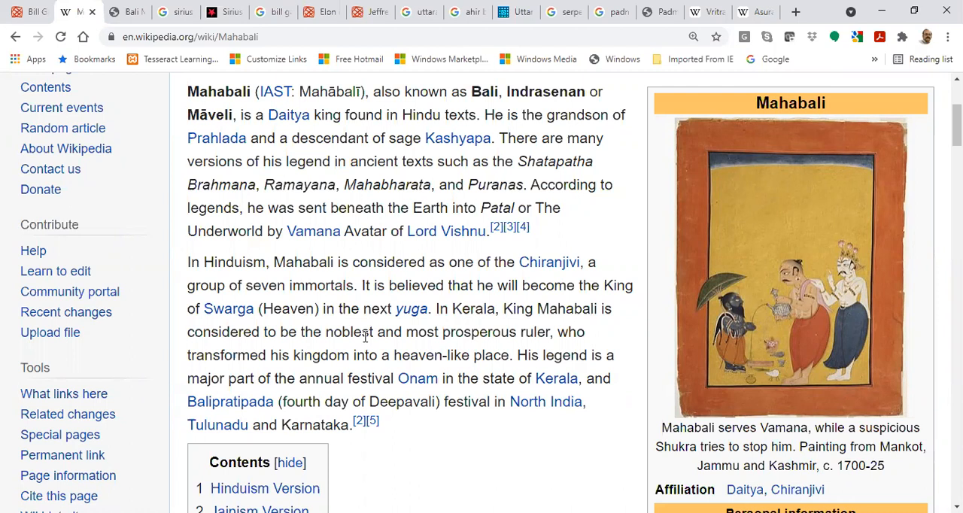
{"action": "scroll", "scroll_direction": "down", "scroll_amount": 3}
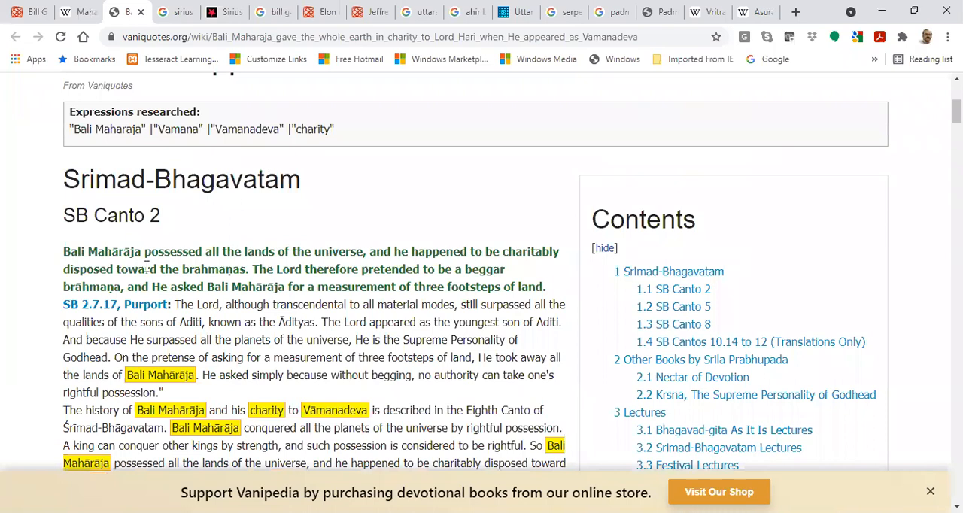
{"action": "left_click_drag", "start_coordinate": [213, 252], "coordinate": [364, 252]}
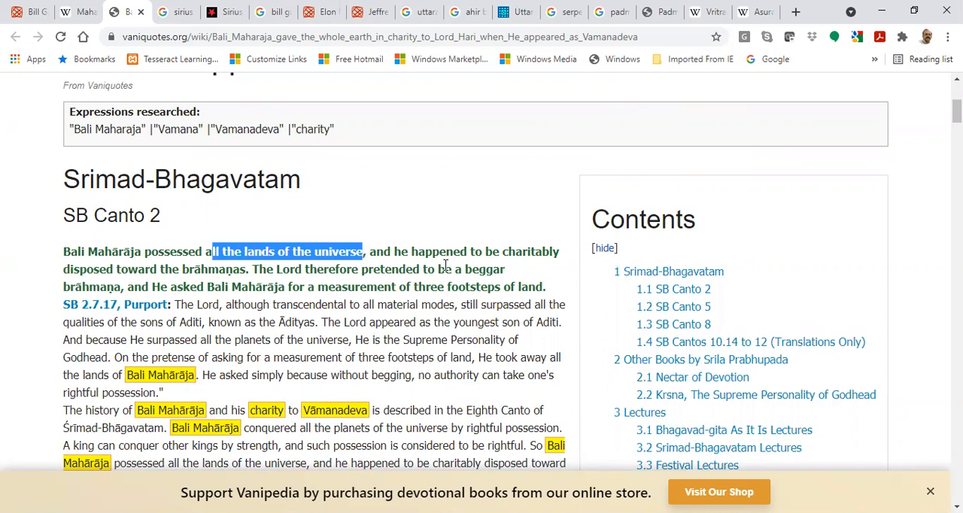
{"action": "left_click", "coordinate": [198, 268]}
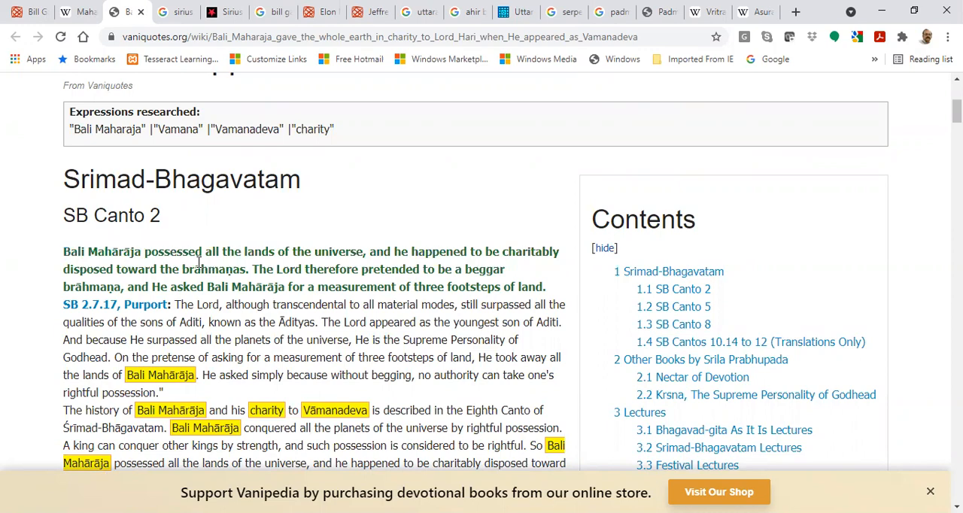
{"action": "scroll", "scroll_direction": "down", "scroll_amount": 3}
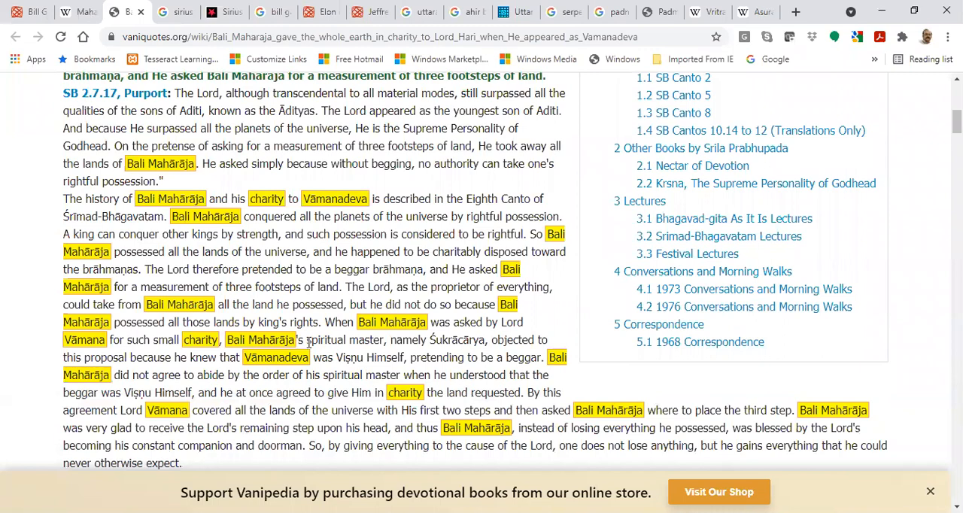
{"action": "scroll", "scroll_direction": "down", "scroll_amount": 3}
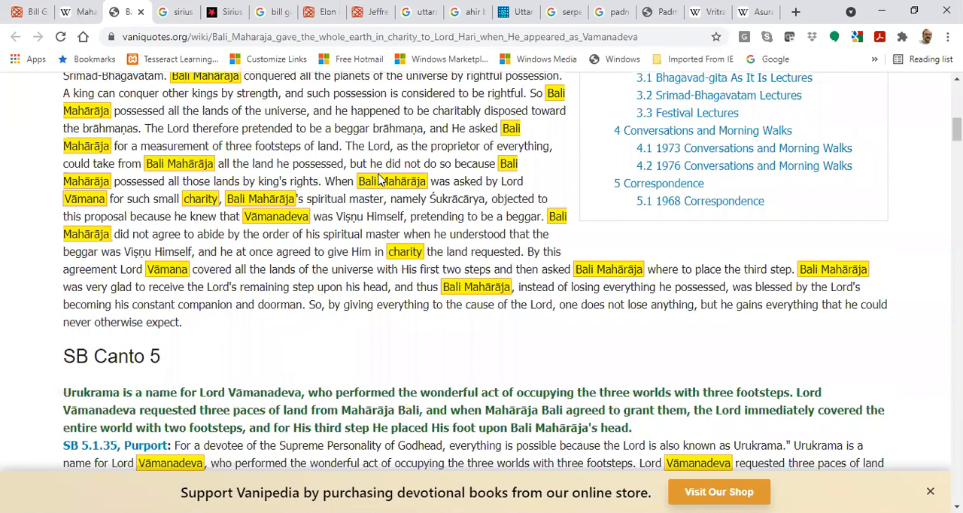
{"action": "scroll", "scroll_direction": "up", "scroll_amount": 3}
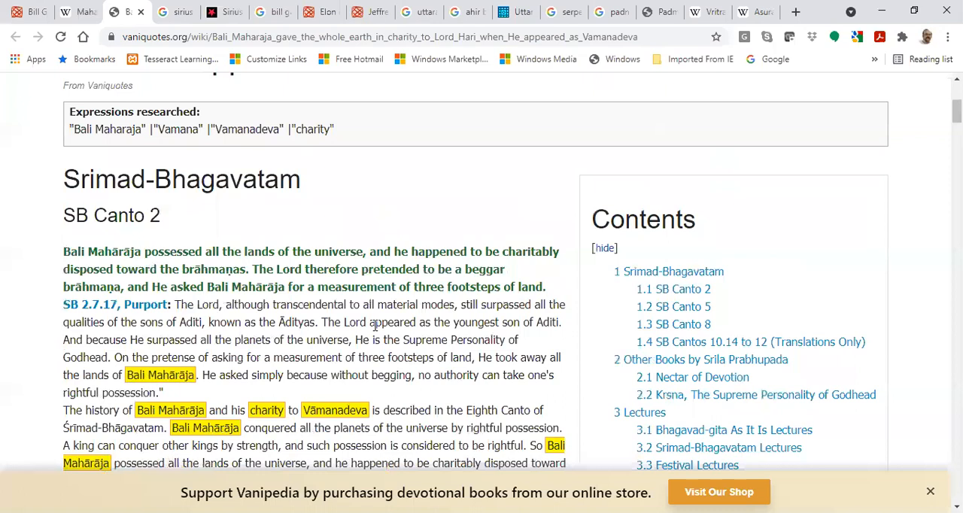
{"action": "mouse_move", "coordinate": [178, 12]}
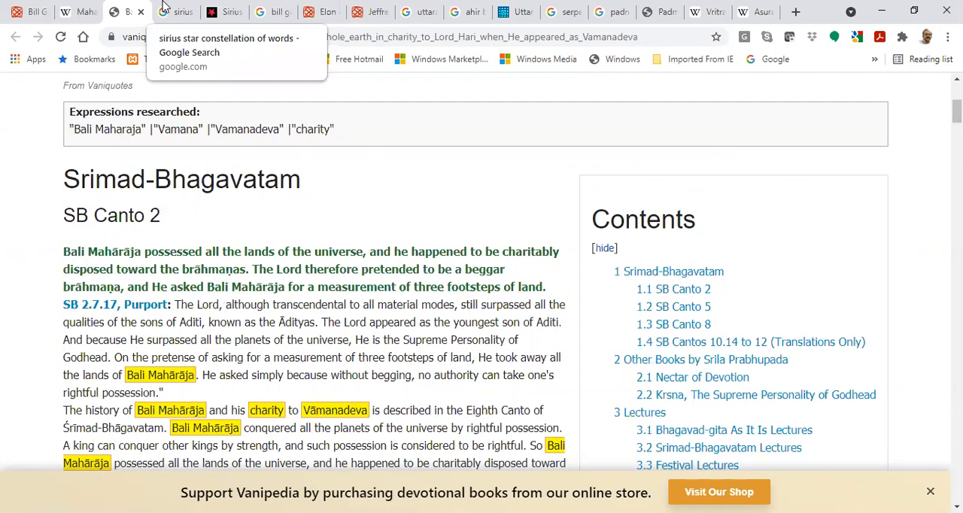
Browse Google image results for agenda 2030 before searching agenda 2021.
{"action": "left_click", "coordinate": [176, 12]}
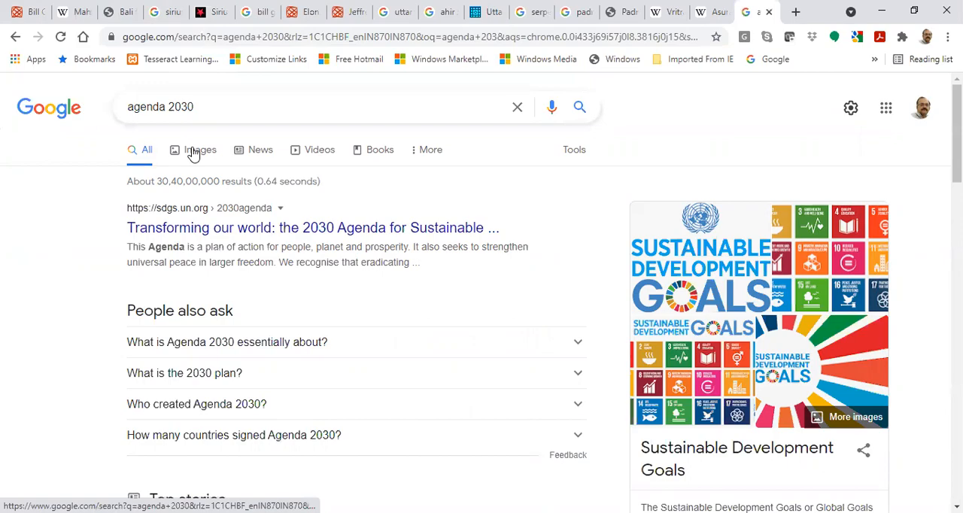
{"action": "left_click", "coordinate": [200, 149]}
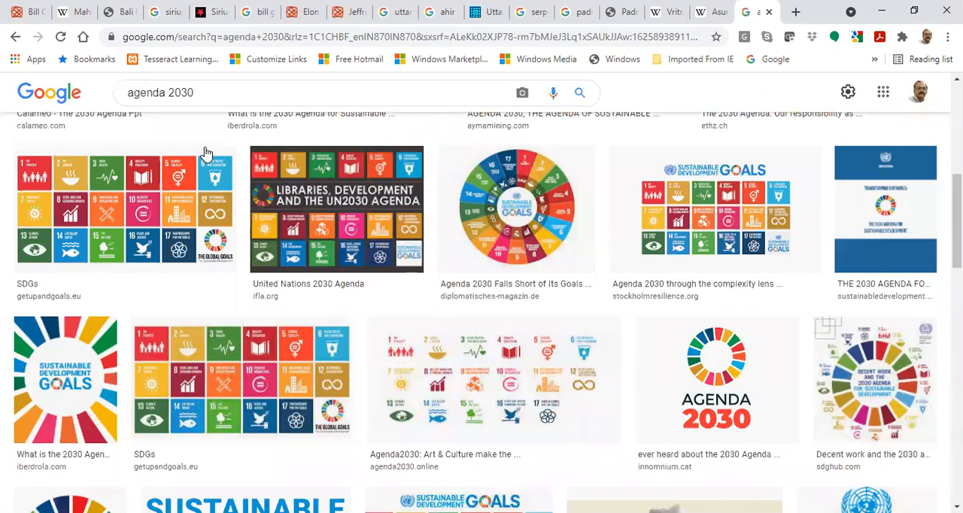
{"action": "scroll", "scroll_direction": "down", "scroll_amount": 3}
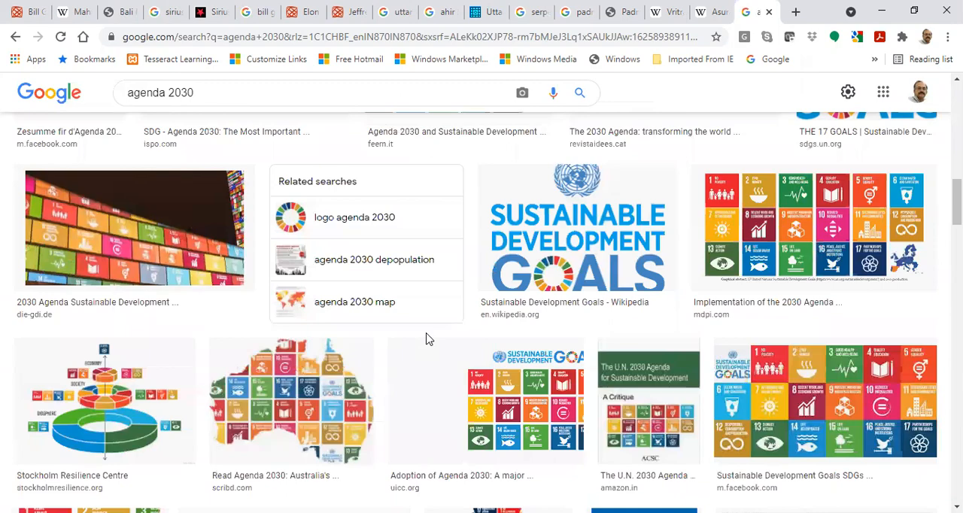
{"action": "scroll", "scroll_direction": "down", "scroll_amount": 3}
{"action": "type", "text": "21"}
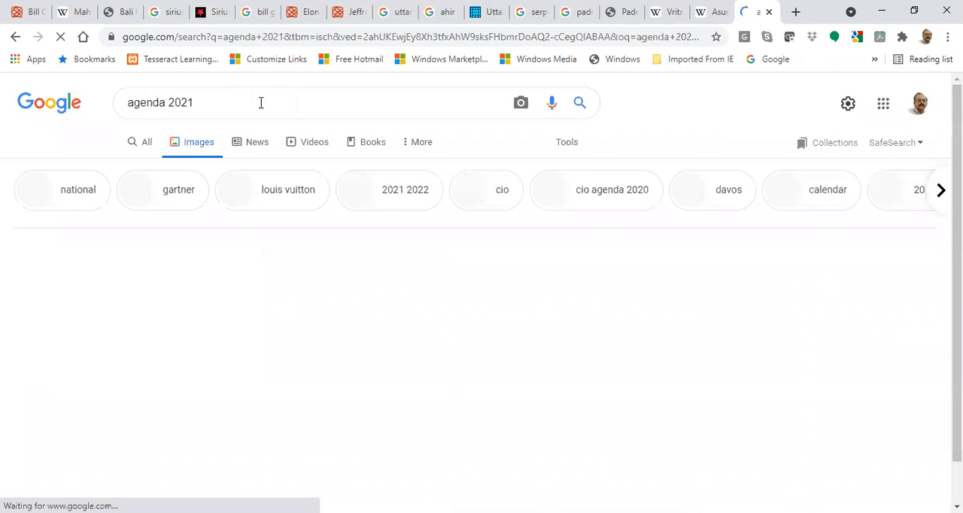
{"action": "scroll", "scroll_direction": "down", "scroll_amount": 3}
{"action": "type", "text": "great"}
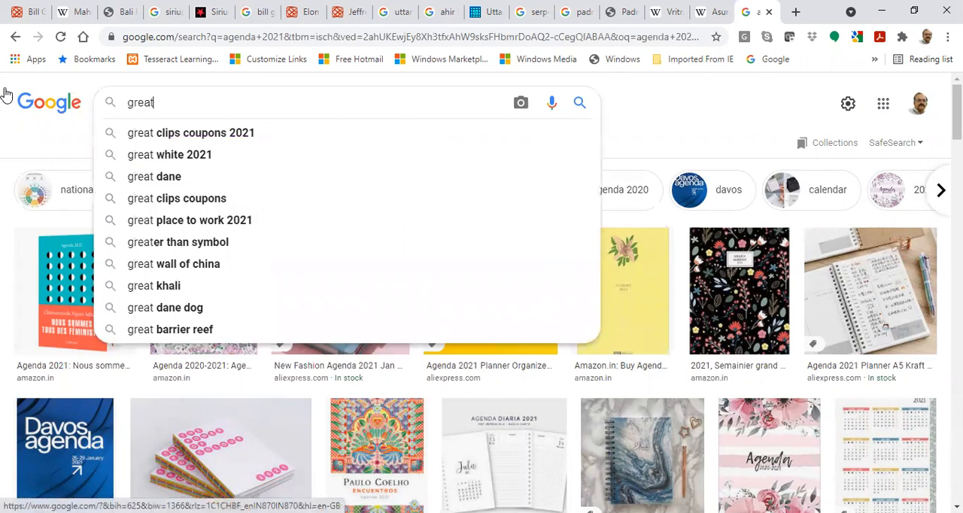
Search great reset and preview the Obey Consume Reset, WEF diagram and pandemic quote images.
{"action": "key", "text": "Return"}
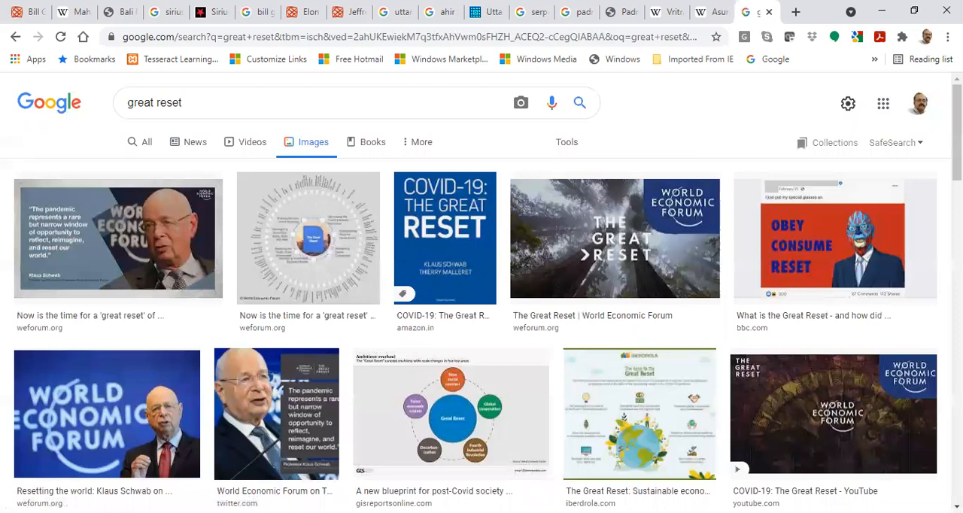
{"action": "left_click", "coordinate": [834, 238]}
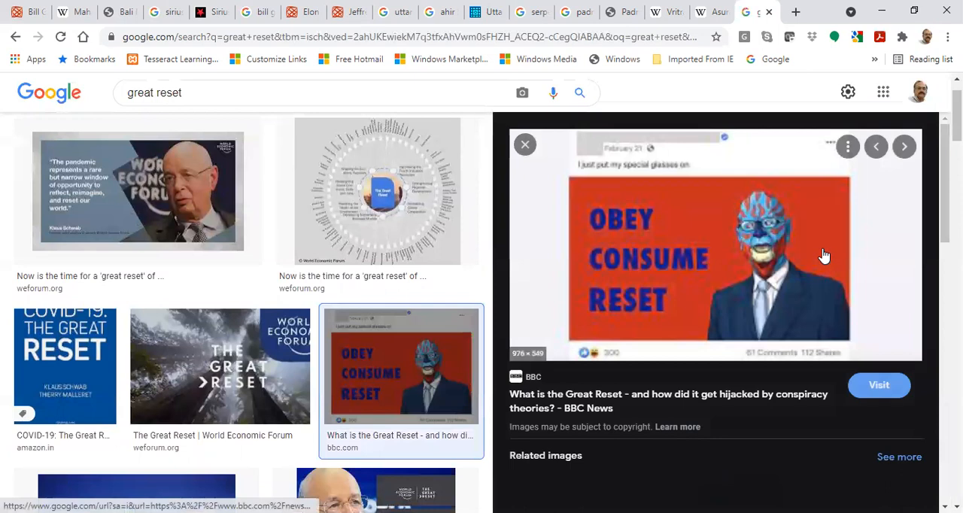
{"action": "left_click", "coordinate": [376, 190]}
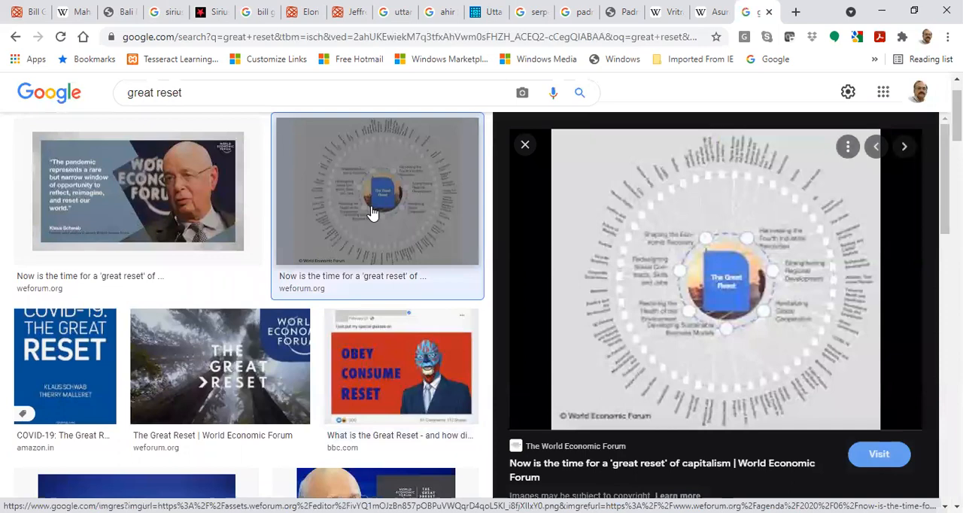
{"action": "left_click", "coordinate": [220, 367]}
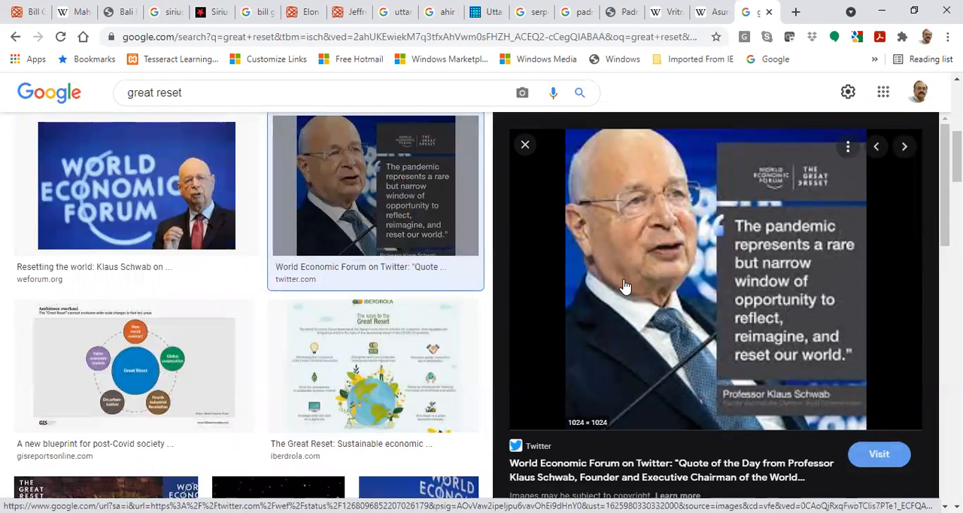
Look through further great reset images, then return to the Vaniquotes Bali Maharaja page.
{"action": "scroll", "scroll_direction": "down", "scroll_amount": 3}
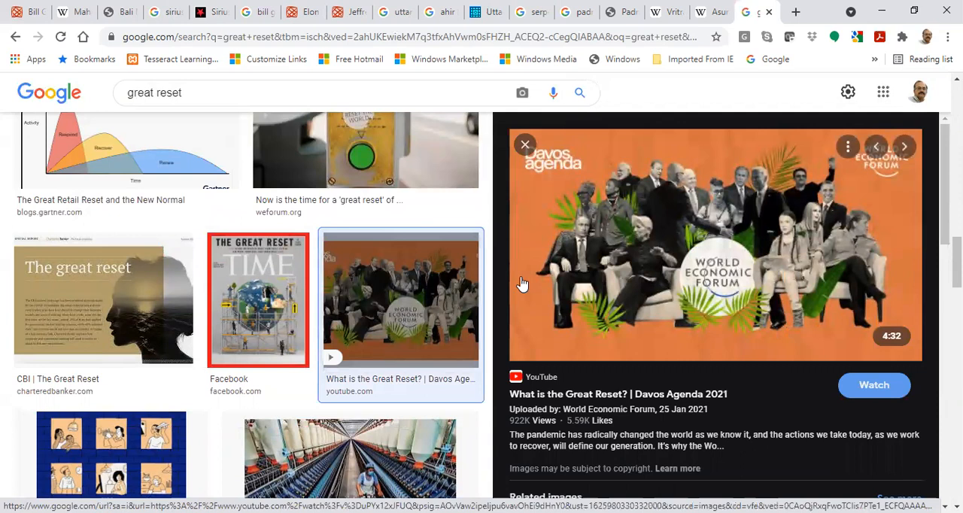
{"action": "mouse_move", "coordinate": [752, 304]}
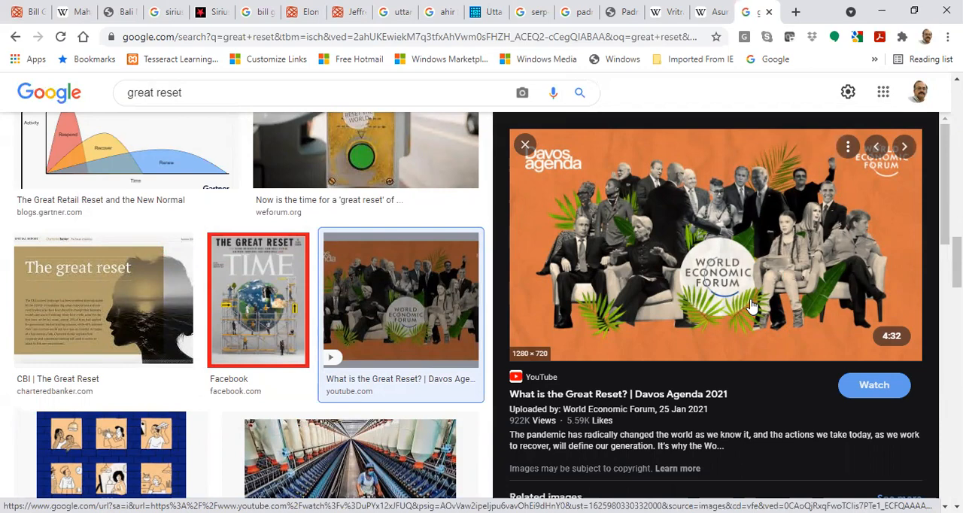
{"action": "scroll", "scroll_direction": "down", "scroll_amount": 3}
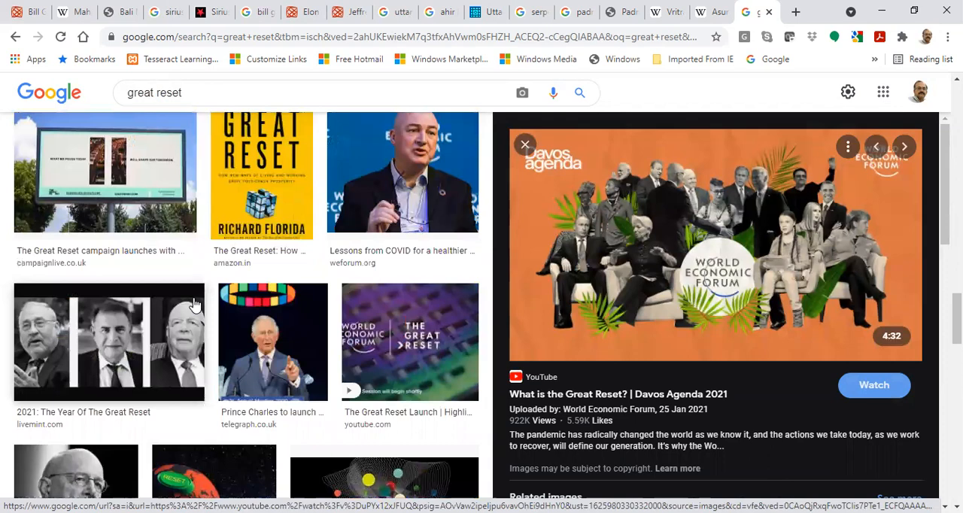
{"action": "left_click", "coordinate": [120, 12]}
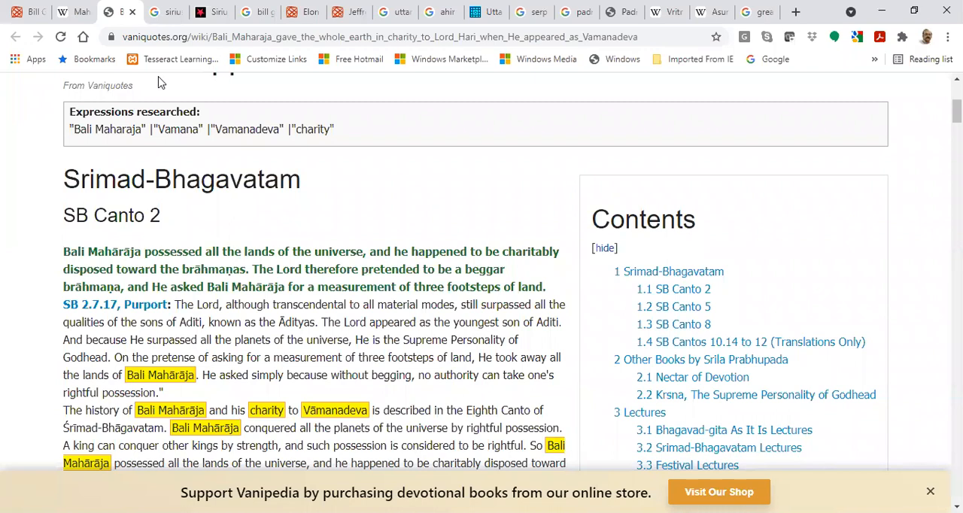
Glance at the temple gate images and celebrity chart, then review the largest farmland owner results.
{"action": "left_click", "coordinate": [575, 12]}
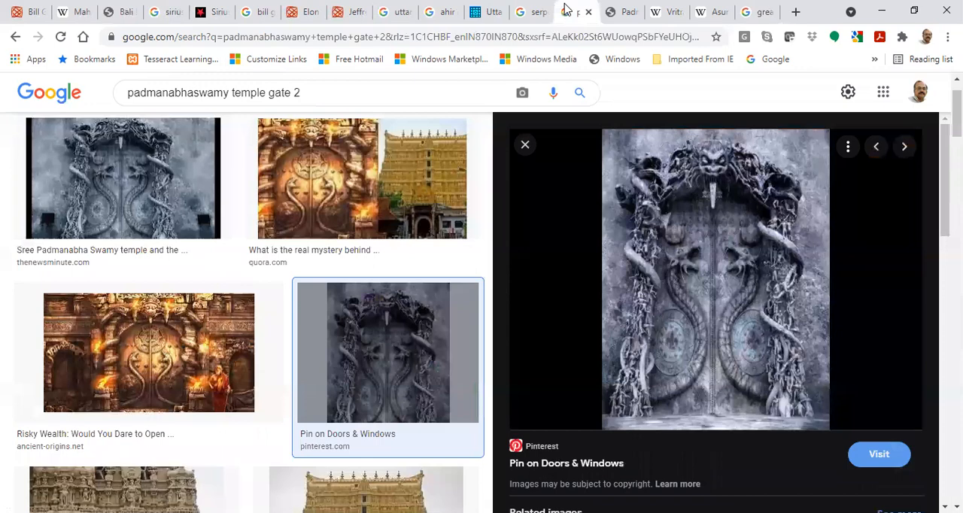
{"action": "left_click", "coordinate": [349, 12]}
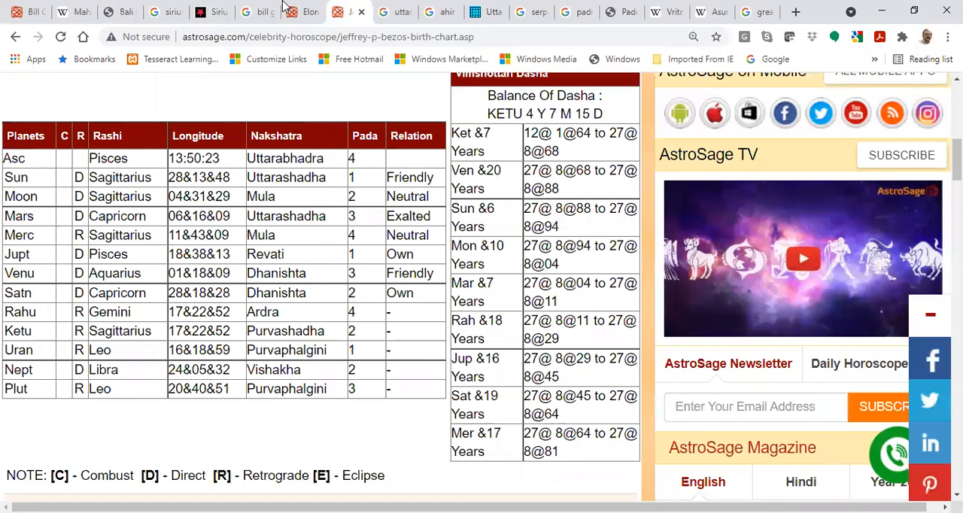
{"action": "left_click", "coordinate": [257, 12]}
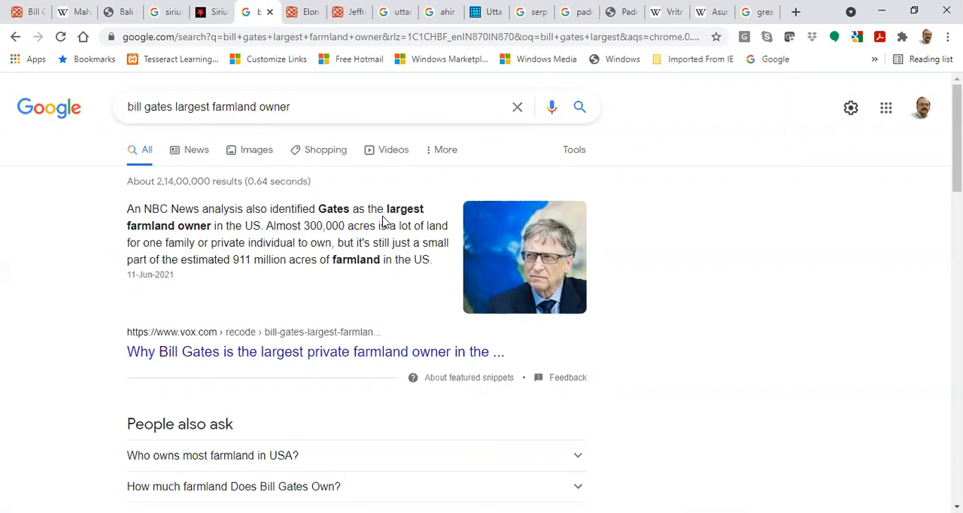
{"action": "scroll", "scroll_direction": "down", "scroll_amount": 3}
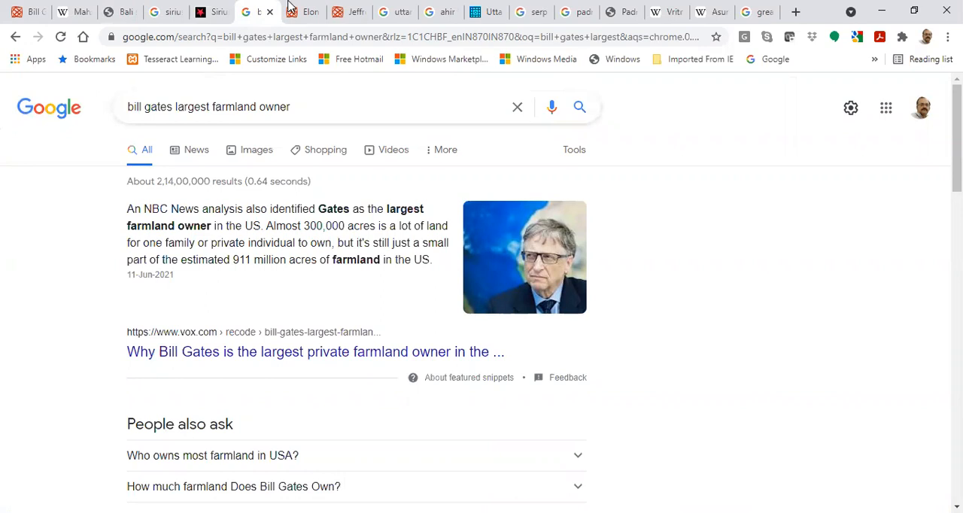
{"action": "mouse_move", "coordinate": [211, 12]}
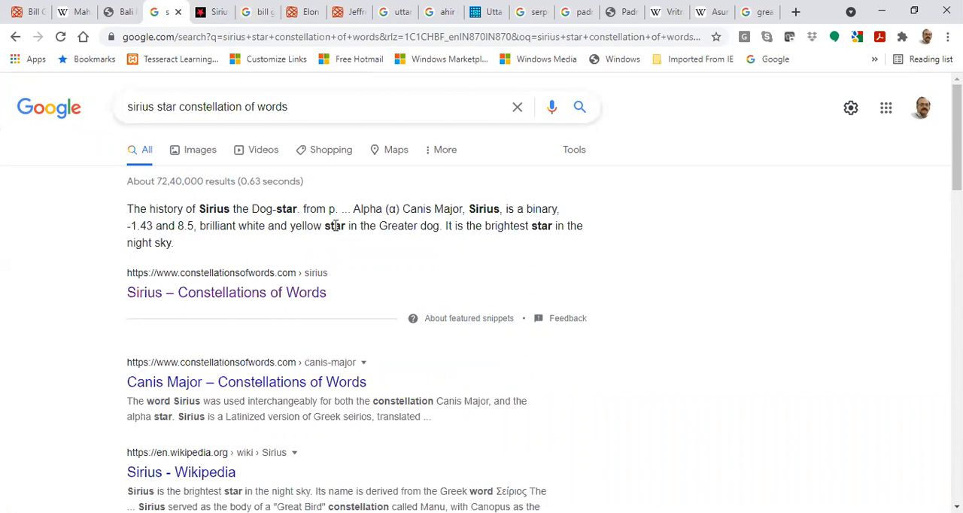
Bring up the Sirius – Constellations of Words page and check its Longitude 2000 fixed-star value.
{"action": "left_click", "coordinate": [226, 292]}
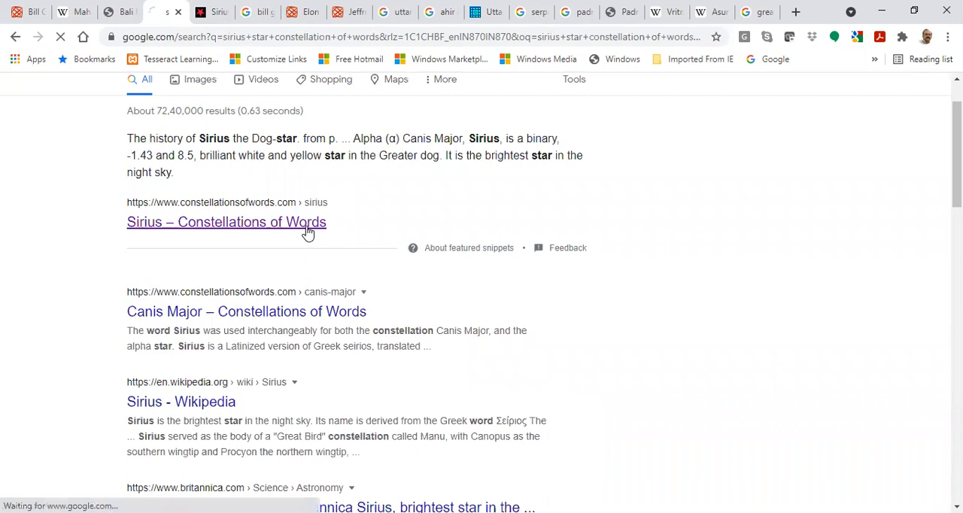
{"action": "left_click", "coordinate": [226, 221]}
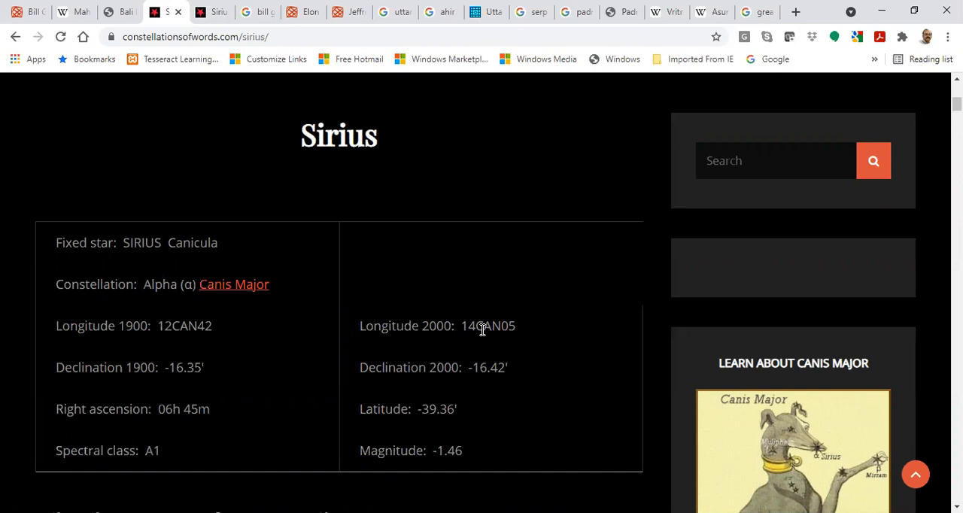
{"action": "mouse_move", "coordinate": [188, 27]}
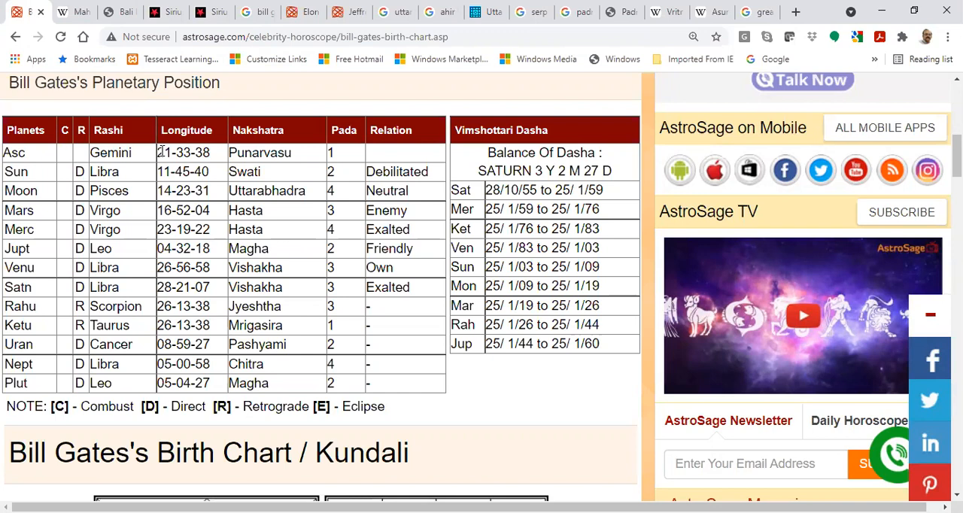
{"action": "double_click", "coordinate": [111, 152]}
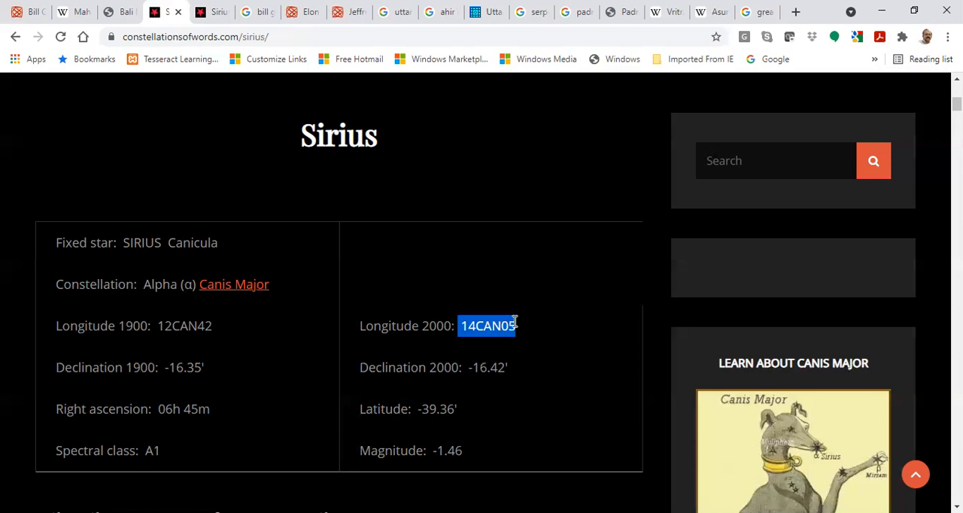
{"action": "left_click", "coordinate": [515, 325]}
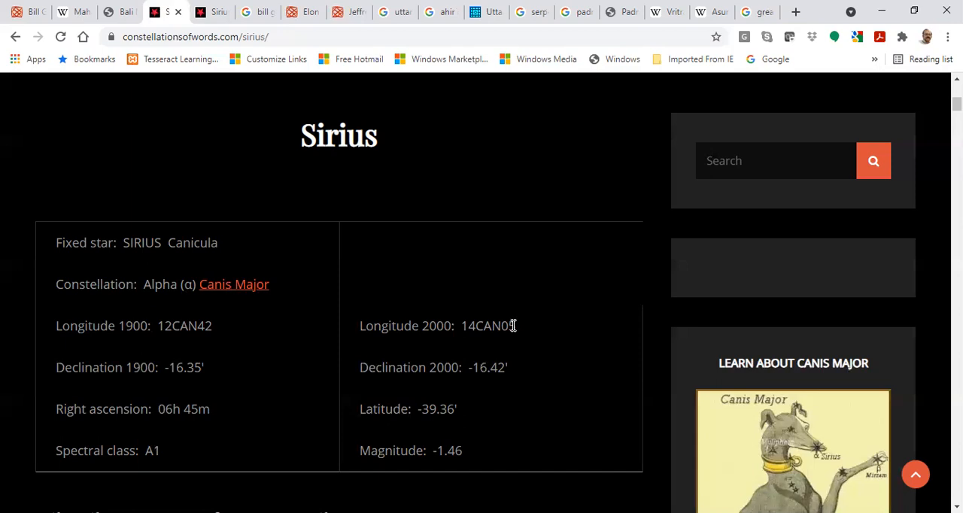
{"action": "mouse_move", "coordinate": [425, 349]}
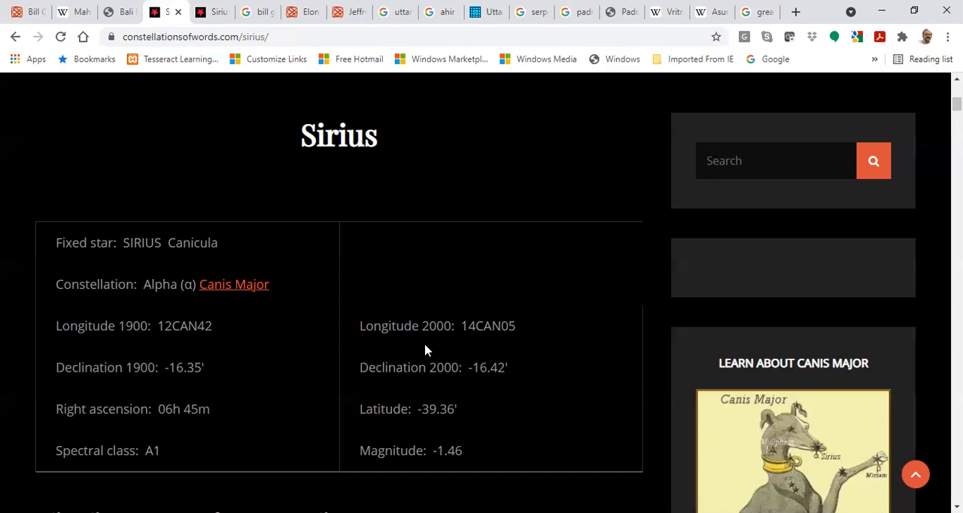
{"action": "mouse_move", "coordinate": [124, 12]}
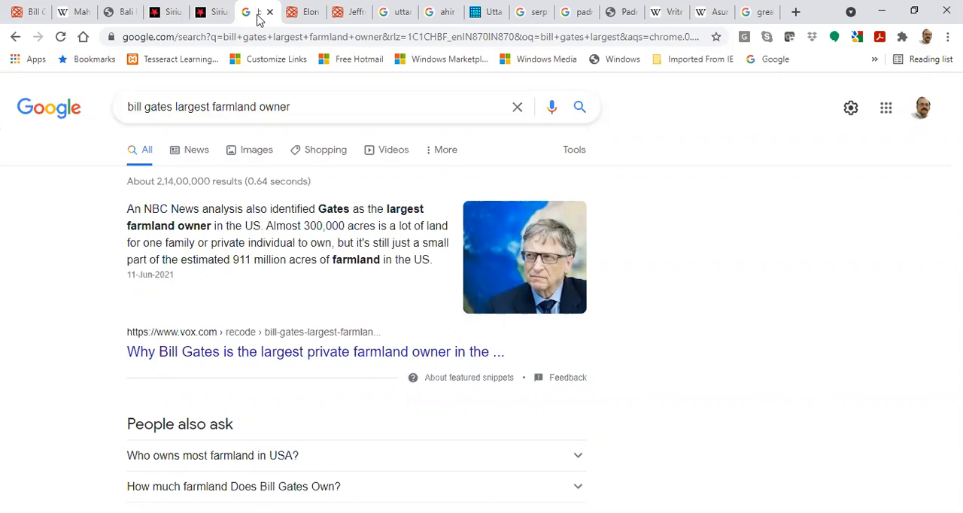
{"action": "mouse_move", "coordinate": [219, 12]}
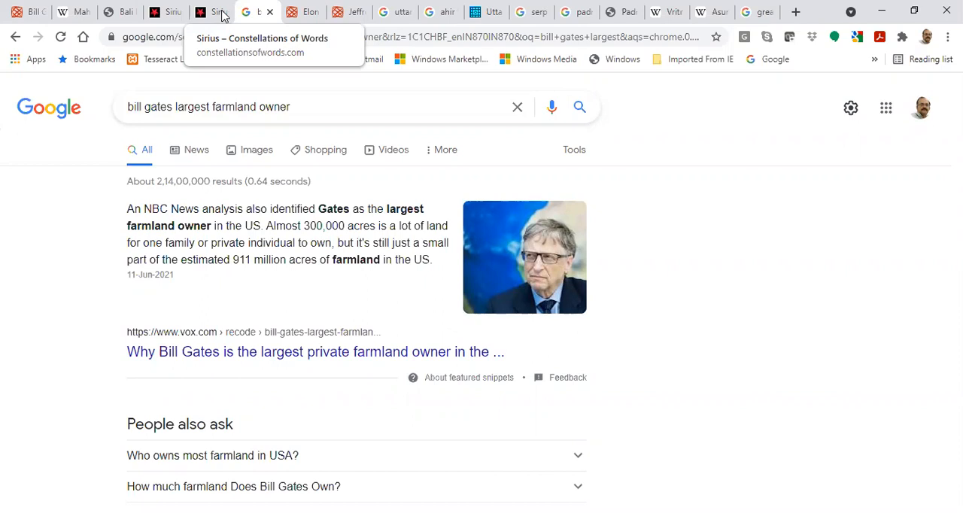
Run a Google search for sirius and jesus in a new tab.
{"action": "left_click", "coordinate": [795, 12]}
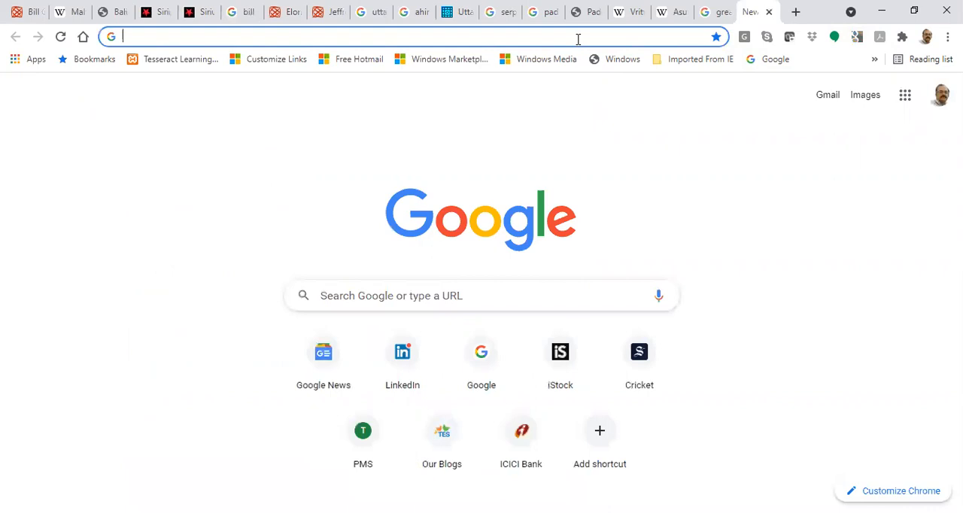
{"action": "type", "text": "sirus"}
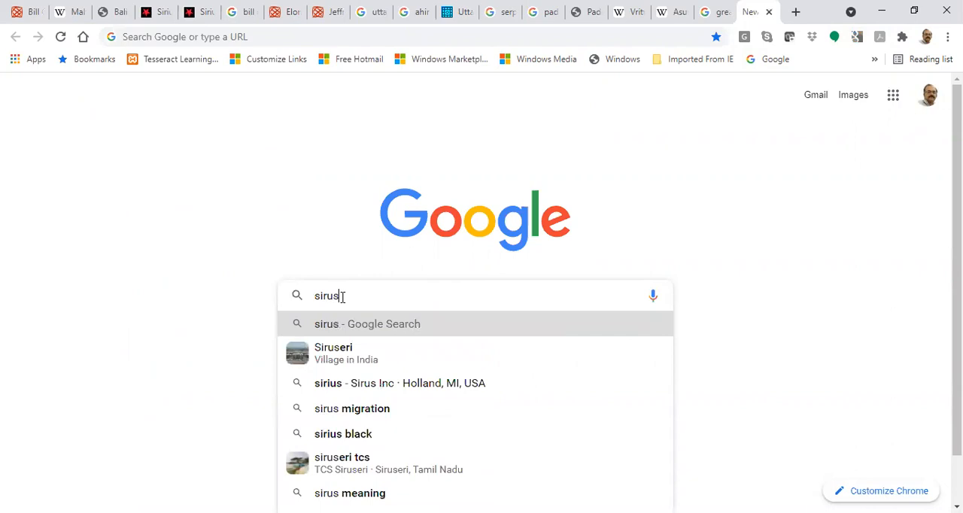
{"action": "type", "text": "ius and jesus"}
{"action": "key", "text": "Return"}
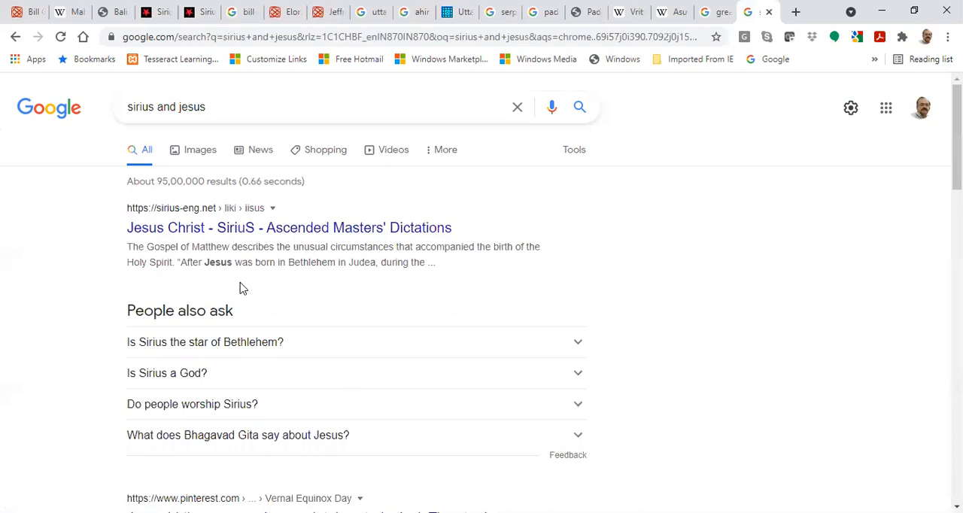
Look through the Star of Bethlehem results and return to the top.
{"action": "scroll", "scroll_direction": "down", "scroll_amount": 3}
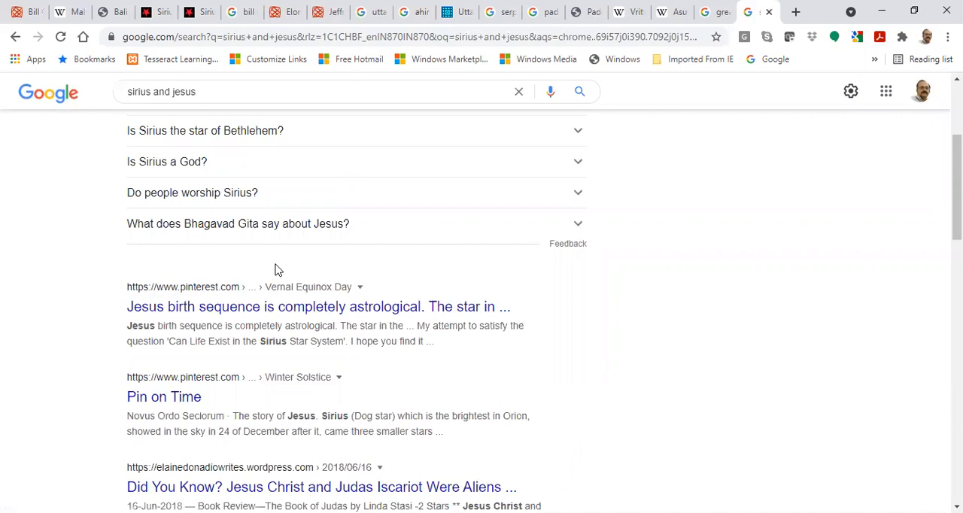
{"action": "scroll", "scroll_direction": "down", "scroll_amount": 3}
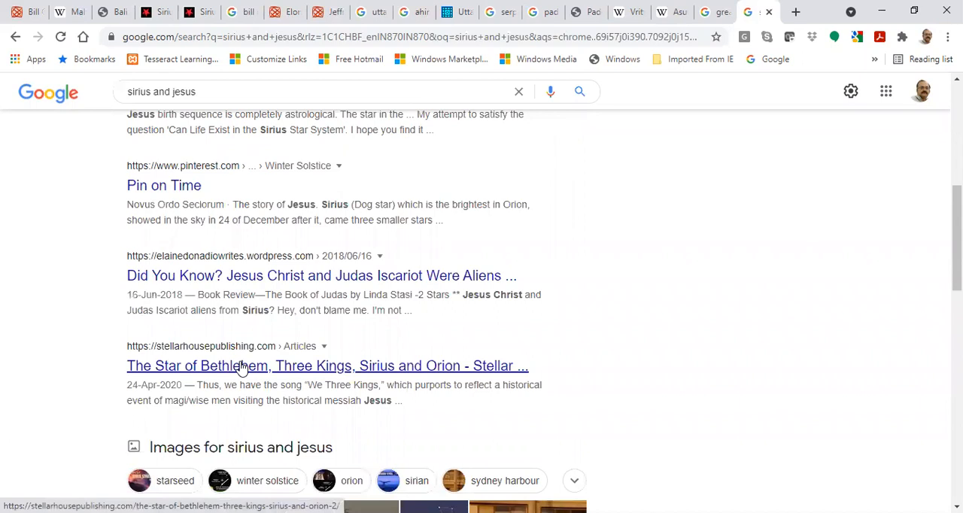
{"action": "scroll", "scroll_direction": "down", "scroll_amount": 3}
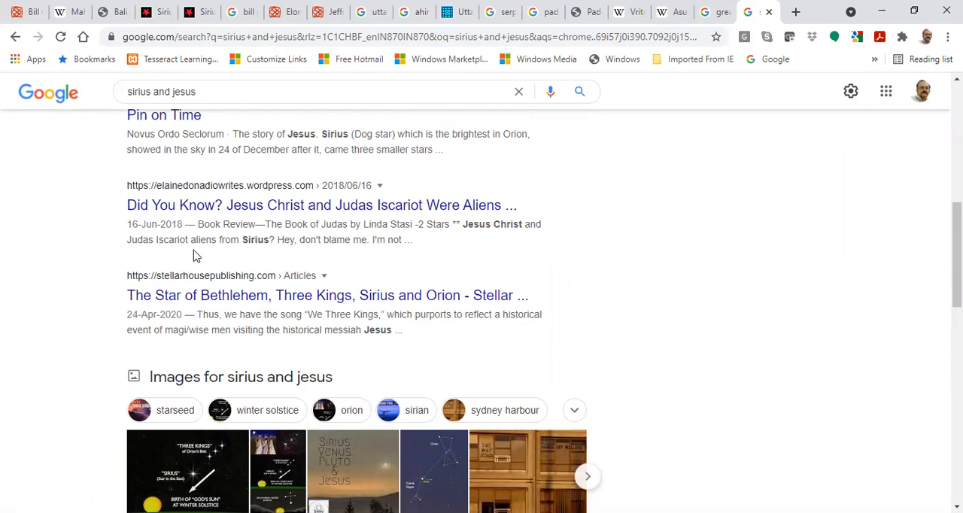
{"action": "scroll", "scroll_direction": "up", "scroll_amount": 3}
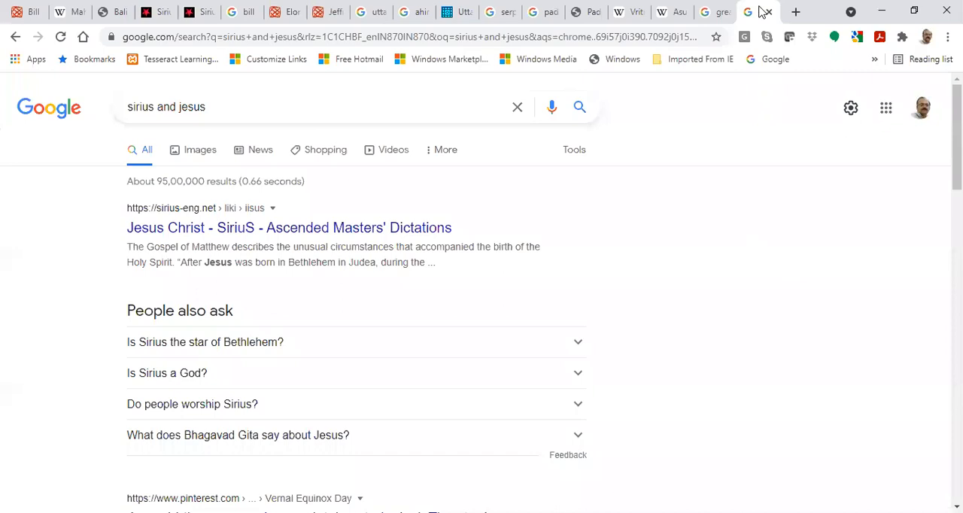
Bring up the Wikipedia Vritra article and skim its opening on the demon of drought.
{"action": "left_click", "coordinate": [668, 12]}
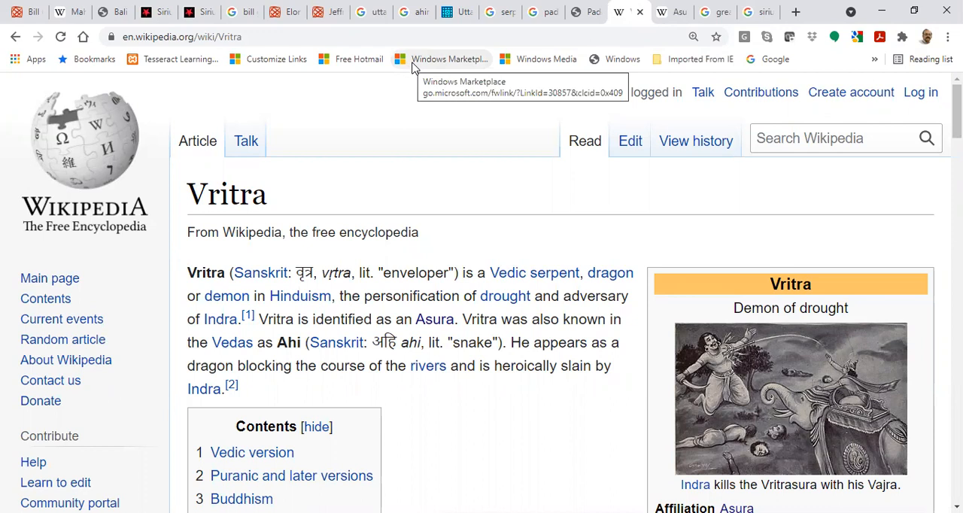
{"action": "mouse_move", "coordinate": [554, 273]}
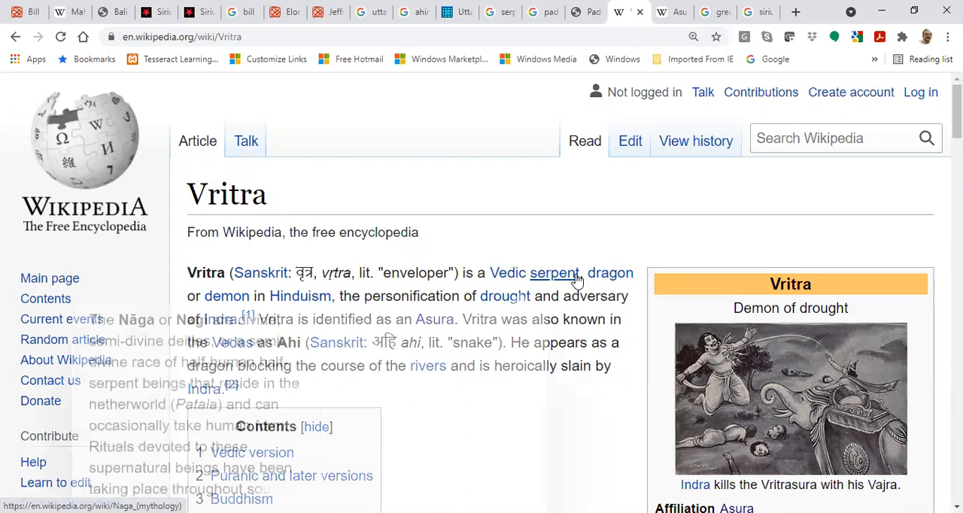
{"action": "scroll", "scroll_direction": "down", "scroll_amount": 3}
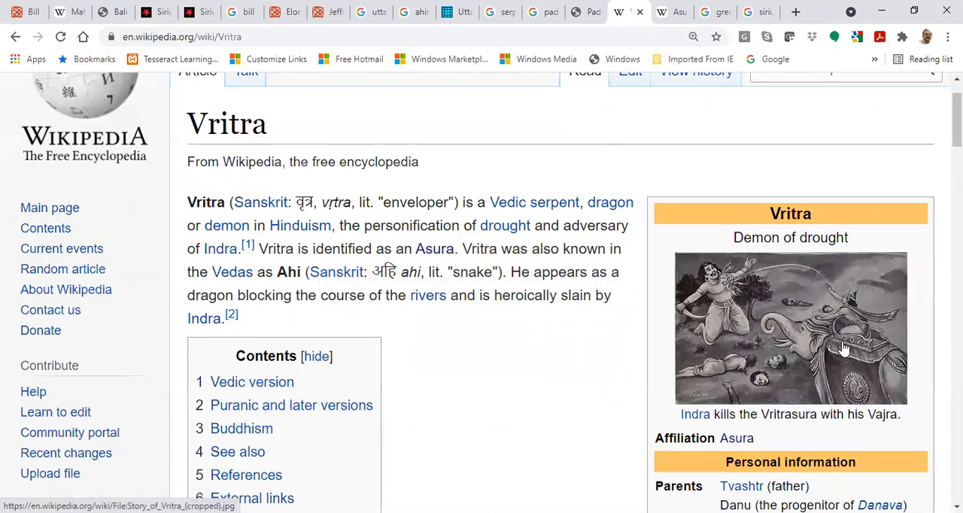
{"action": "scroll", "scroll_direction": "up", "scroll_amount": 3}
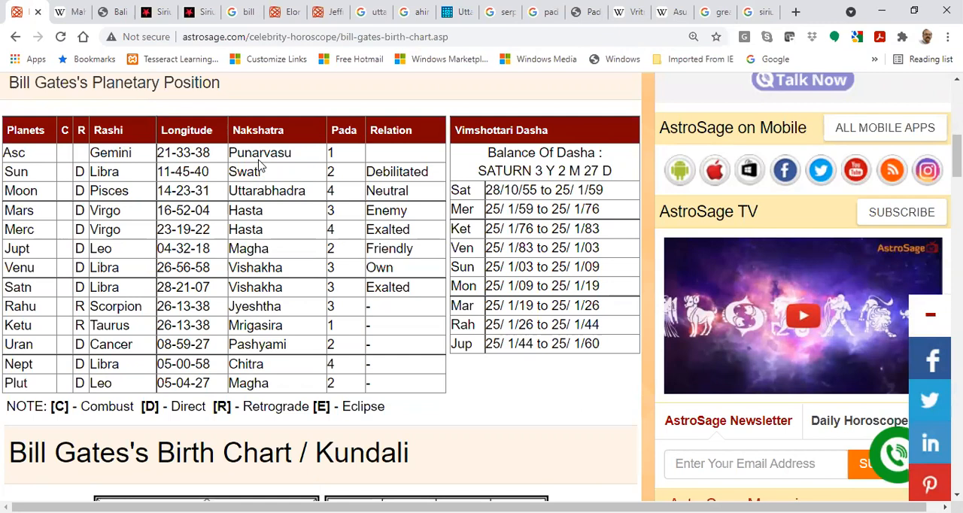
{"action": "mouse_move", "coordinate": [229, 158]}
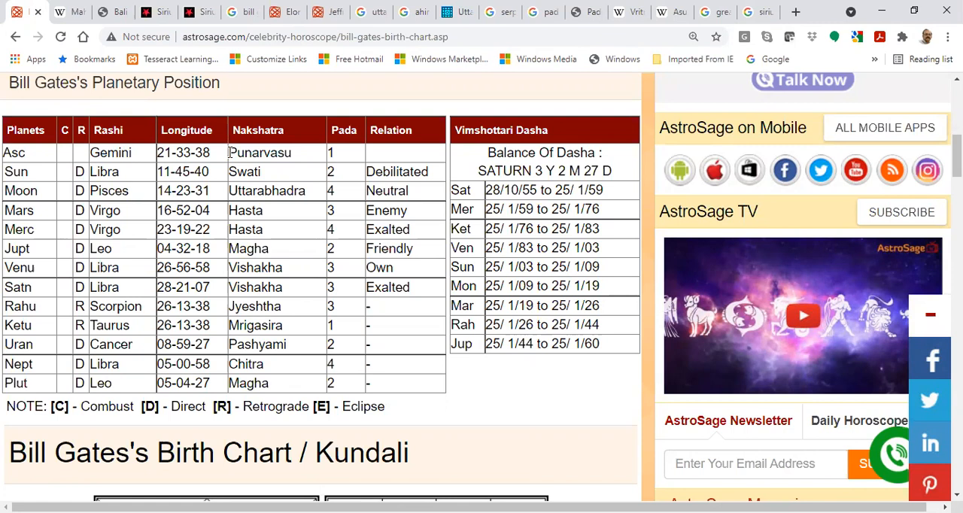
Highlight Uttarabhadra in the Moon row, then move to the Asura article and Uttarabhadrapada commentary tabs.
{"action": "double_click", "coordinate": [267, 190]}
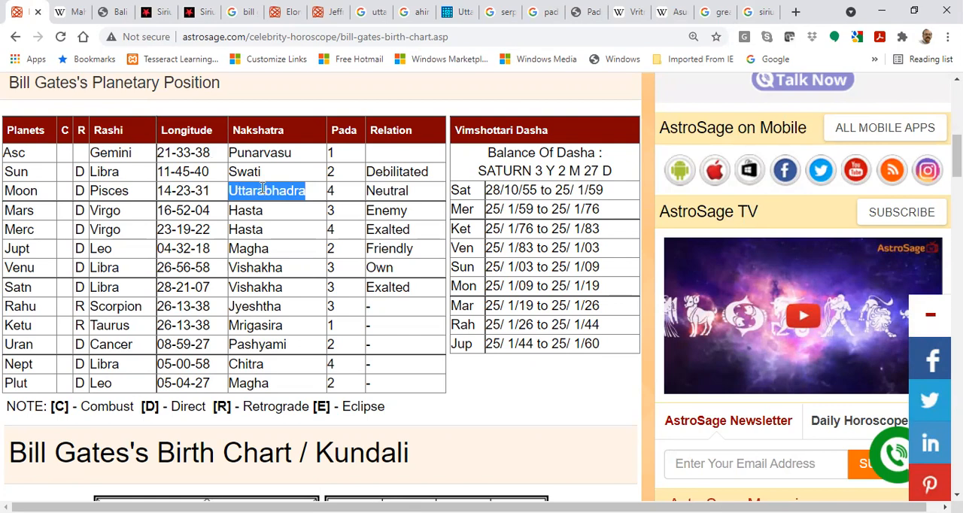
{"action": "left_click", "coordinate": [670, 12]}
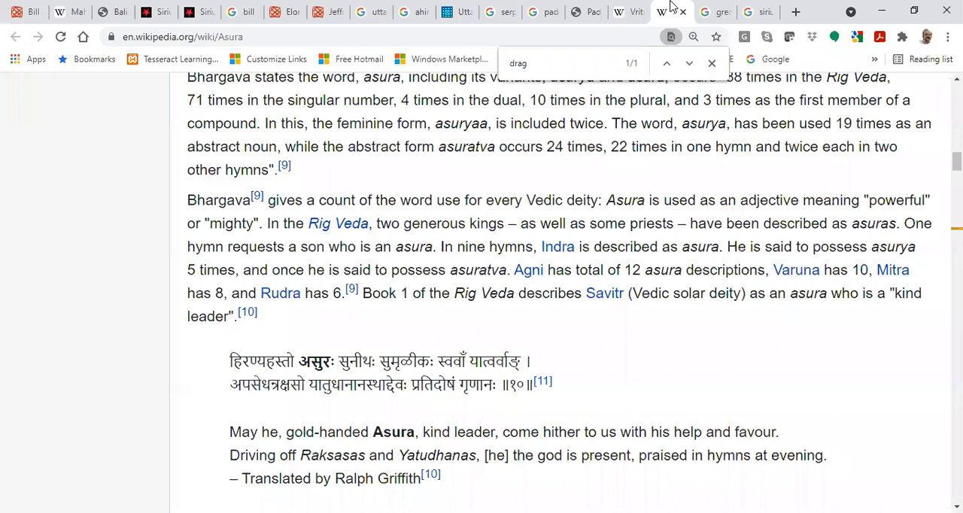
{"action": "left_click", "coordinate": [500, 12]}
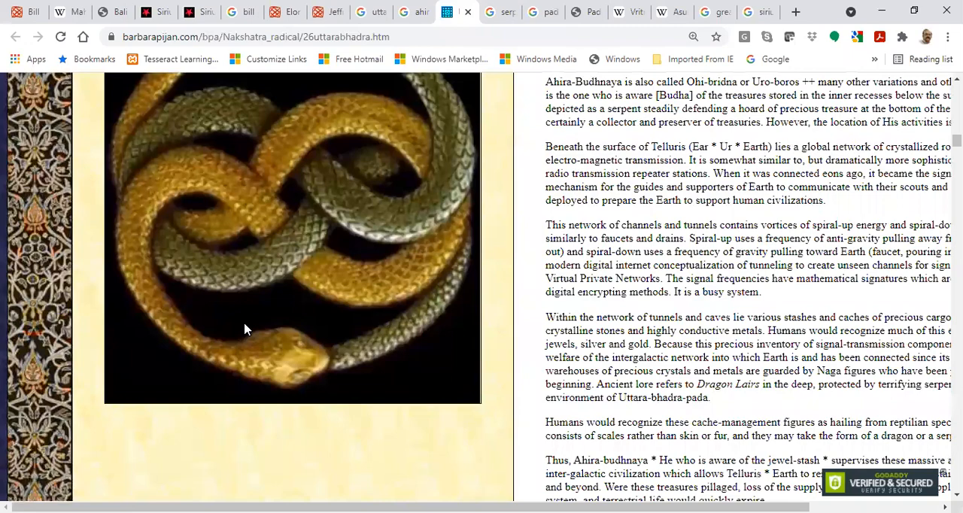
View the ahir budhnya image results, then switch to the King James Bible Online page.
{"action": "scroll", "scroll_direction": "up", "scroll_amount": 3}
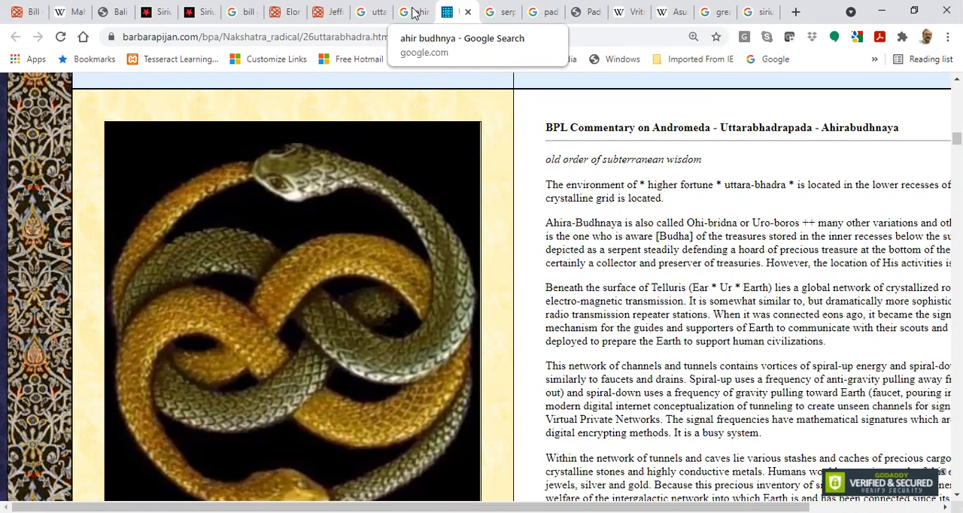
{"action": "left_click", "coordinate": [412, 12]}
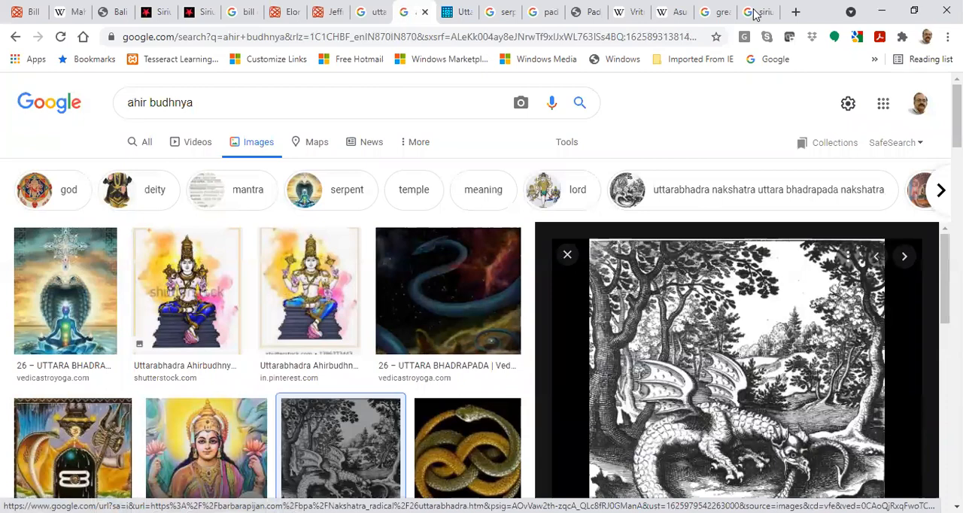
{"action": "left_click", "coordinate": [795, 12]}
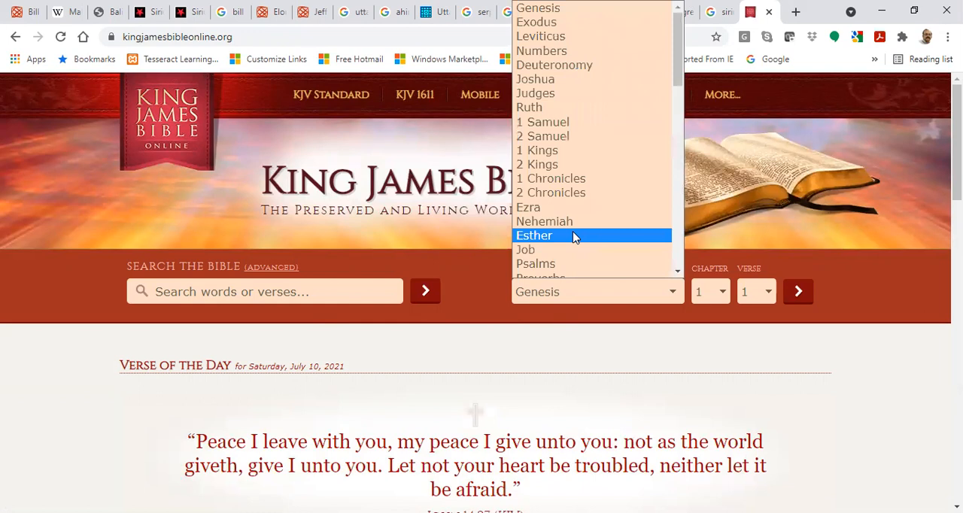
With Isaiah selected, choose chapter 27 from the chapter dropdown to load it.
{"action": "scroll", "scroll_direction": "down", "scroll_amount": 3}
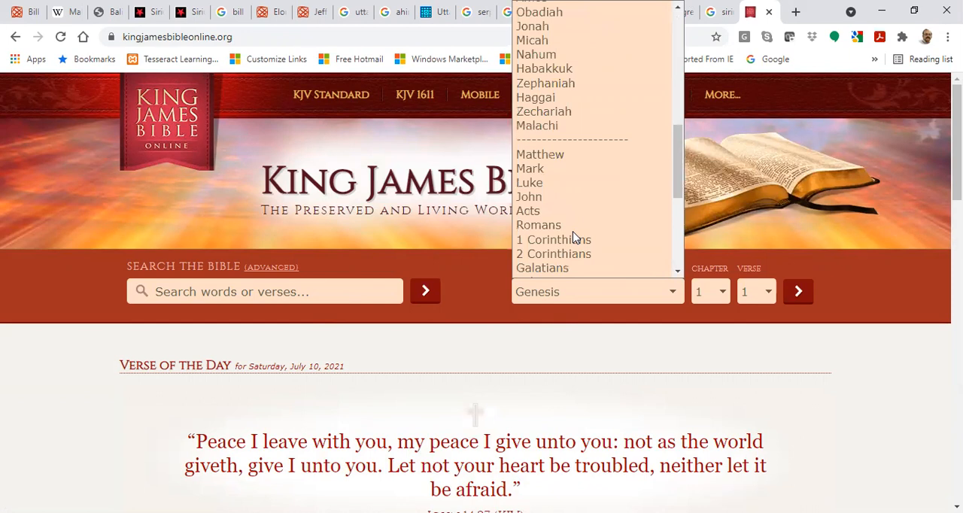
{"action": "scroll", "scroll_direction": "down", "scroll_amount": 3}
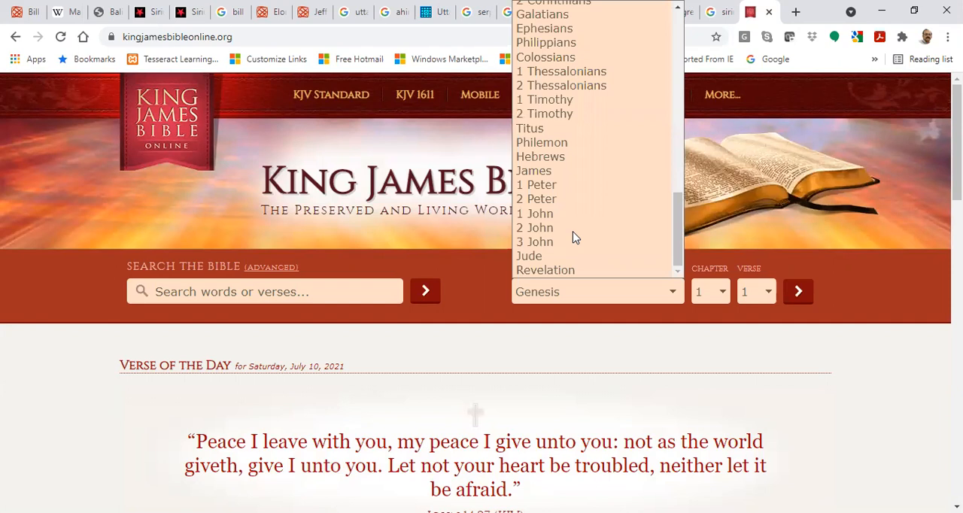
{"action": "scroll", "scroll_direction": "up", "scroll_amount": 3}
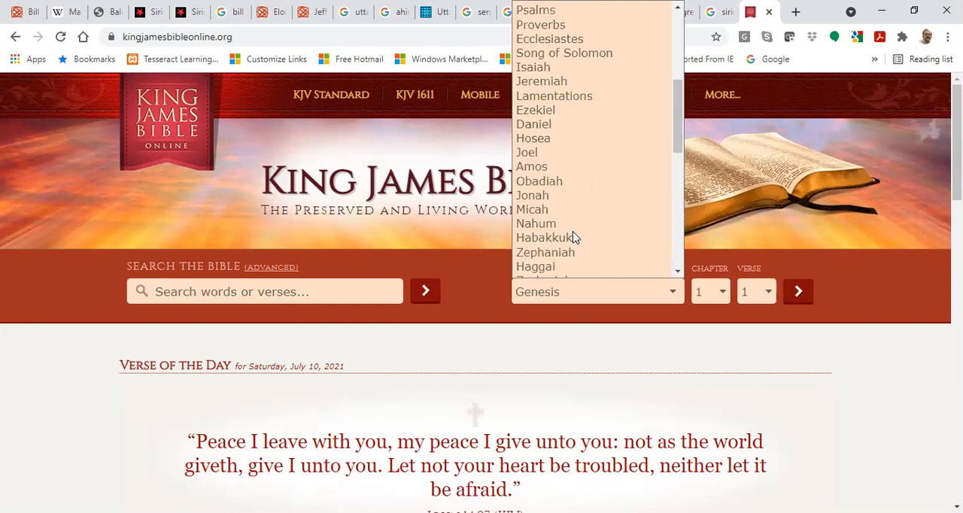
{"action": "scroll", "scroll_direction": "up", "scroll_amount": 3}
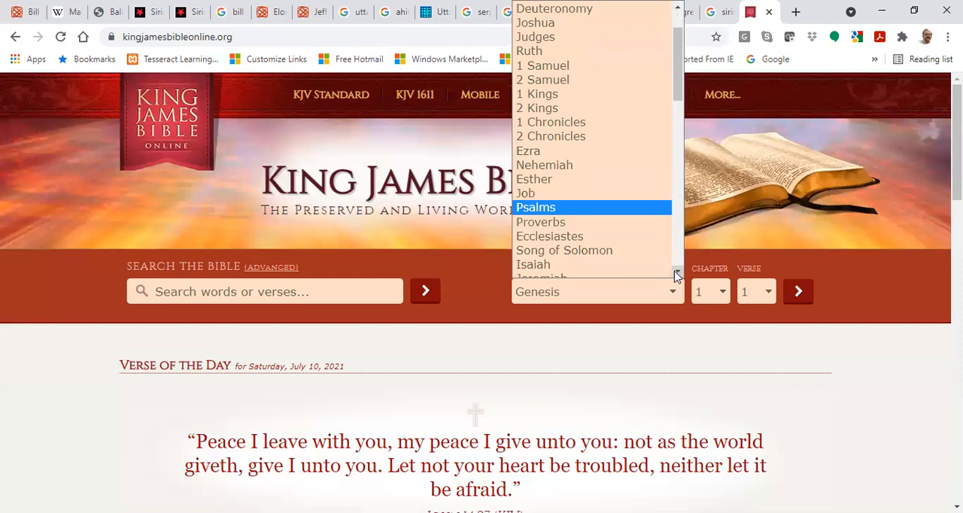
{"action": "left_click", "coordinate": [533, 265]}
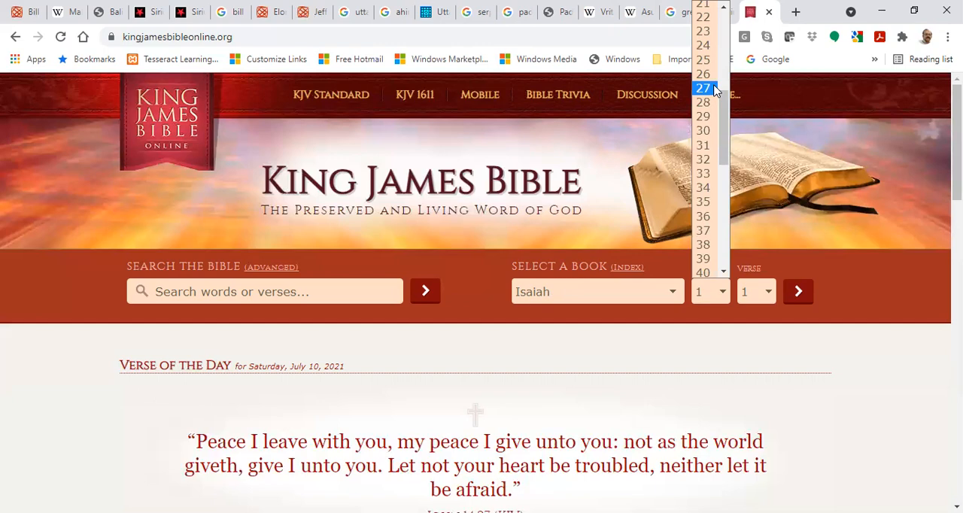
{"action": "left_click", "coordinate": [703, 87]}
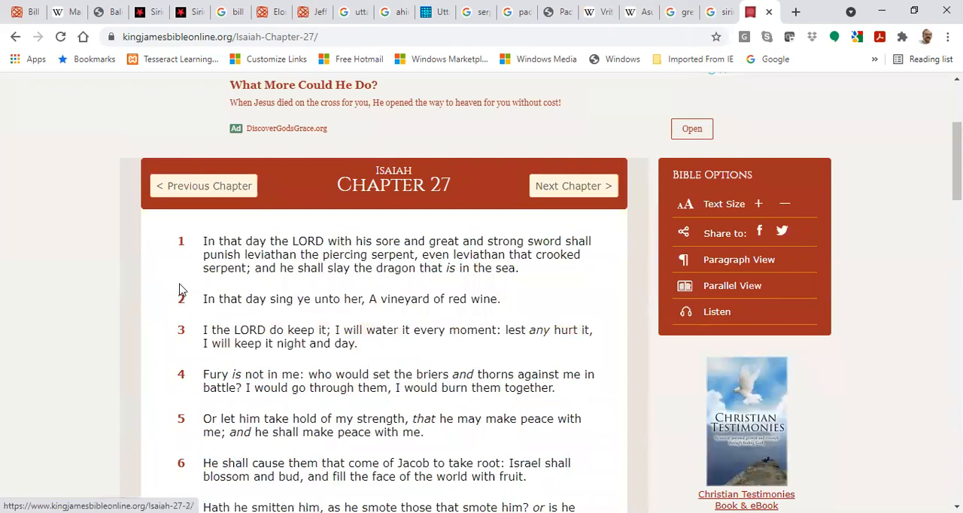
{"action": "mouse_move", "coordinate": [521, 248]}
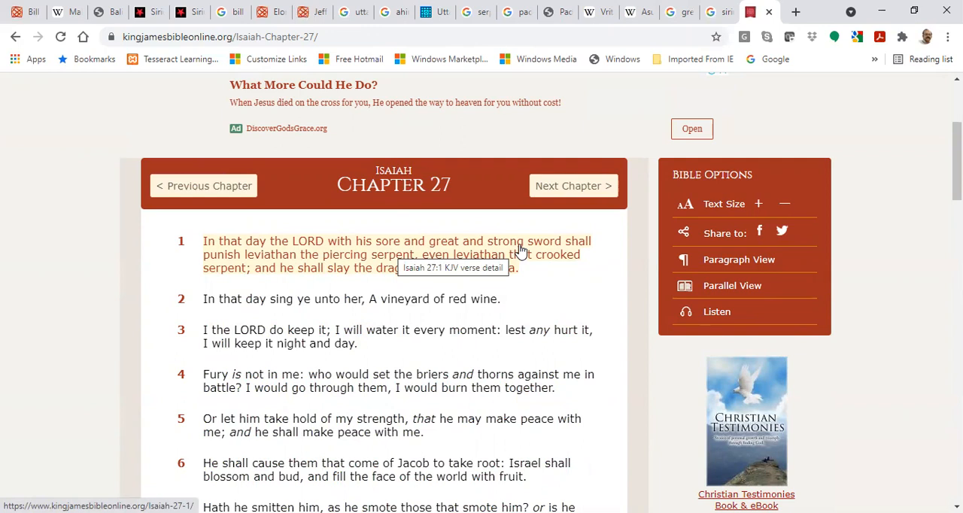
{"action": "mouse_move", "coordinate": [392, 272]}
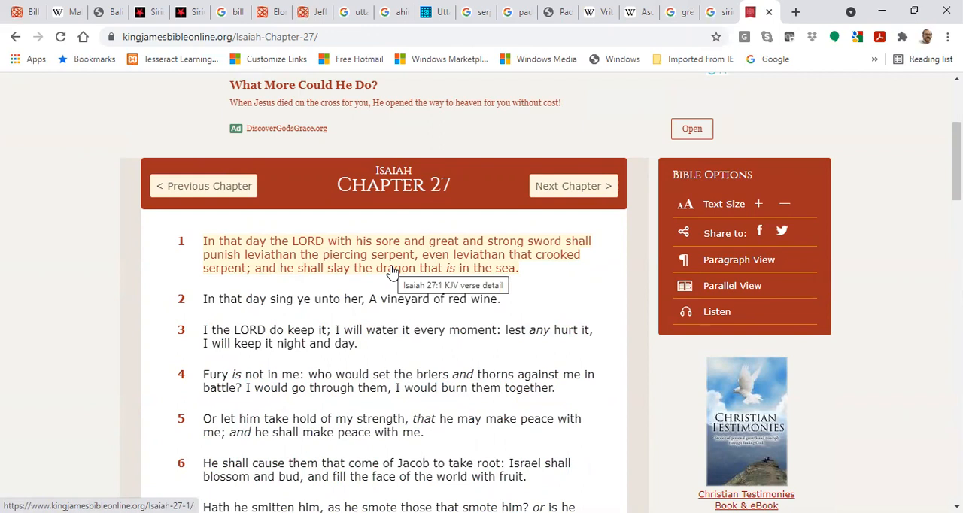
{"action": "mouse_move", "coordinate": [397, 277]}
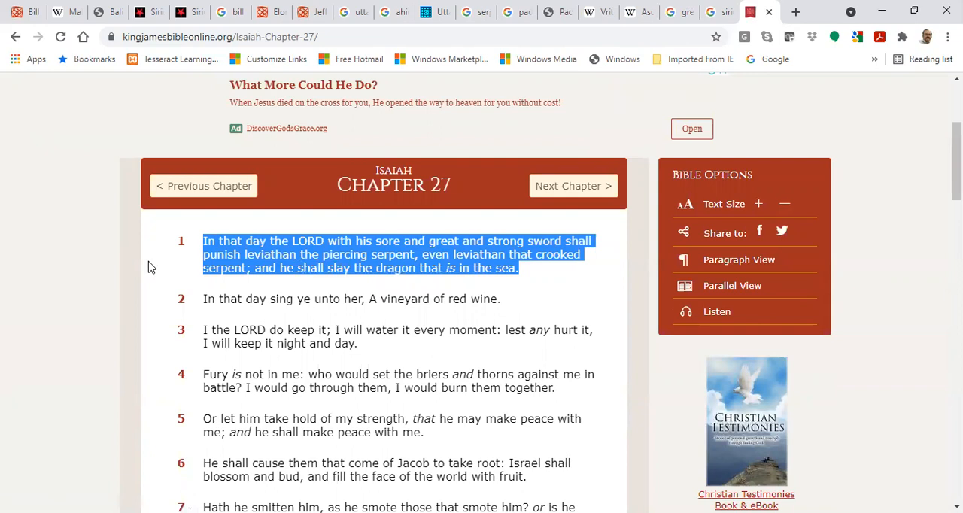
Clear the text selection on Isaiah 27 verse 1 about leviathan the crooked serpent.
{"action": "left_click", "coordinate": [147, 268]}
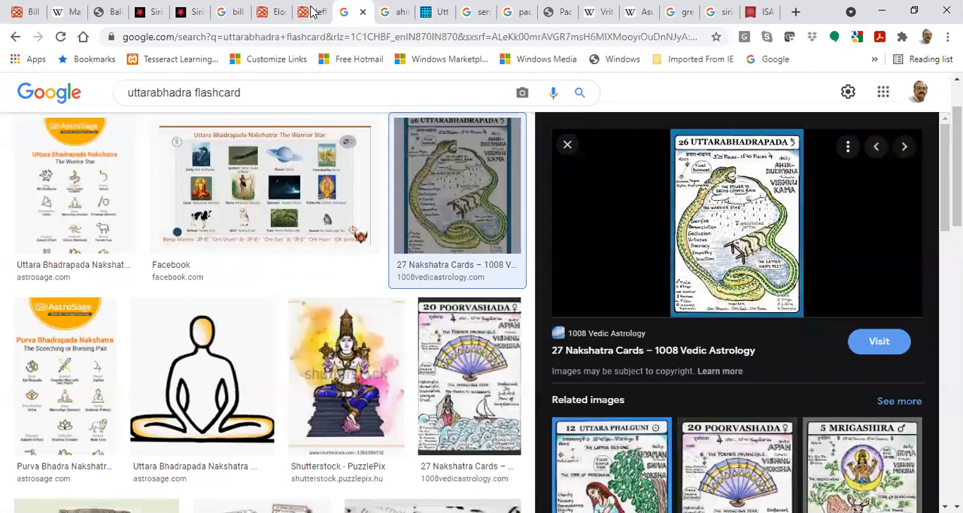
{"action": "mouse_move", "coordinate": [202, 265]}
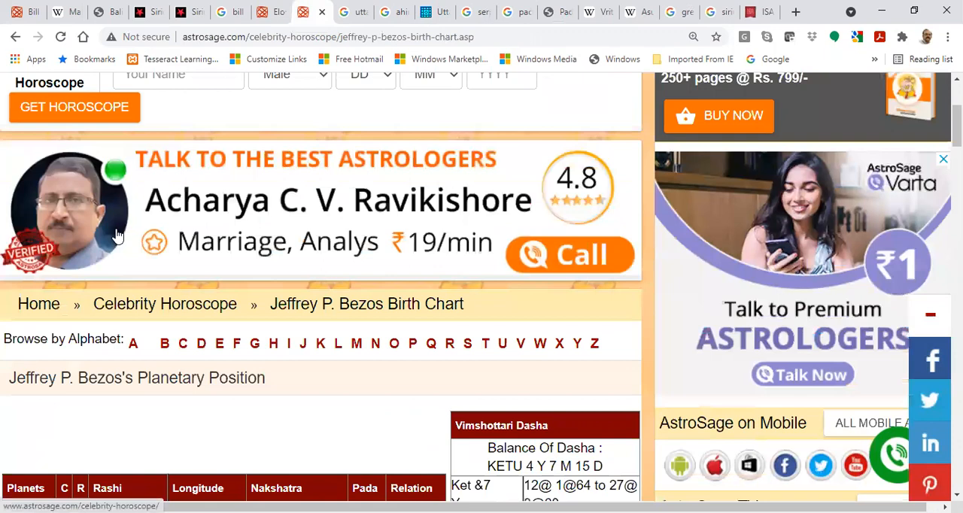
Mark Purvabhadra in Elon Musk's chart, revisit Bezos's chart, then show the serpents wealth results.
{"action": "scroll", "scroll_direction": "down", "scroll_amount": 3}
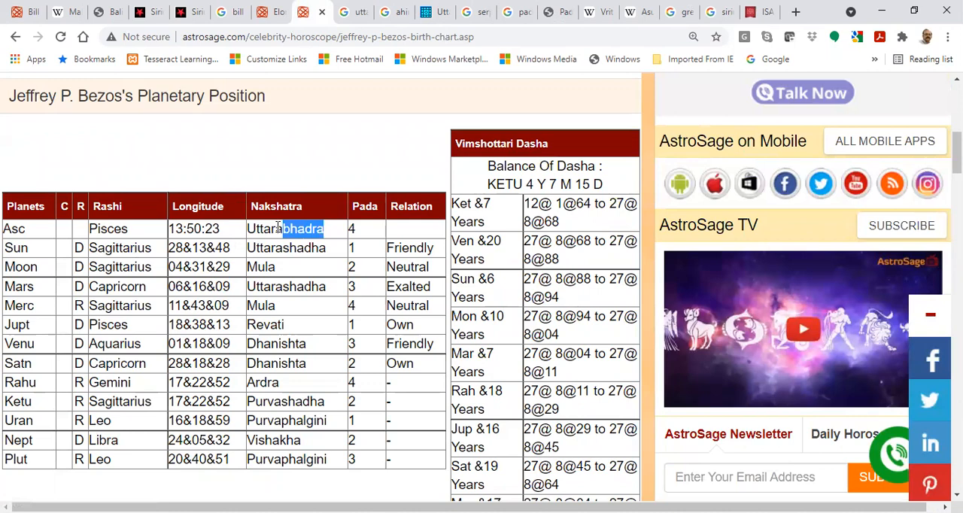
{"action": "left_click", "coordinate": [312, 12]}
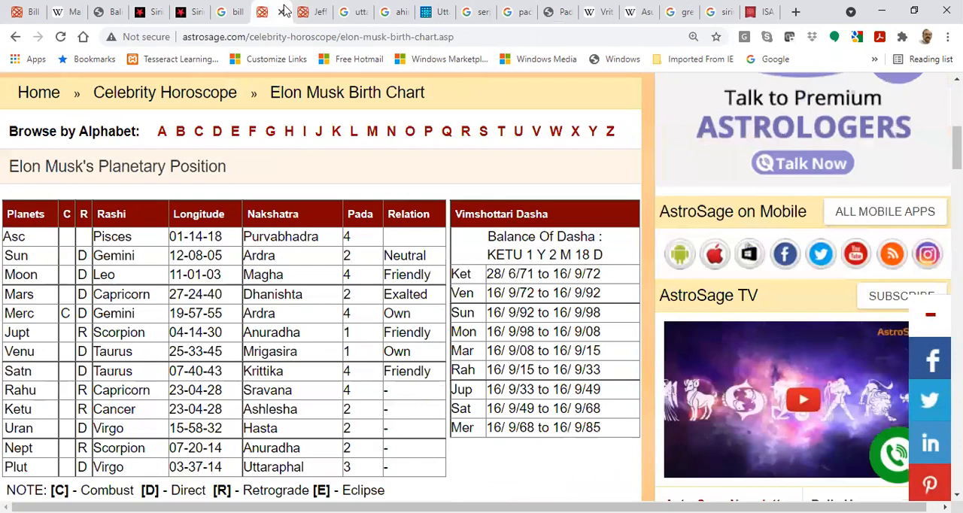
{"action": "double_click", "coordinate": [280, 236]}
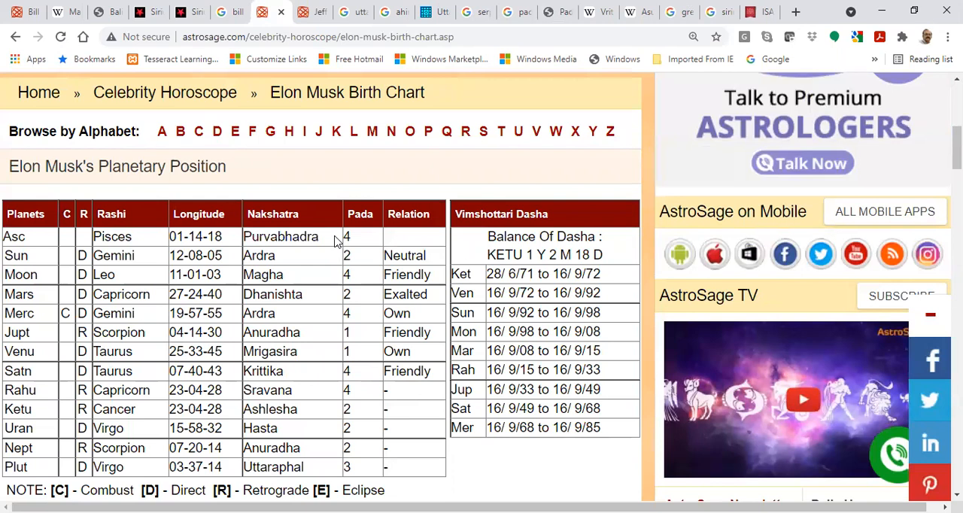
{"action": "mouse_move", "coordinate": [31, 12]}
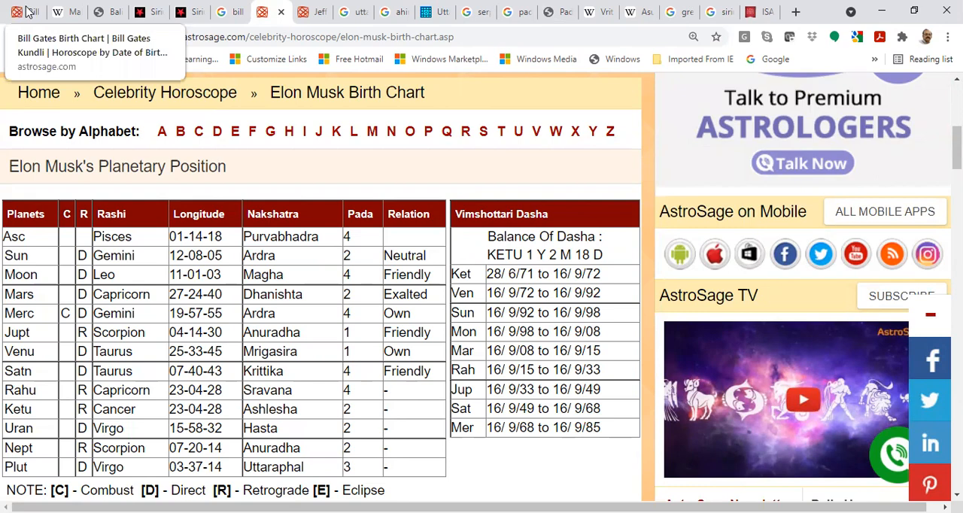
{"action": "left_click", "coordinate": [32, 12]}
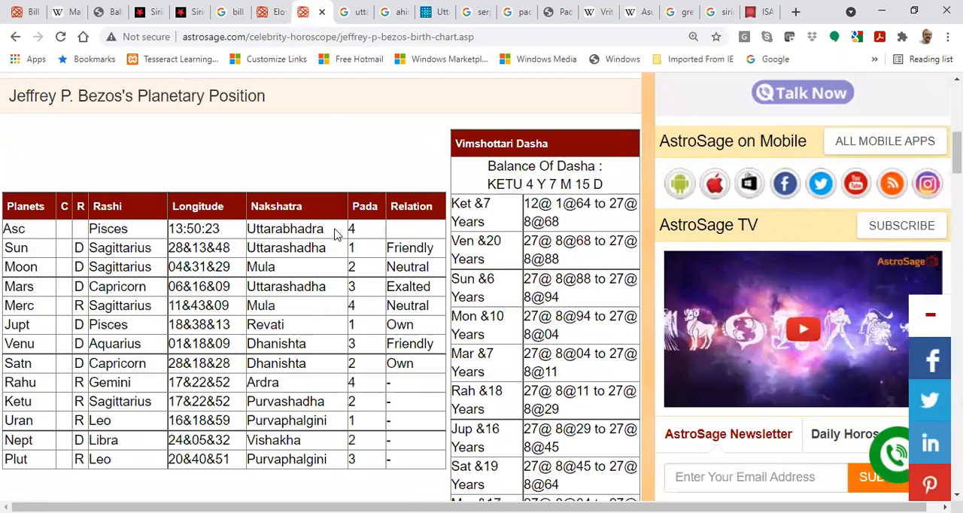
{"action": "mouse_move", "coordinate": [455, 6]}
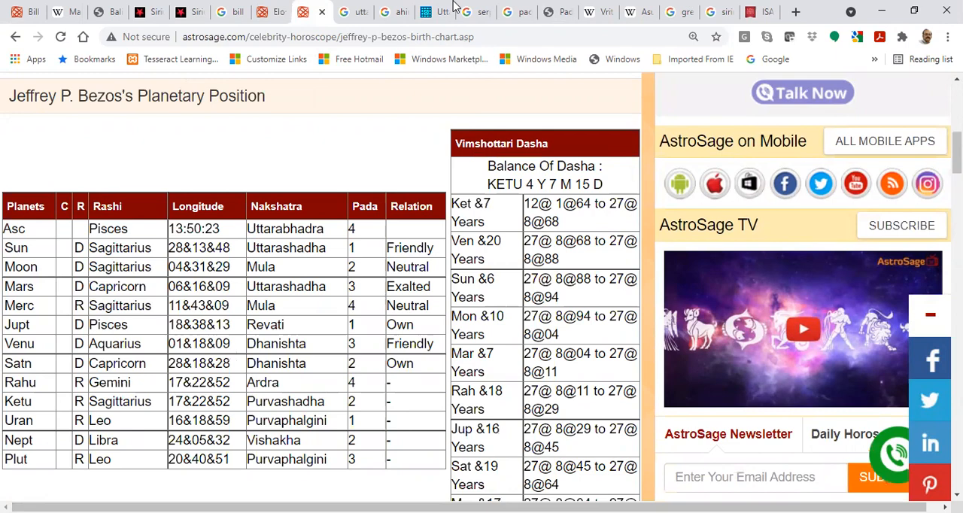
{"action": "left_click", "coordinate": [385, 12]}
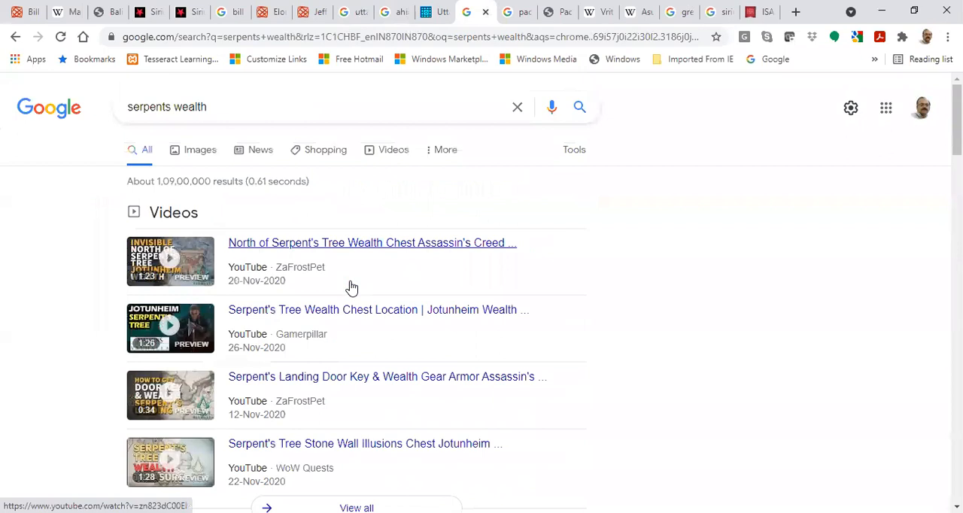
Run the 'snake garden of eden name' search and switch to its image results.
{"action": "scroll", "scroll_direction": "down", "scroll_amount": 3}
{"action": "type", "text": "snake garden"}
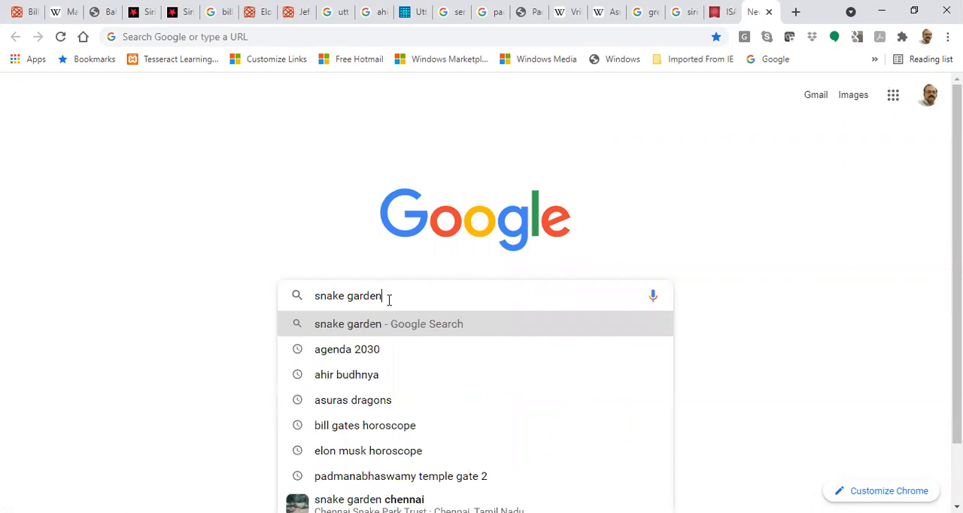
{"action": "type", "text": " of eden name"}
{"action": "key", "text": "Return"}
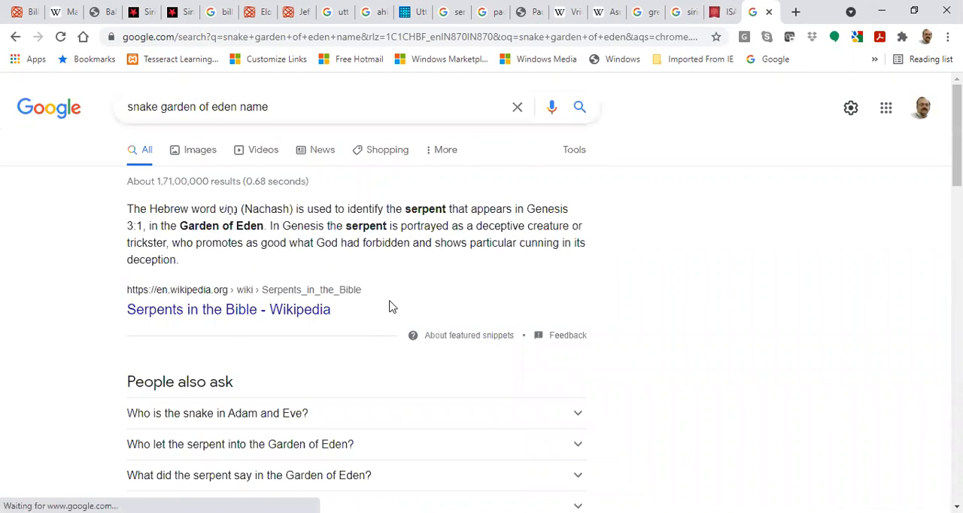
{"action": "scroll", "scroll_direction": "down", "scroll_amount": 3}
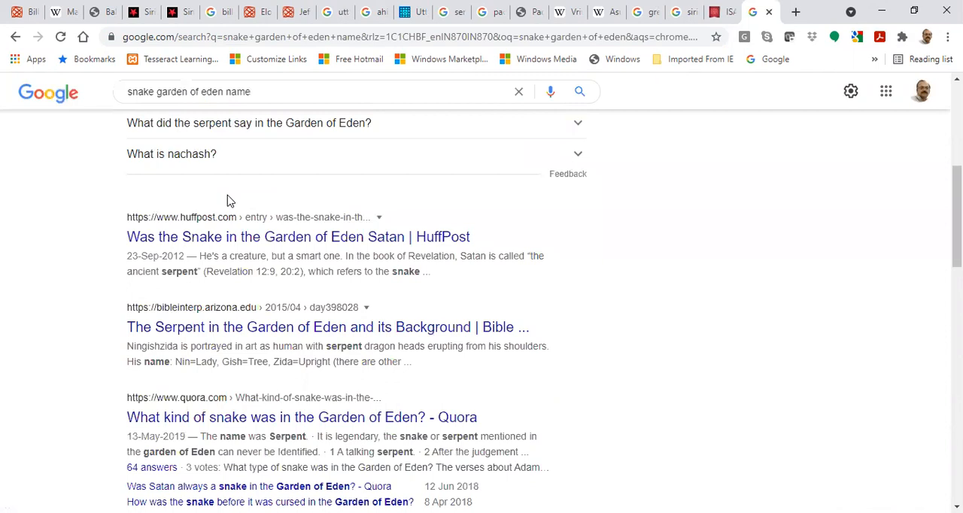
{"action": "scroll", "scroll_direction": "up", "scroll_amount": 3}
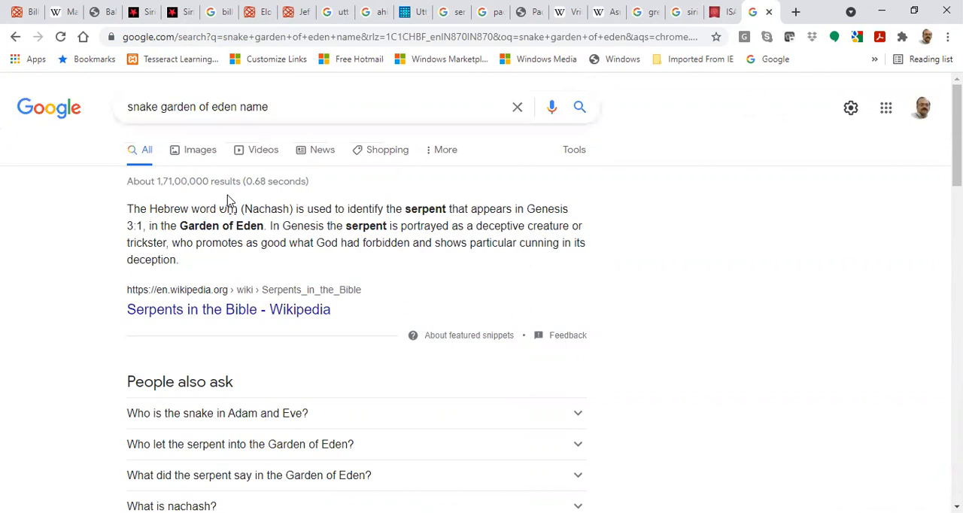
{"action": "left_click", "coordinate": [201, 149]}
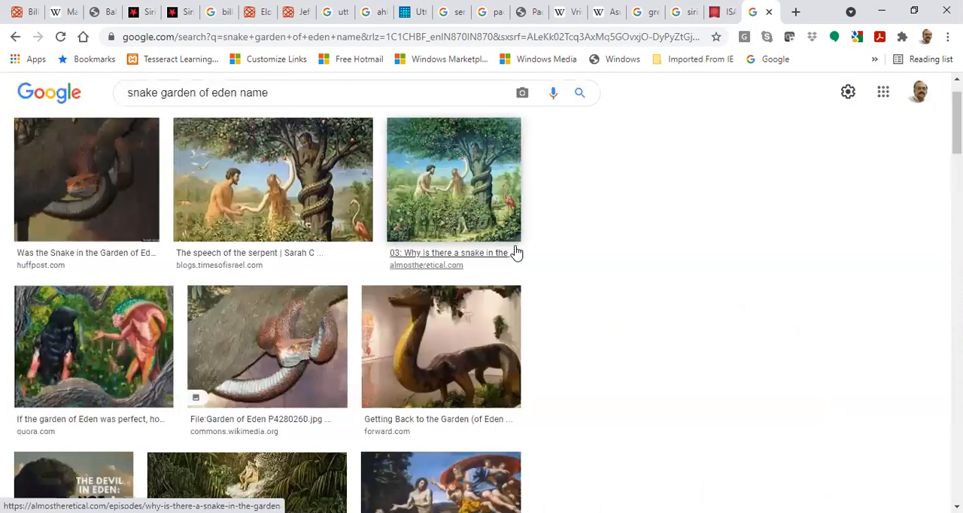
Preview the Adam and Eve serpent painting and the Devil in Eden image, then move to the farmland owner results.
{"action": "left_click", "coordinate": [455, 180]}
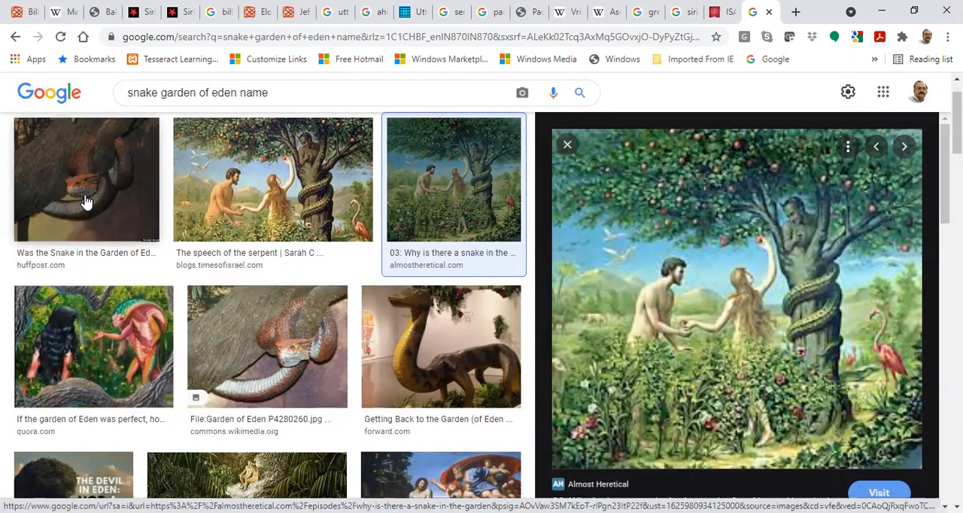
{"action": "scroll", "scroll_direction": "down", "scroll_amount": 3}
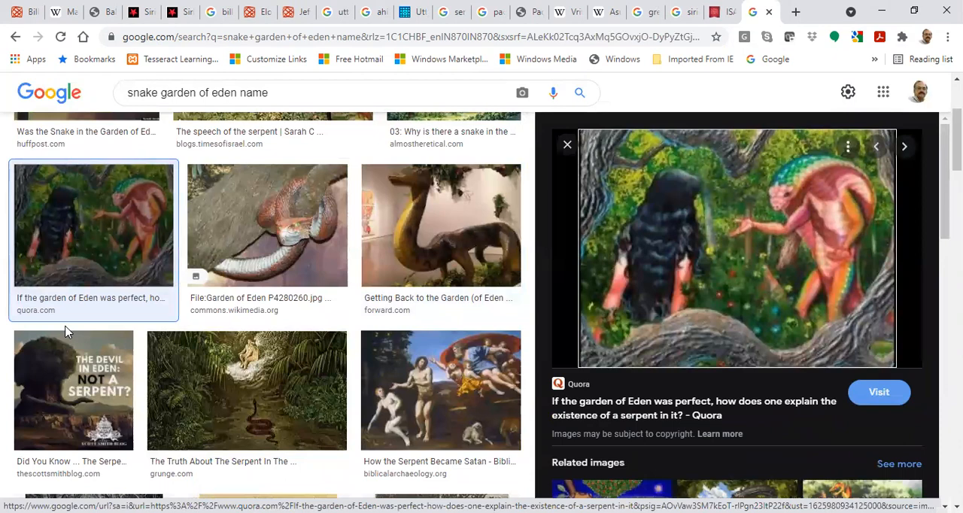
{"action": "left_click", "coordinate": [73, 390]}
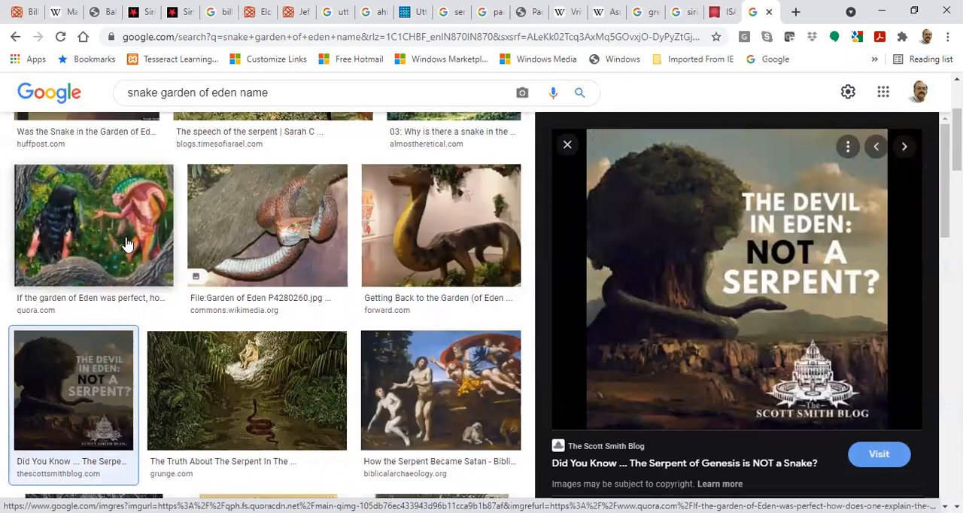
{"action": "left_click", "coordinate": [567, 145]}
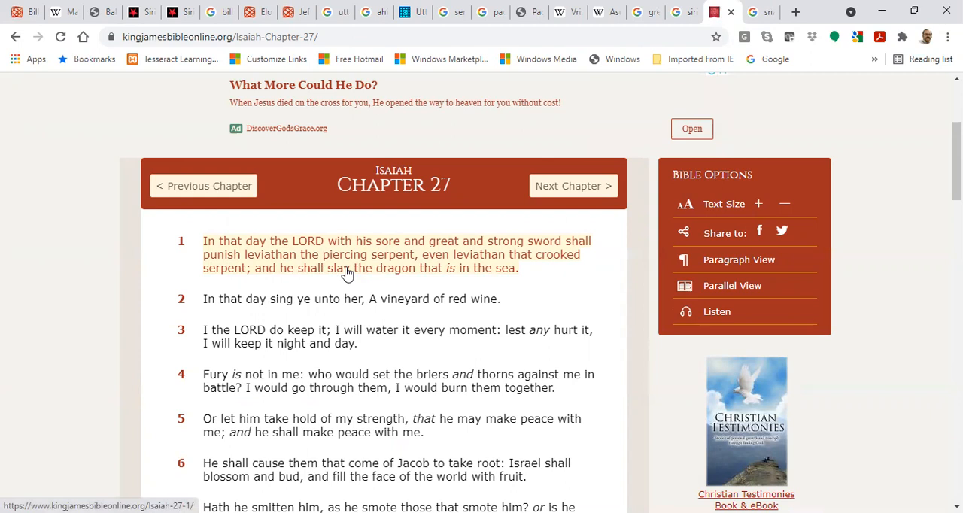
{"action": "mouse_move", "coordinate": [386, 280]}
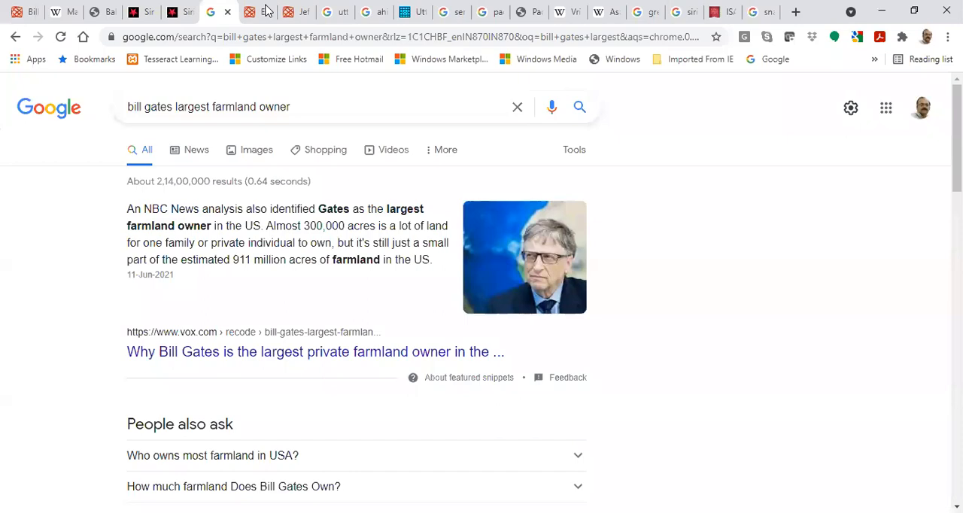
Revisit Elon Musk's AstroSage chart, then show the asuras 3 lokas search results.
{"action": "left_click", "coordinate": [284, 12]}
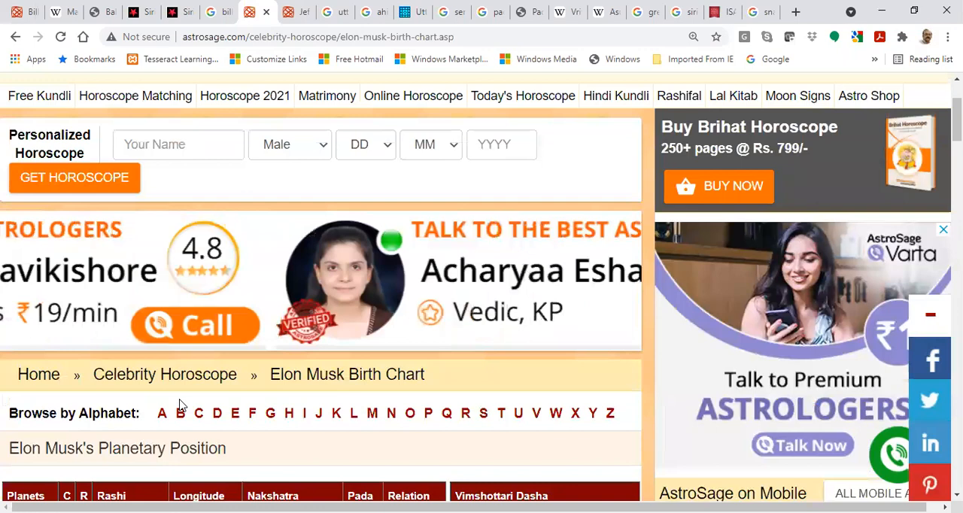
{"action": "left_click", "coordinate": [795, 12]}
{"action": "type", "text": "asuras 3 lokas"}
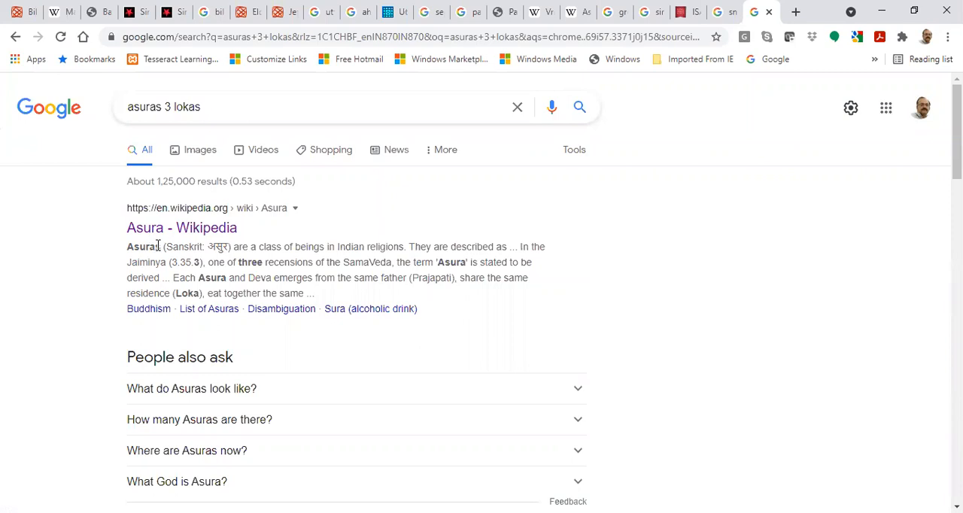
Open the Glorious Hinduism result 'Tripurasura: Asuras of the Three Cities'.
{"action": "scroll", "scroll_direction": "down", "scroll_amount": 3}
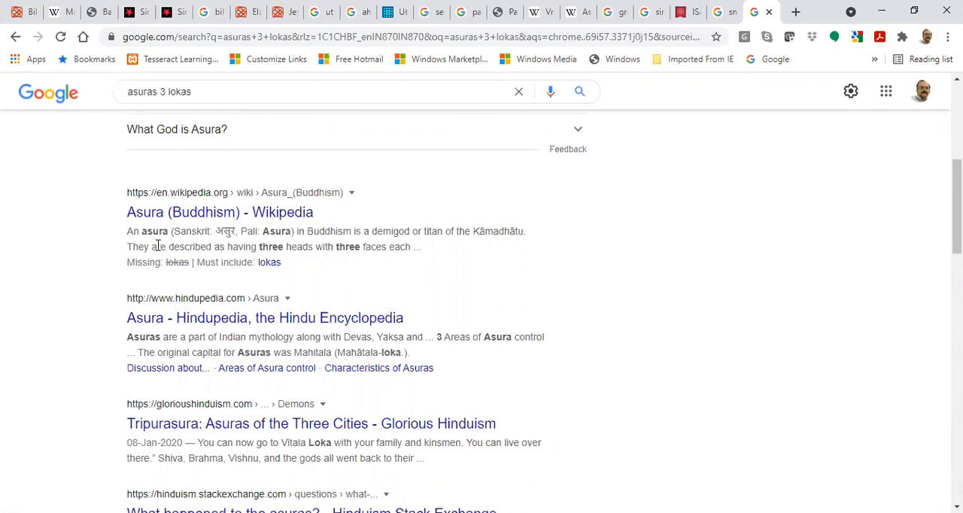
{"action": "scroll", "scroll_direction": "down", "scroll_amount": 3}
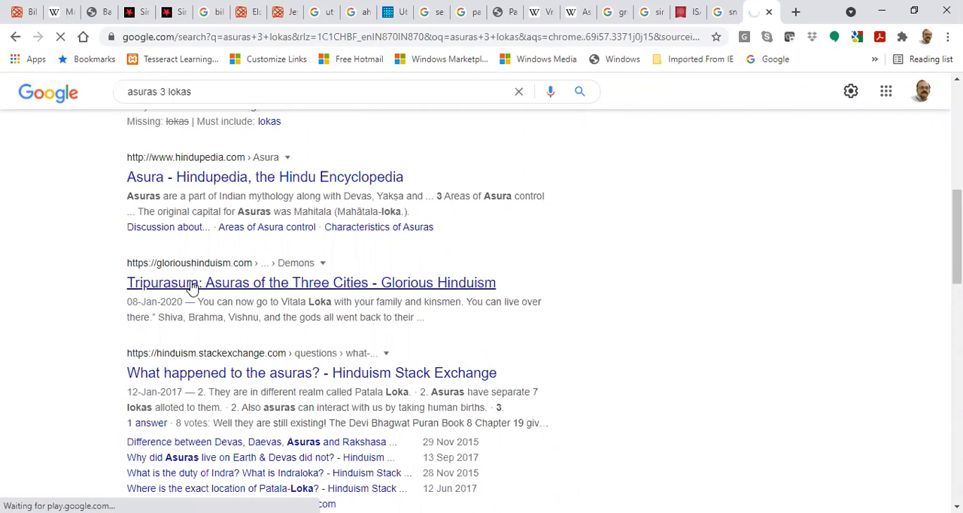
{"action": "left_click", "coordinate": [310, 282]}
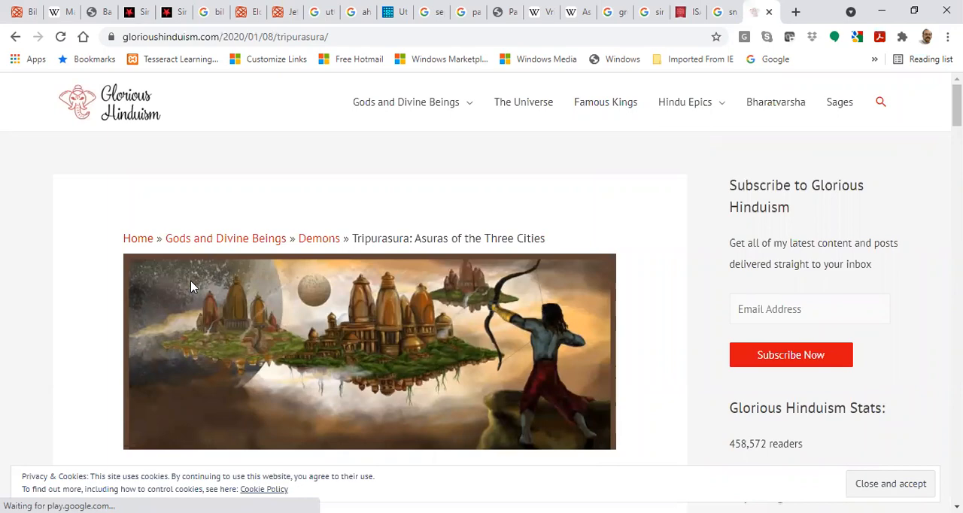
Highlight the phrase 'three asura brothers' in the article, then switch to the sirius and jesus results.
{"action": "scroll", "scroll_direction": "down", "scroll_amount": 3}
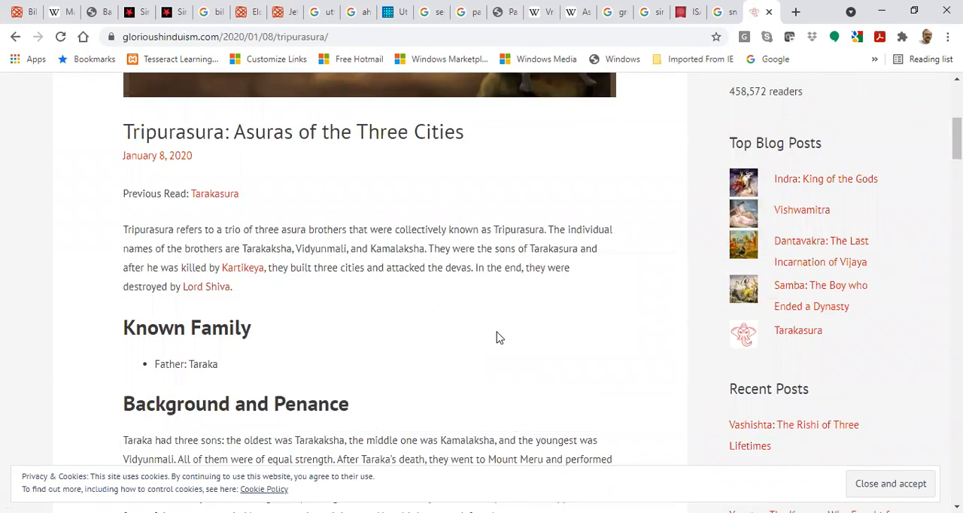
{"action": "left_click_drag", "start_coordinate": [259, 229], "coordinate": [339, 229]}
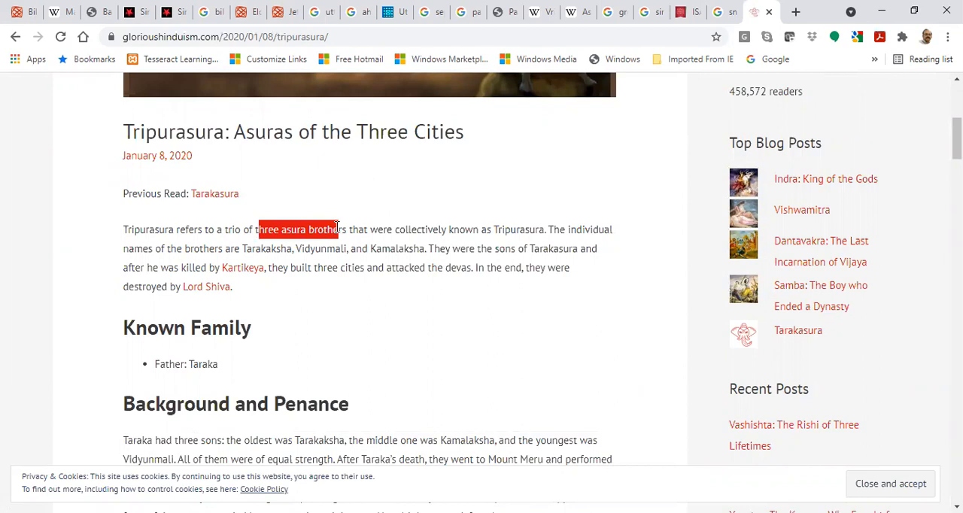
{"action": "mouse_move", "coordinate": [572, 229]}
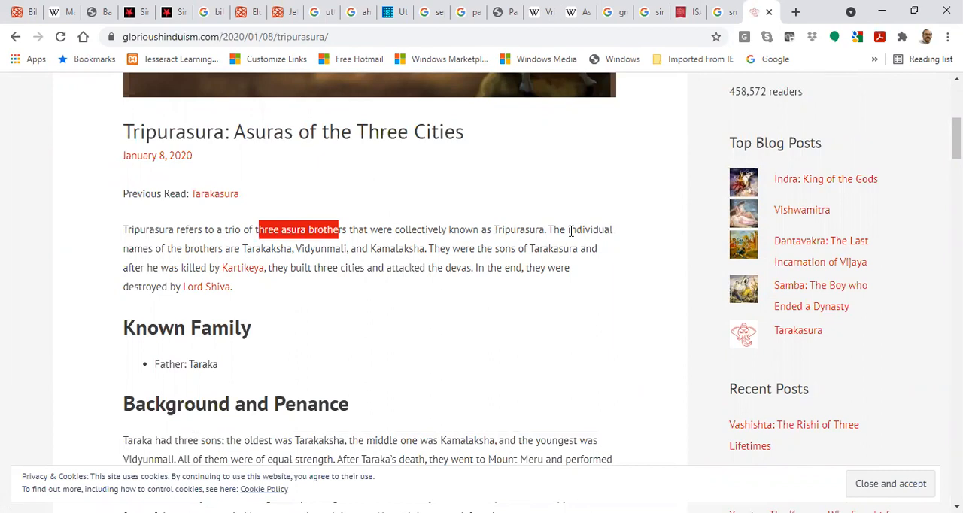
{"action": "mouse_move", "coordinate": [316, 263]}
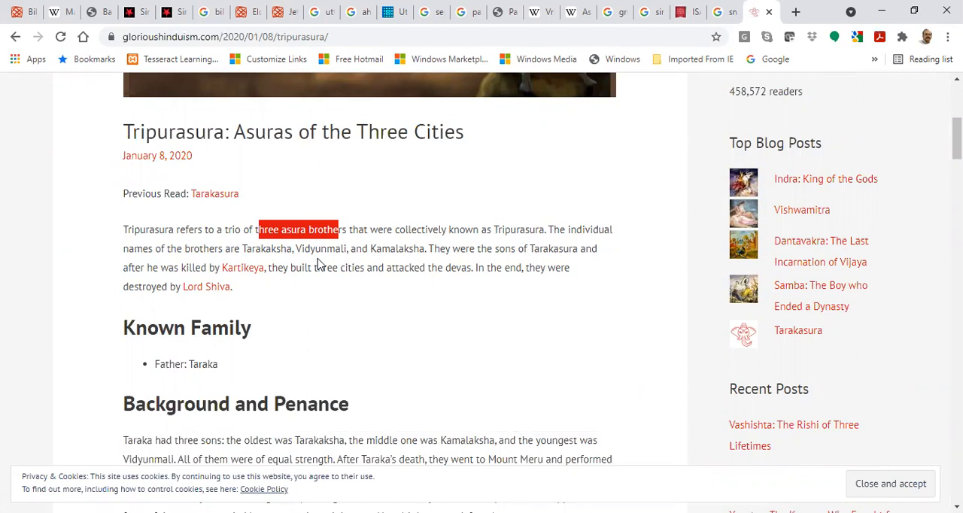
{"action": "mouse_move", "coordinate": [322, 318]}
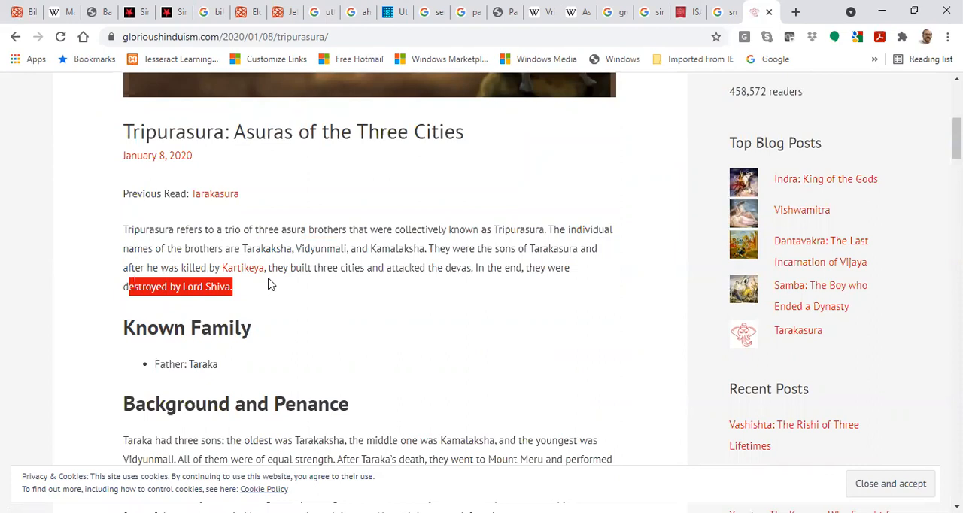
{"action": "scroll", "scroll_direction": "up", "scroll_amount": 3}
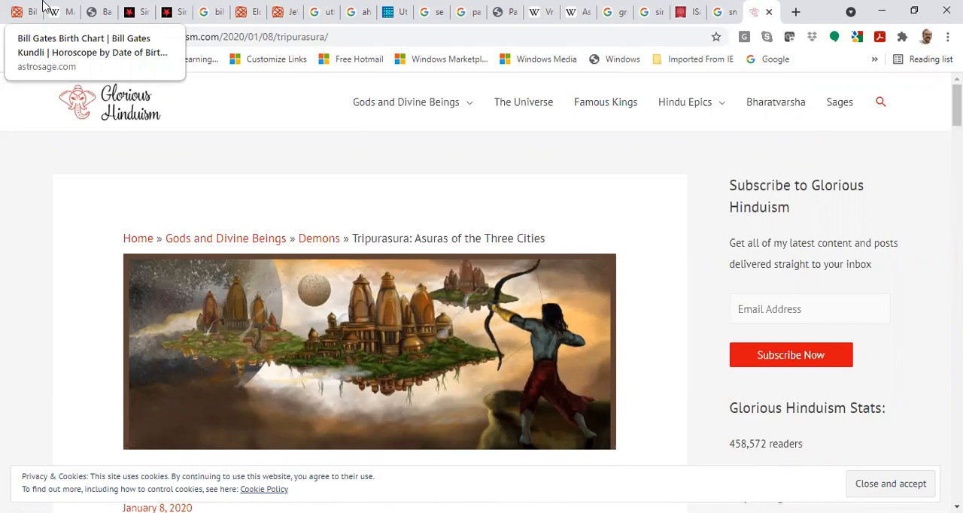
{"action": "left_click", "coordinate": [158, 12]}
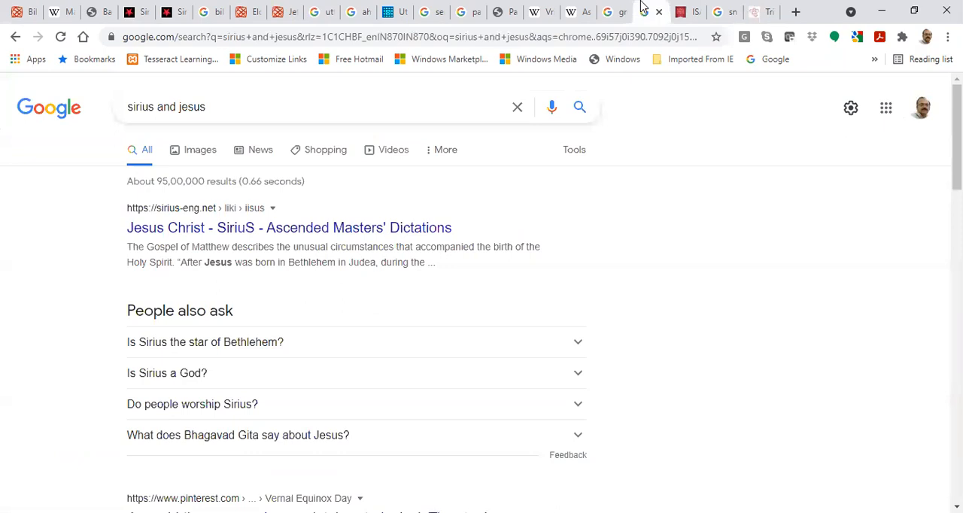
Search Google for 'commercial world economic forum' and show its image results.
{"action": "type", "text": "commercial world e"}
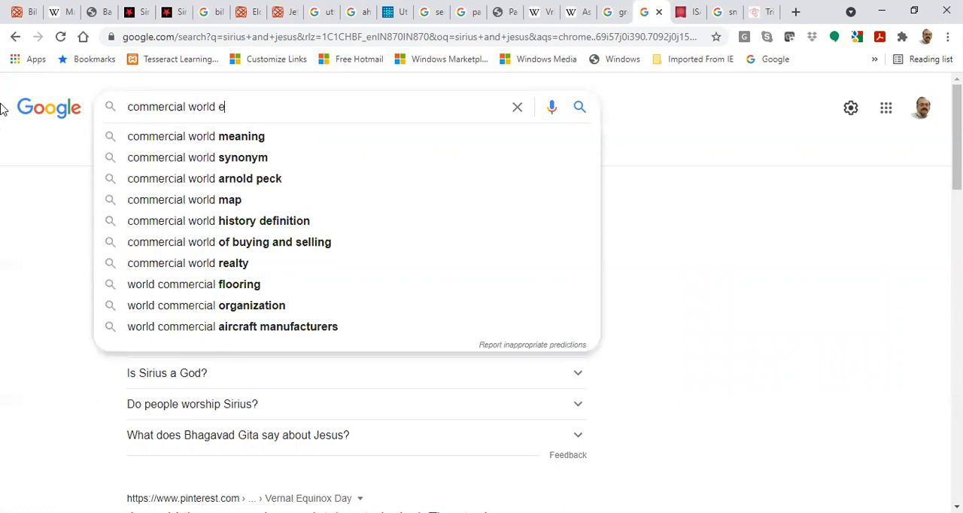
{"action": "key", "text": "Return"}
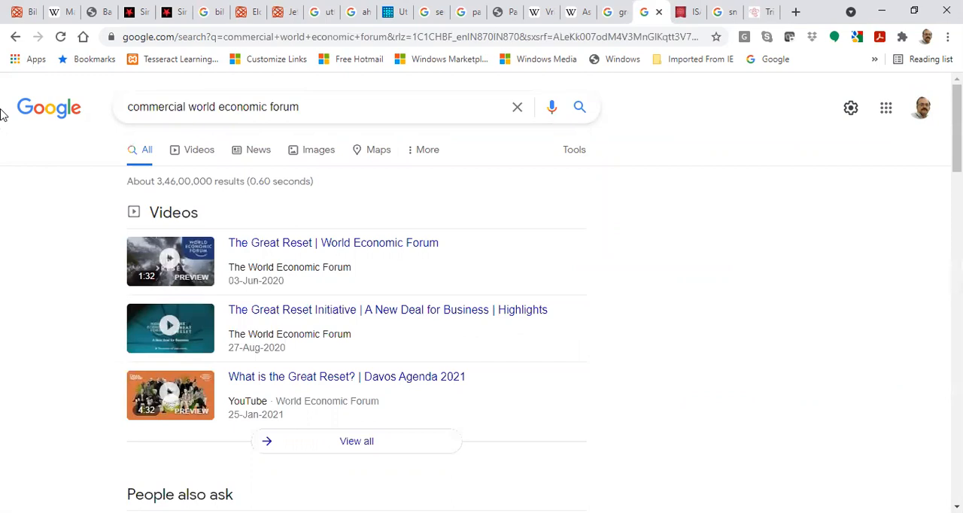
{"action": "mouse_move", "coordinate": [210, 262]}
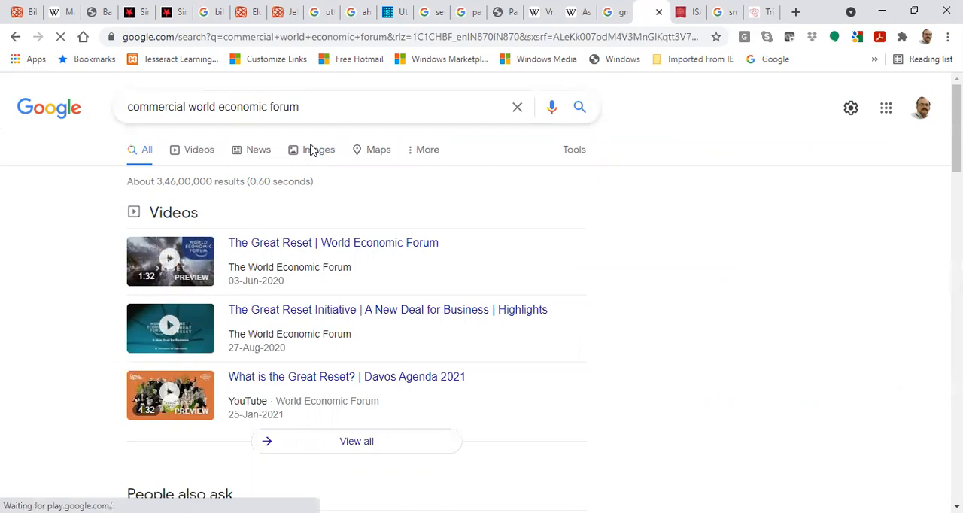
{"action": "left_click", "coordinate": [313, 149]}
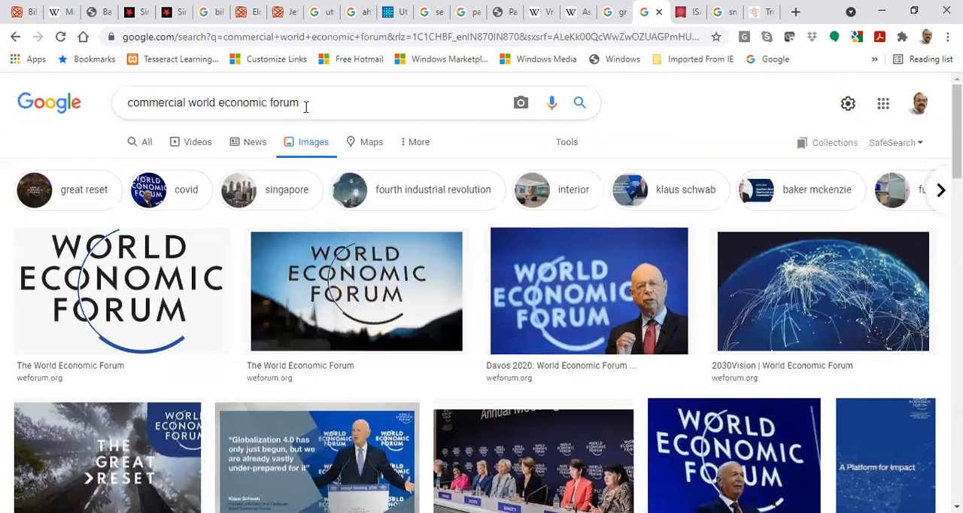
Search images for 'own no land' WEF query and preview the World Economic Forum 2030 image.
{"action": "type", "text": "own no land"}
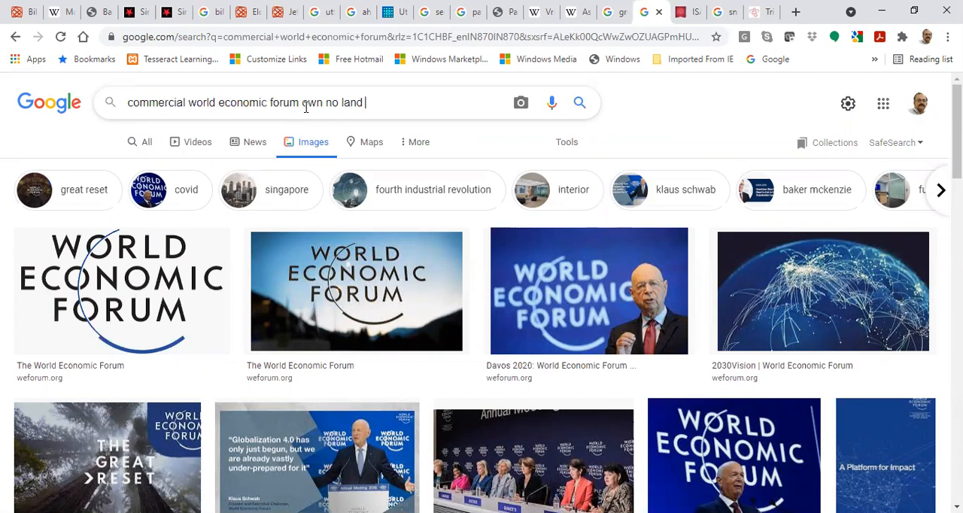
{"action": "key", "text": "Return"}
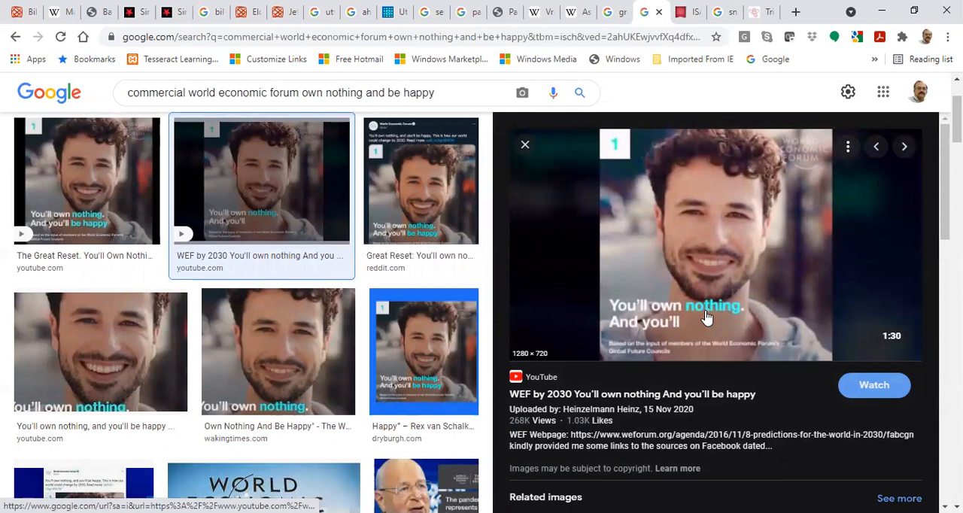
{"action": "mouse_move", "coordinate": [451, 352]}
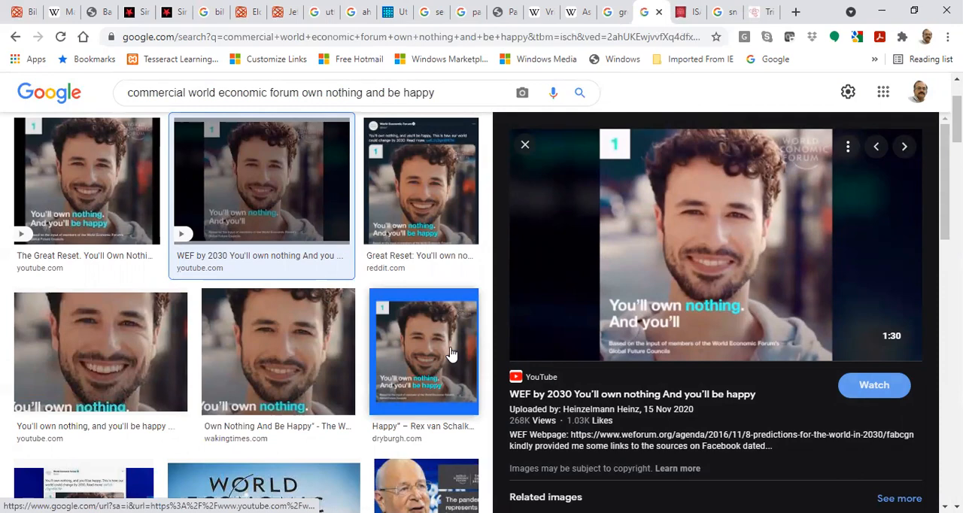
{"action": "scroll", "scroll_direction": "down", "scroll_amount": 3}
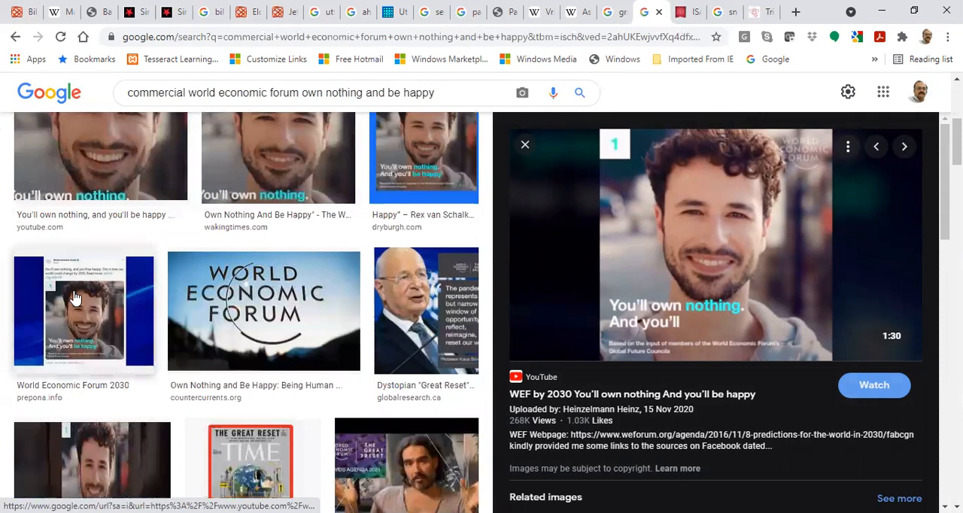
{"action": "left_click", "coordinate": [83, 310]}
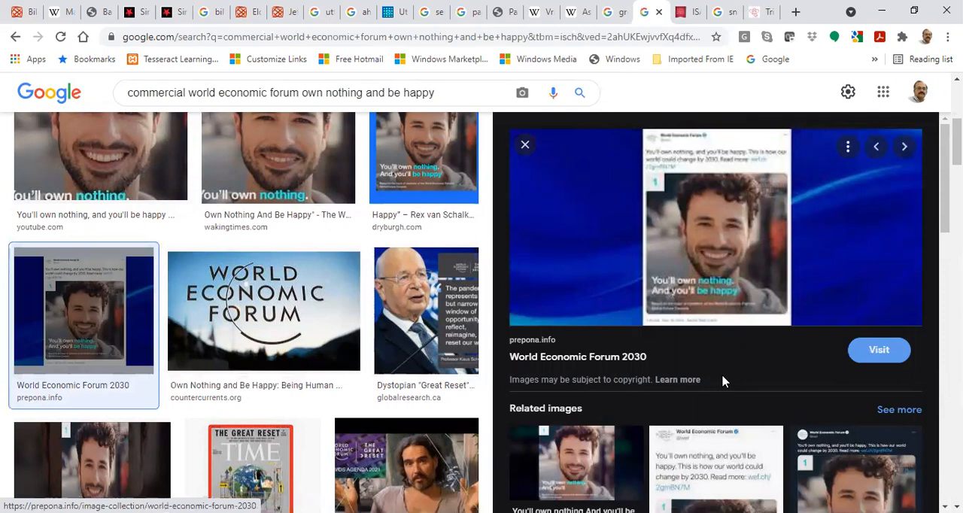
{"action": "scroll", "scroll_direction": "down", "scroll_amount": 3}
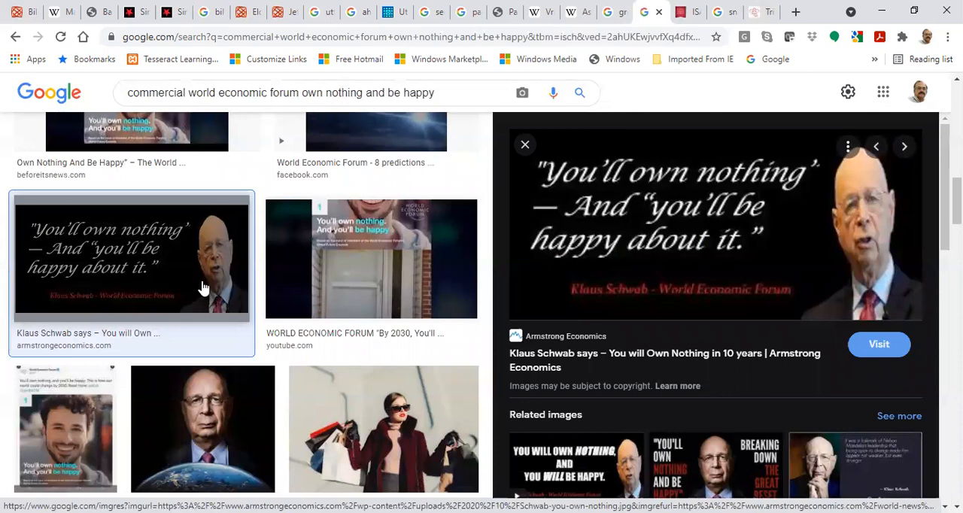
{"action": "scroll", "scroll_direction": "down", "scroll_amount": 3}
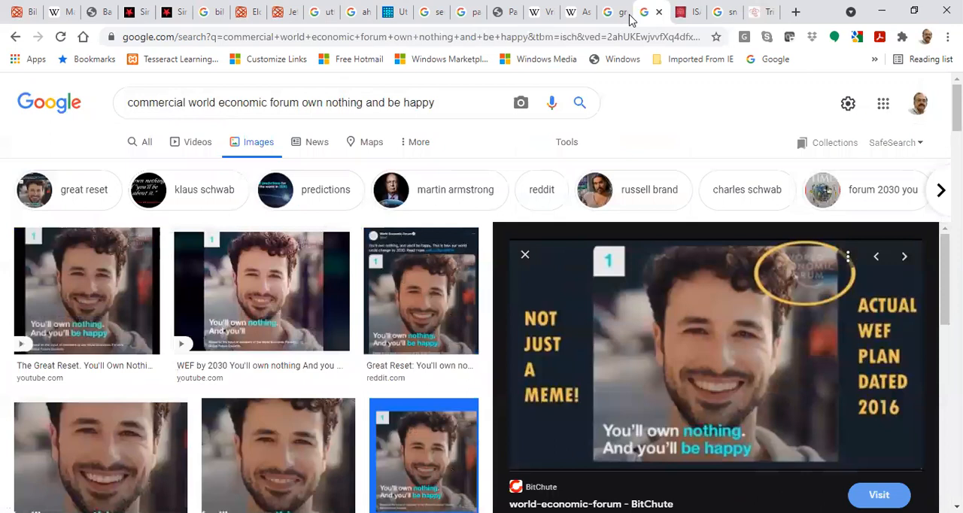
{"action": "mouse_move", "coordinate": [616, 12]}
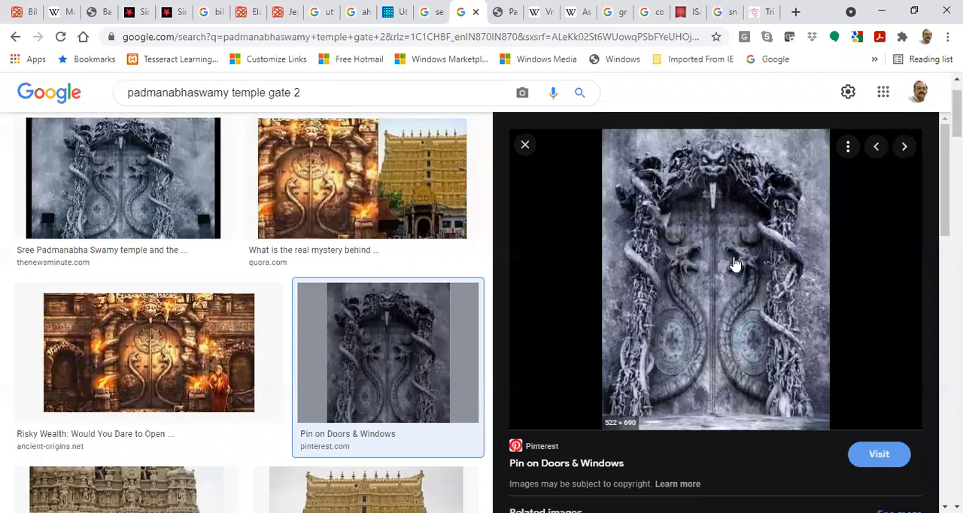
{"action": "mouse_move", "coordinate": [377, 219]}
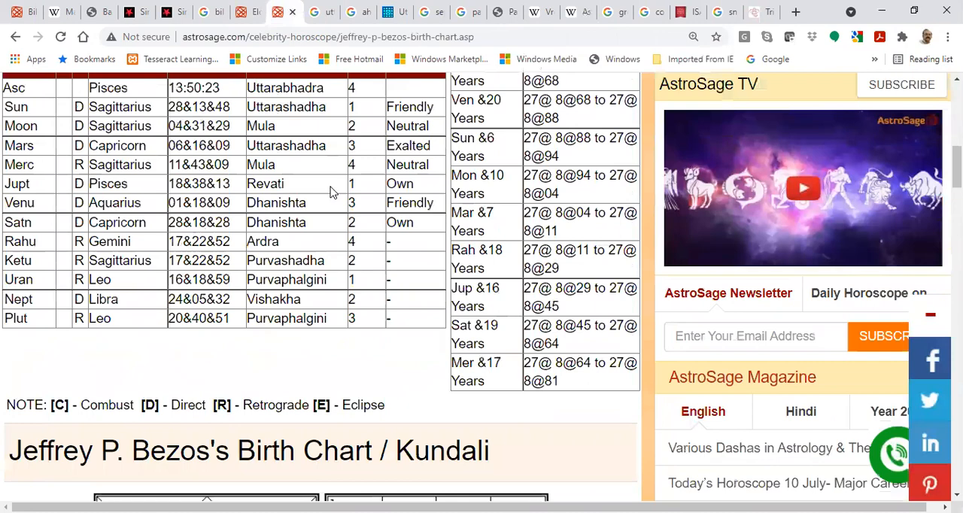
Cycle through the Andromeda commentary and Tripurasura tabs, then return to the own-nothing image results.
{"action": "left_click", "coordinate": [345, 12]}
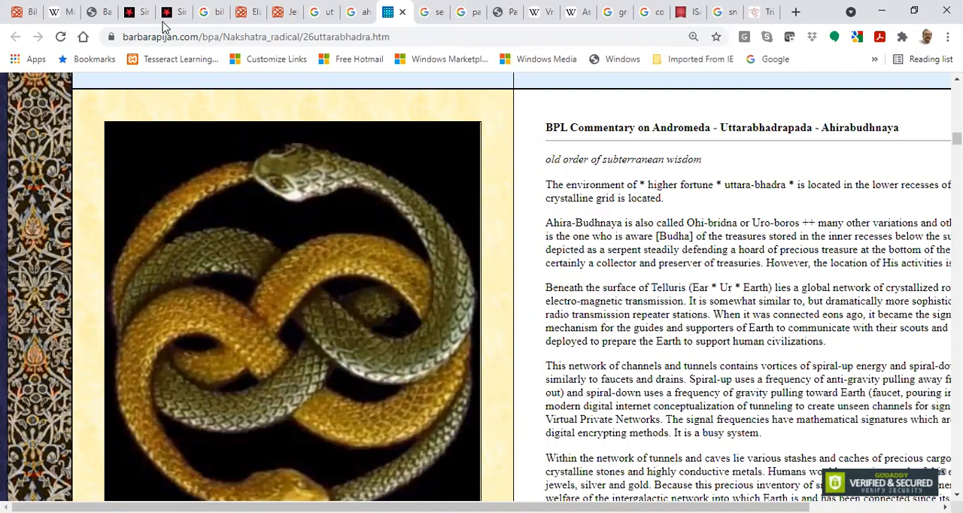
{"action": "left_click", "coordinate": [395, 12]}
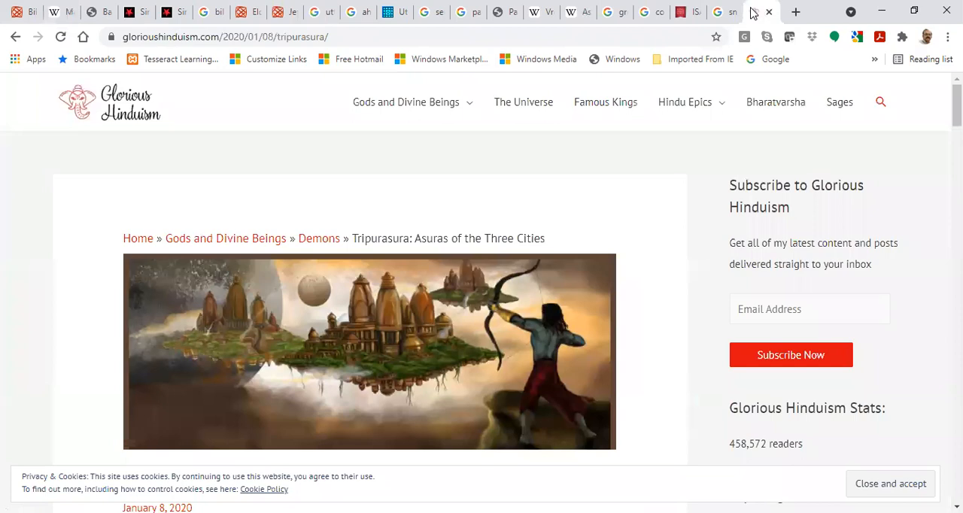
{"action": "left_click", "coordinate": [644, 13]}
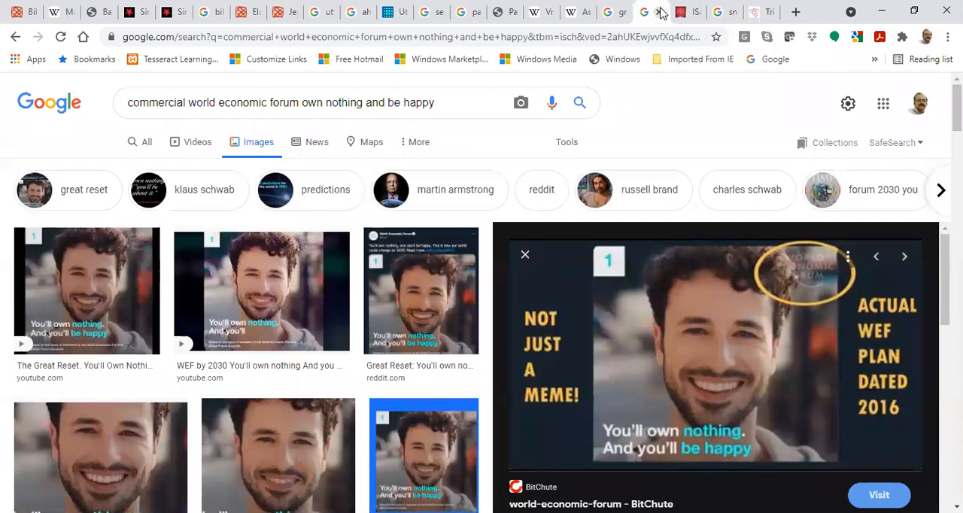